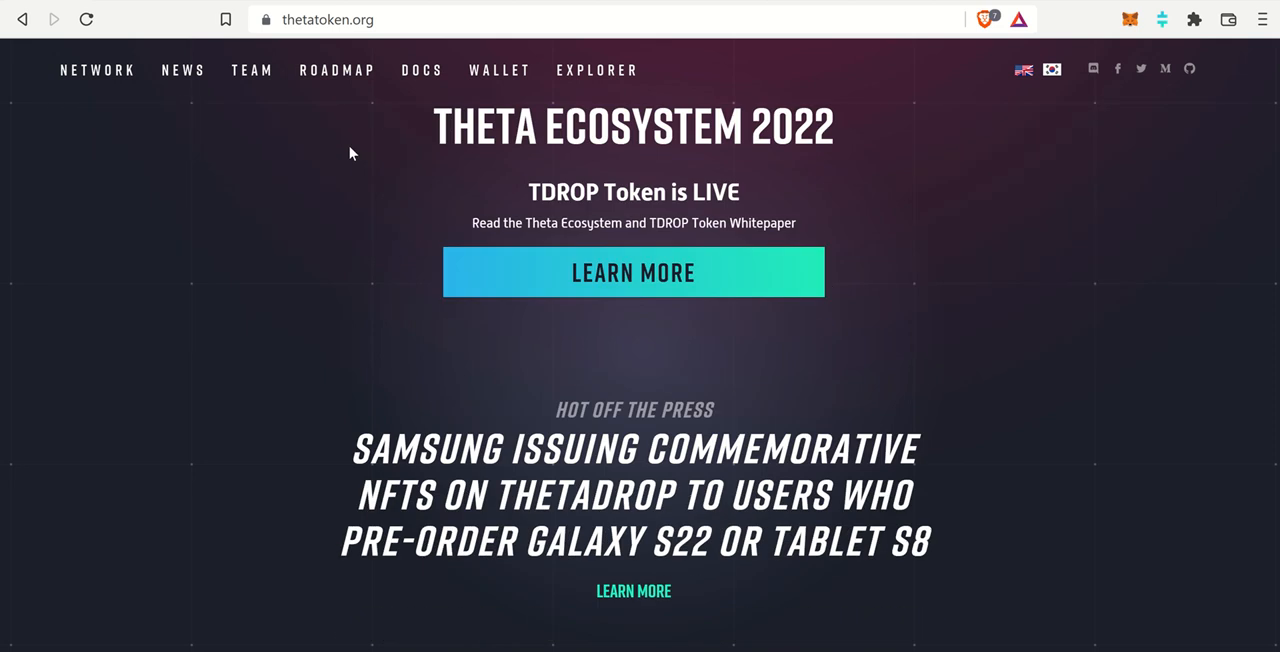
Browse the Theta token site and Crypto Elite YouTube tabs, ending on the CryptoElite Theta.tv channel
{"action": "scroll", "scroll_direction": "up", "scroll_amount": 3}
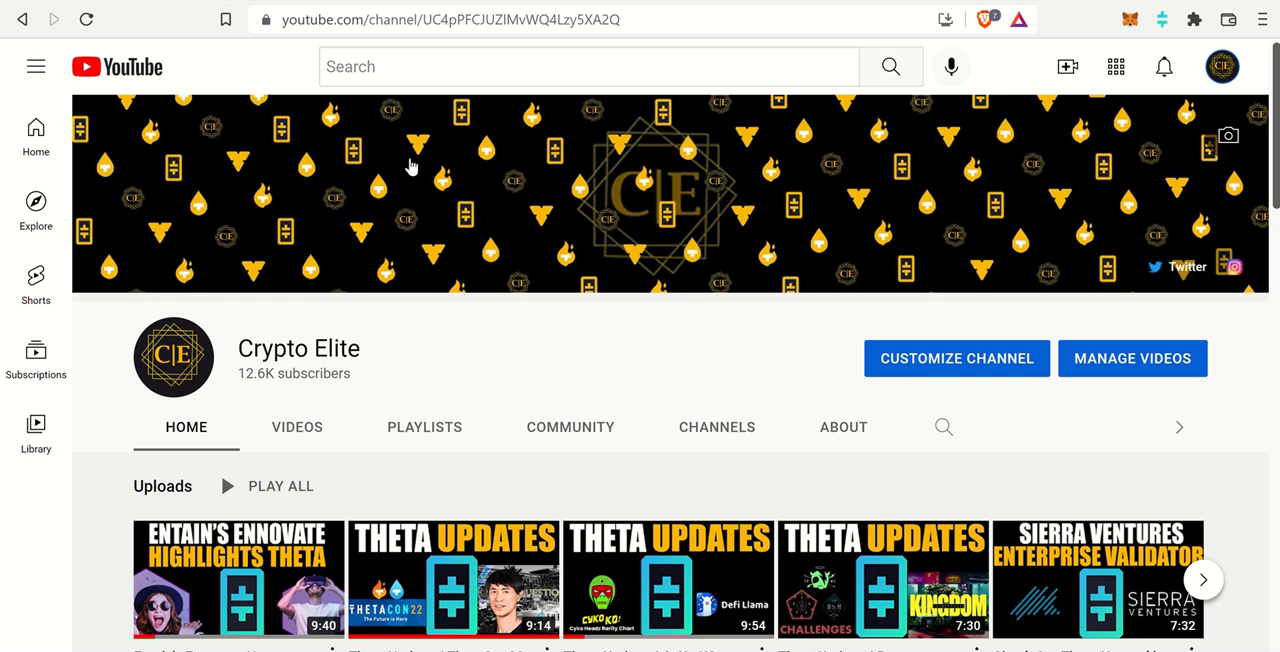
{"action": "scroll", "scroll_direction": "down", "scroll_amount": 3}
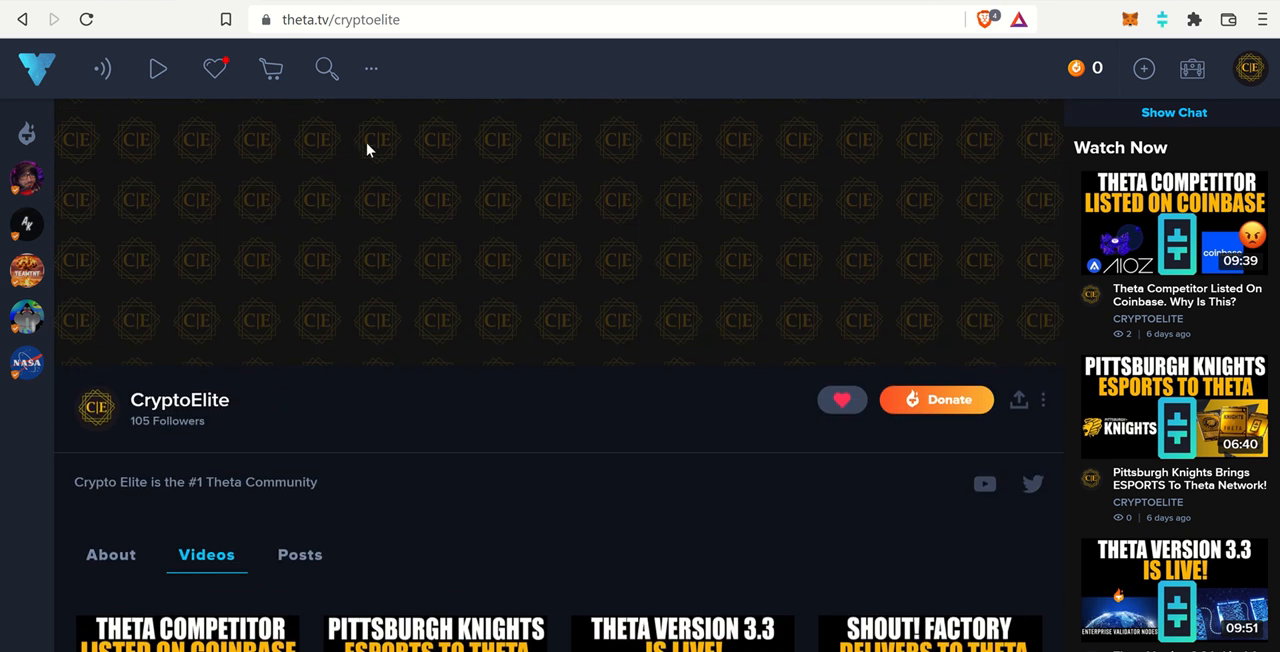
{"action": "mouse_move", "coordinate": [294, 88]}
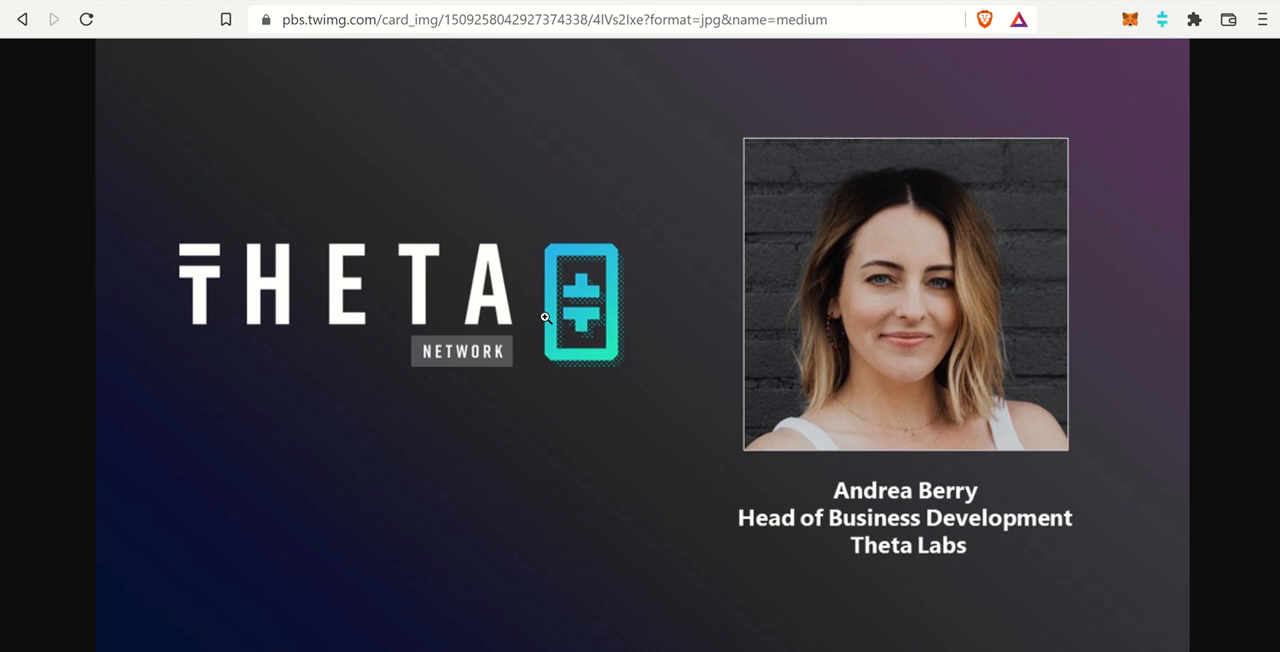
{"action": "mouse_move", "coordinate": [551, 237]}
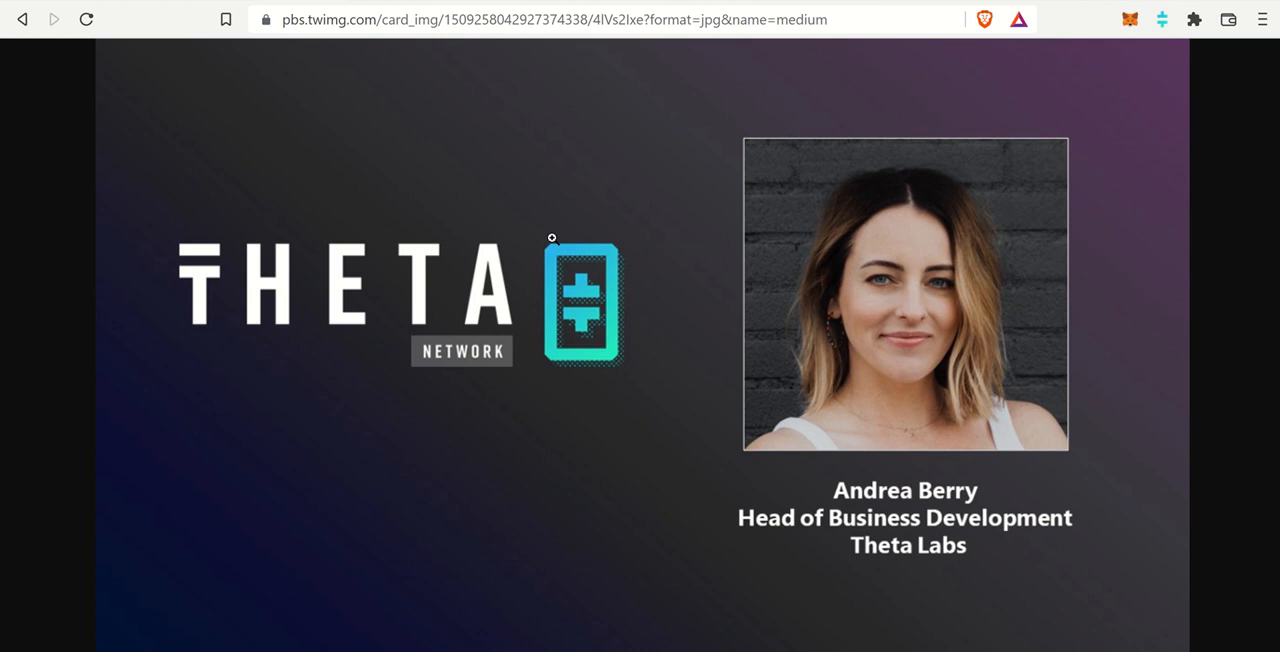
{"action": "mouse_move", "coordinate": [463, 7]}
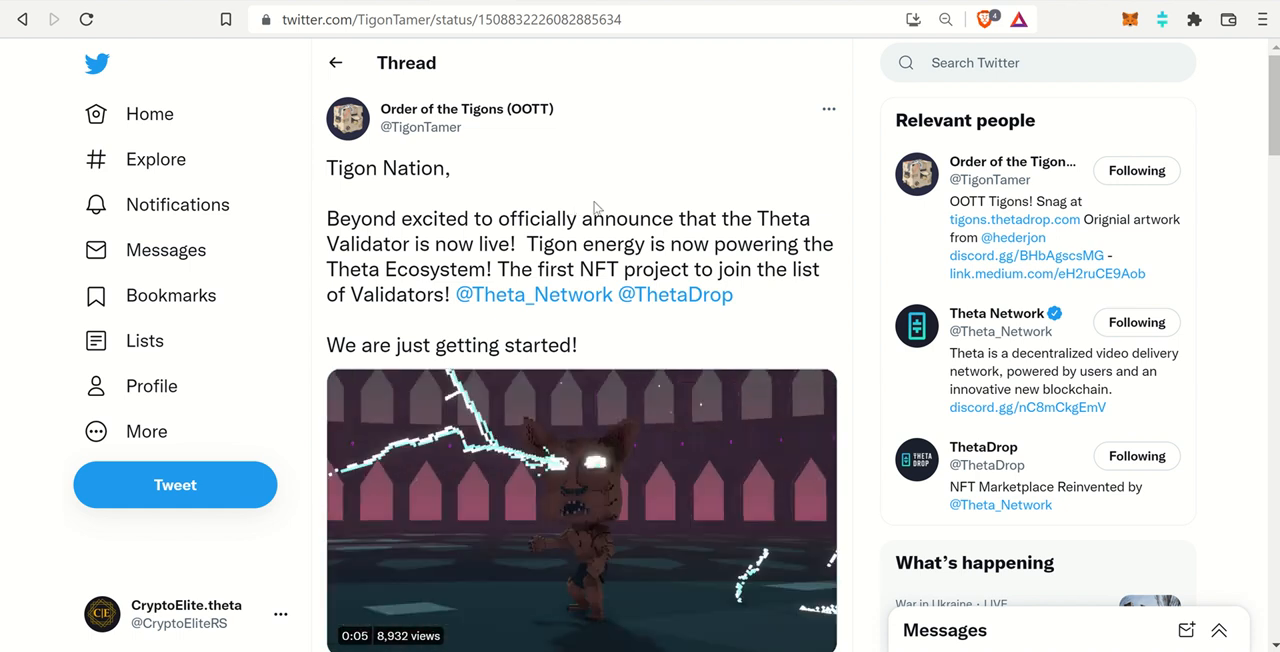
{"action": "mouse_move", "coordinate": [534, 194]}
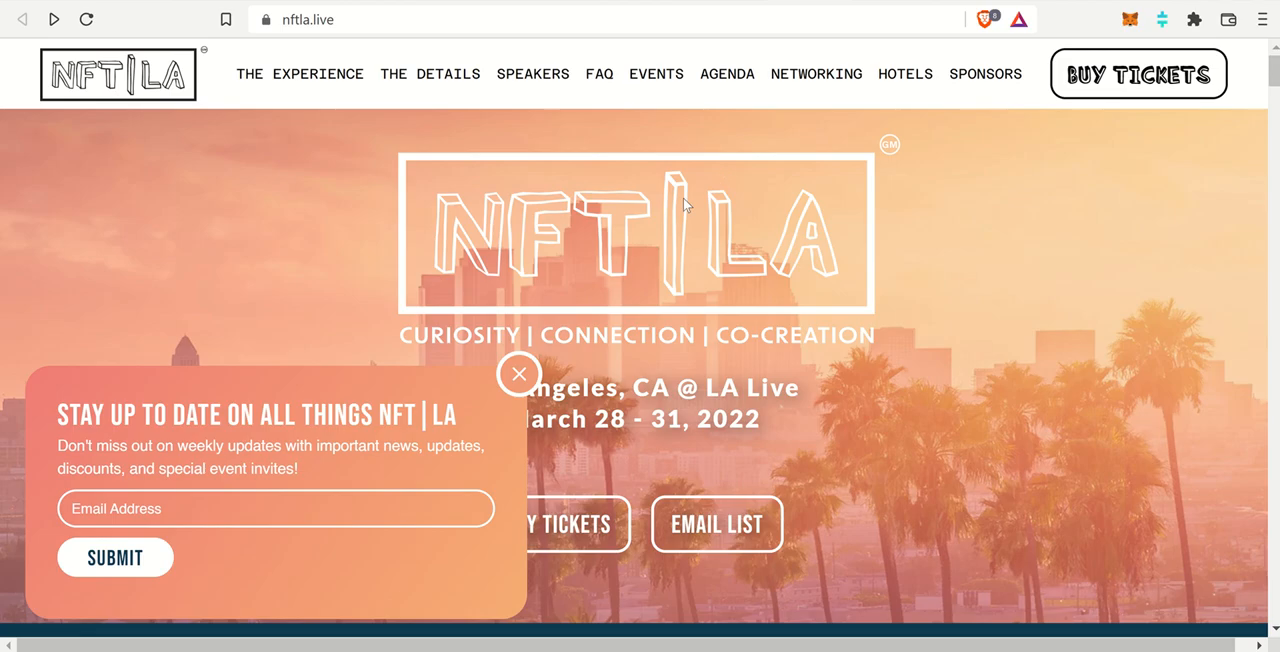
{"action": "mouse_move", "coordinate": [692, 210]}
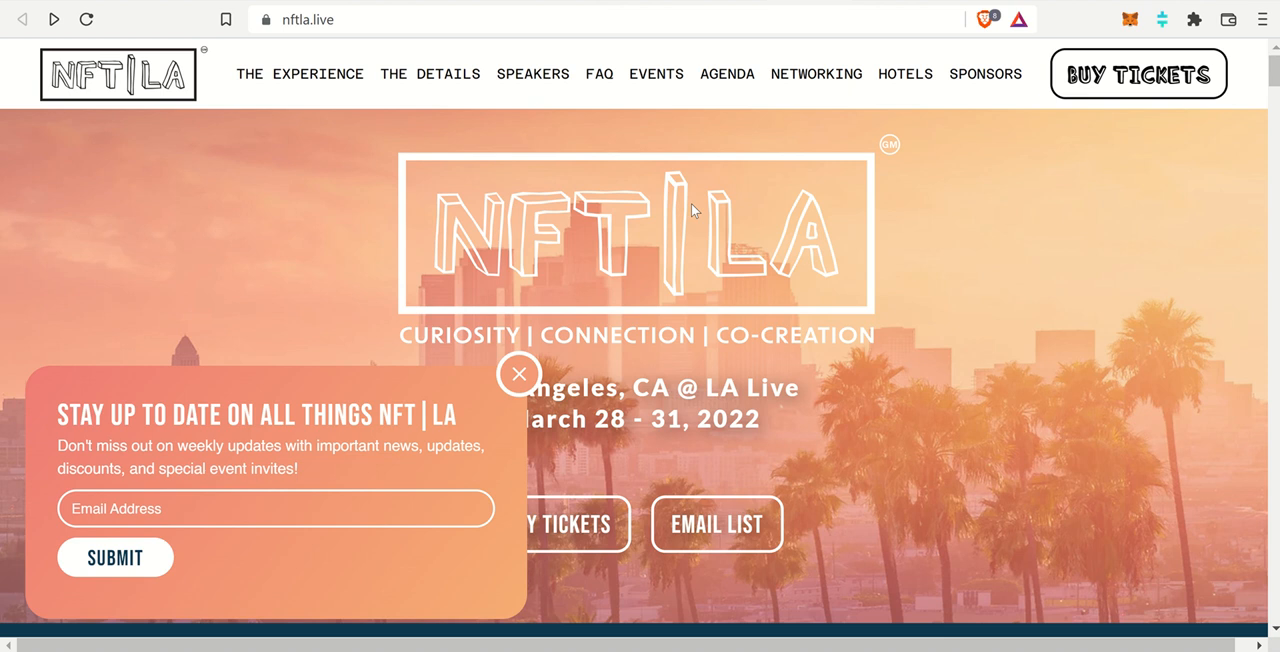
{"action": "mouse_move", "coordinate": [519, 401]}
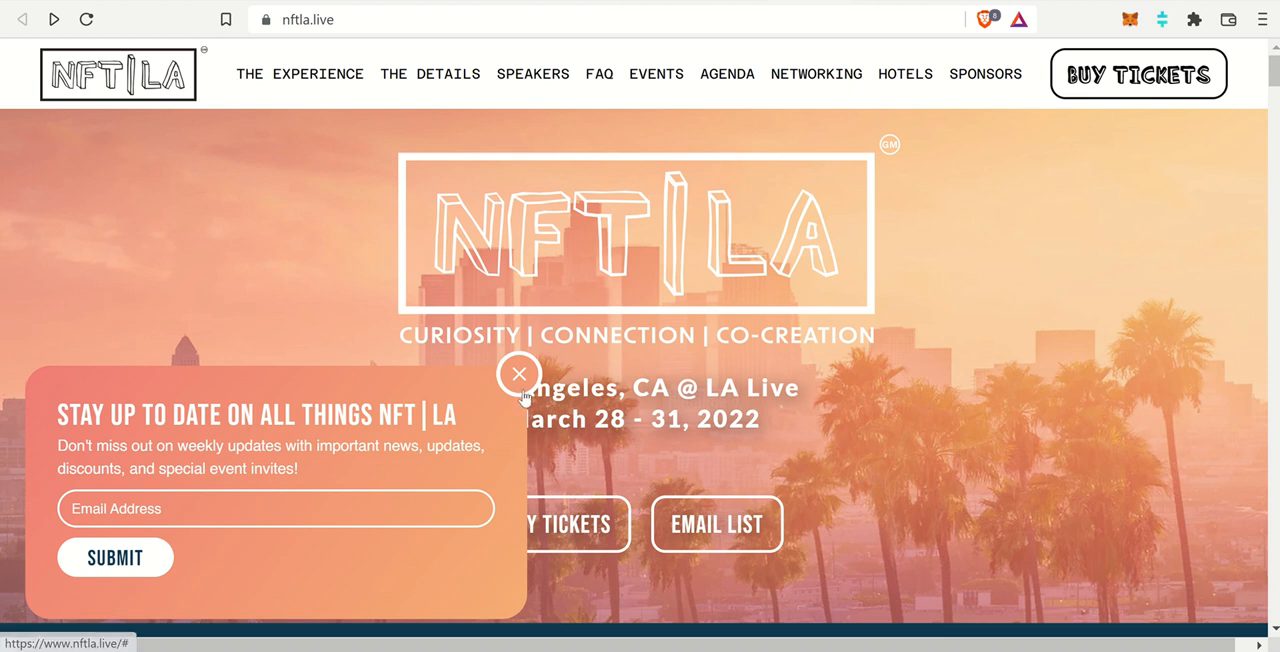
Close the NFT LA newsletter popup to reveal the March 28–31, 2022 event details
{"action": "left_click", "coordinate": [519, 373]}
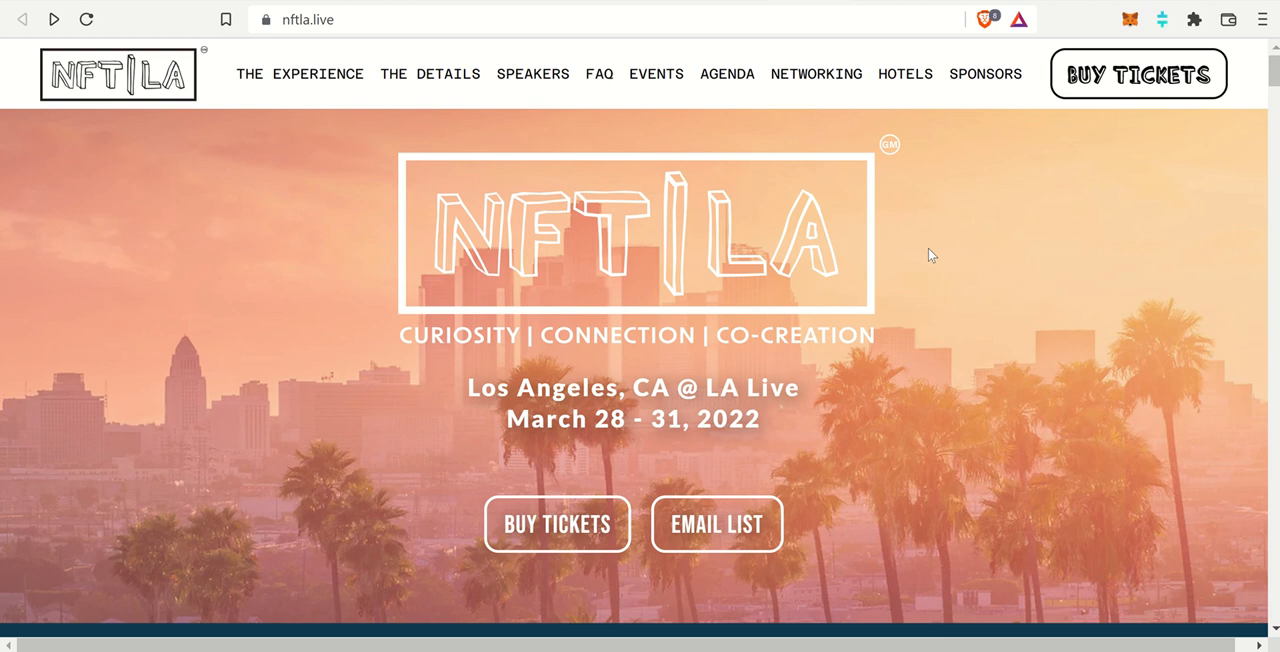
{"action": "mouse_move", "coordinate": [670, 167]}
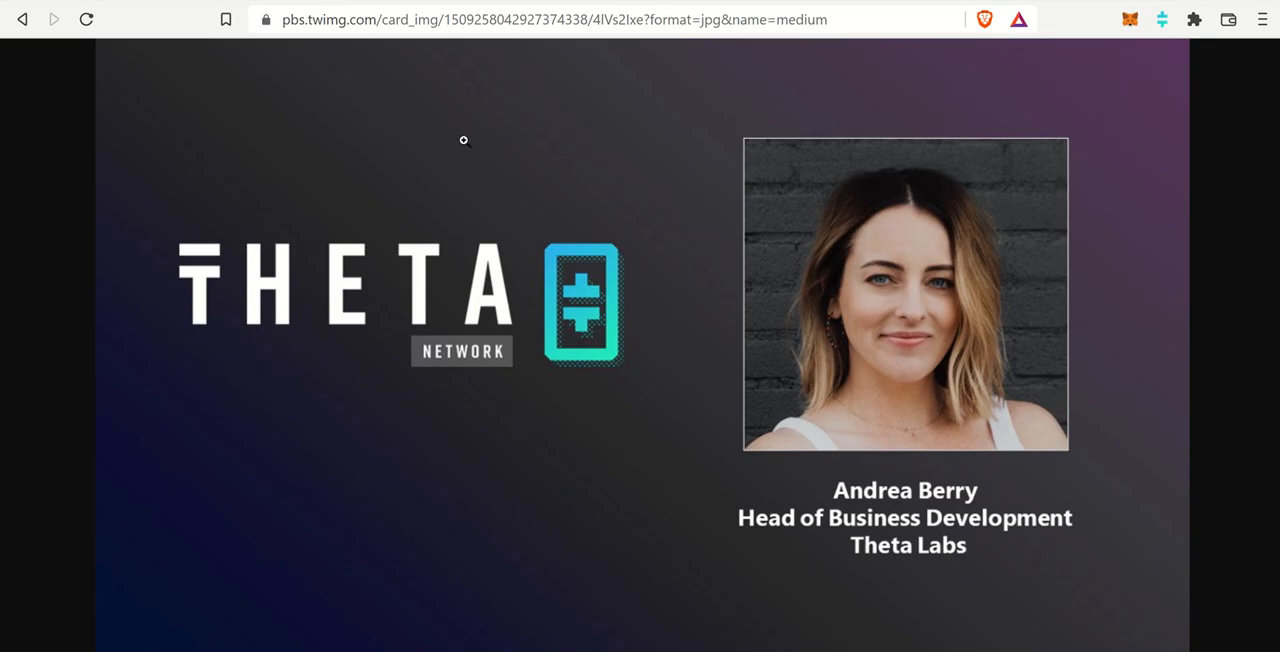
{"action": "mouse_move", "coordinate": [368, 104]}
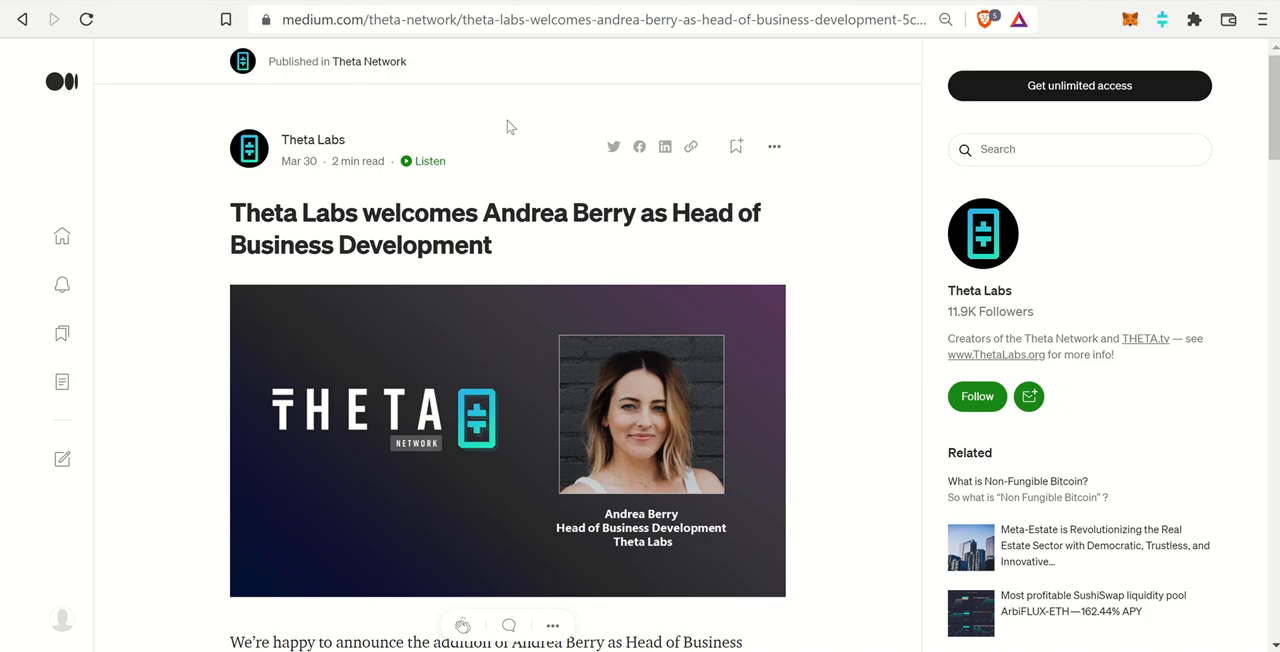
{"action": "mouse_move", "coordinate": [502, 140]}
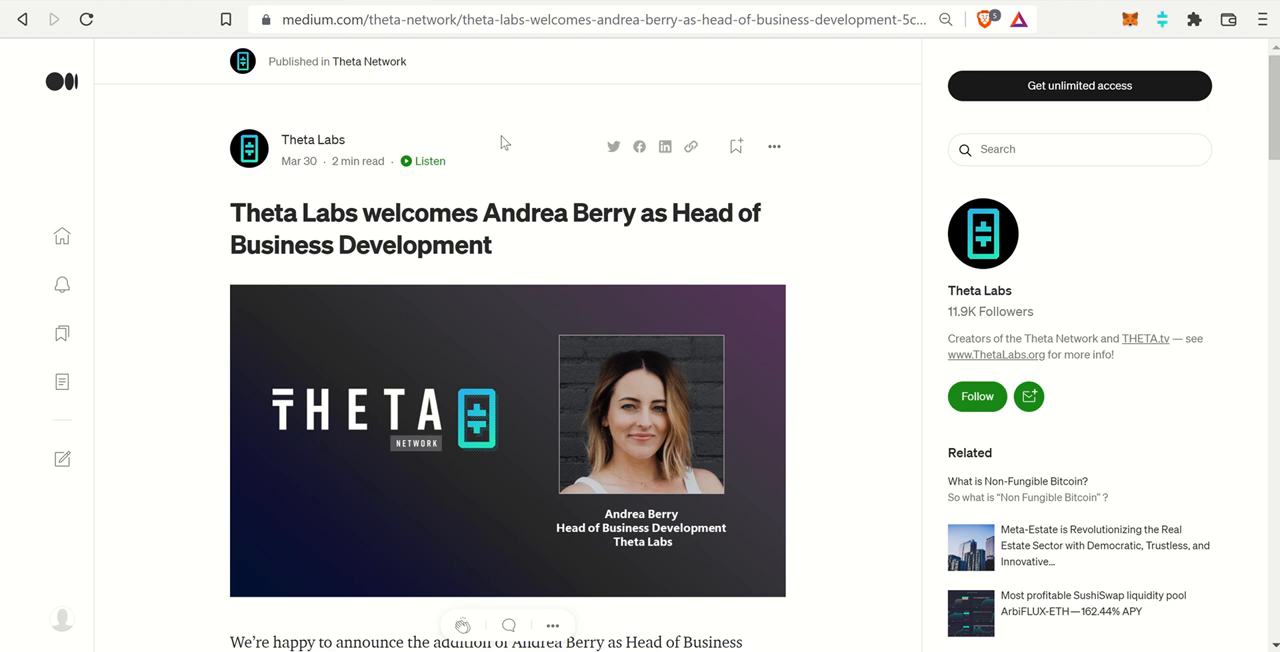
Read the Andrea Berry welcome article down to her Kaltura and Vimeo background
{"action": "scroll", "scroll_direction": "down", "scroll_amount": 3}
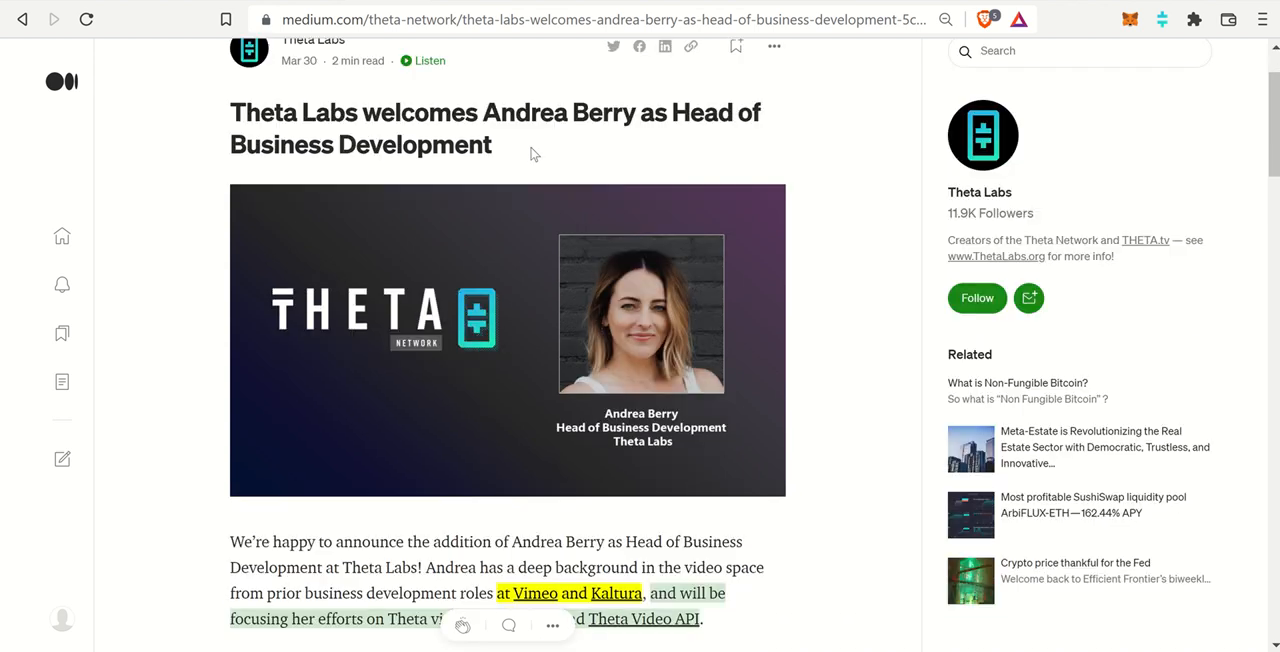
{"action": "scroll", "scroll_direction": "down", "scroll_amount": 3}
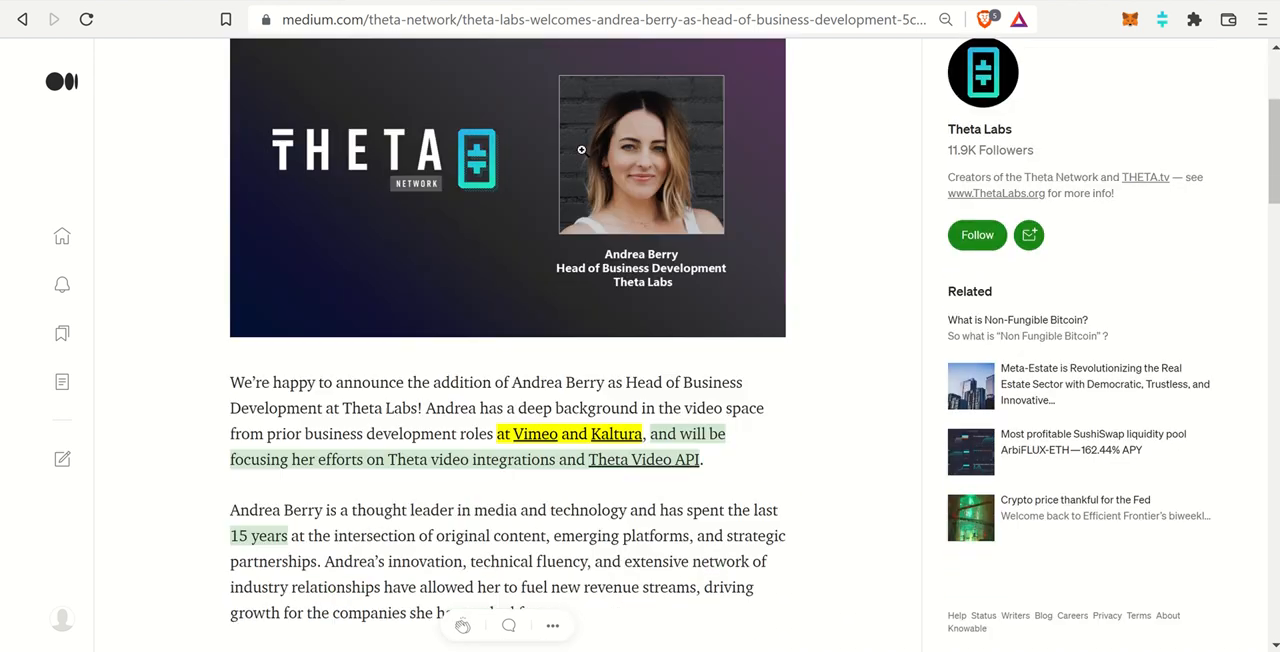
{"action": "scroll", "scroll_direction": "down", "scroll_amount": 3}
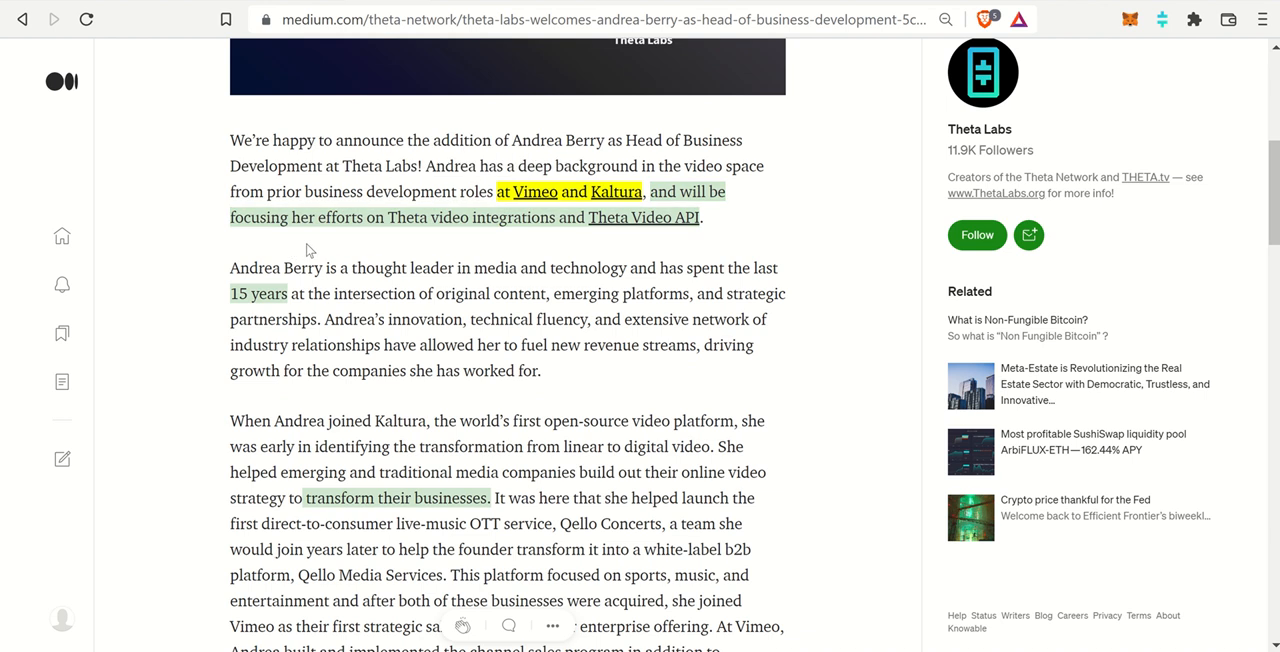
{"action": "mouse_move", "coordinate": [313, 186]}
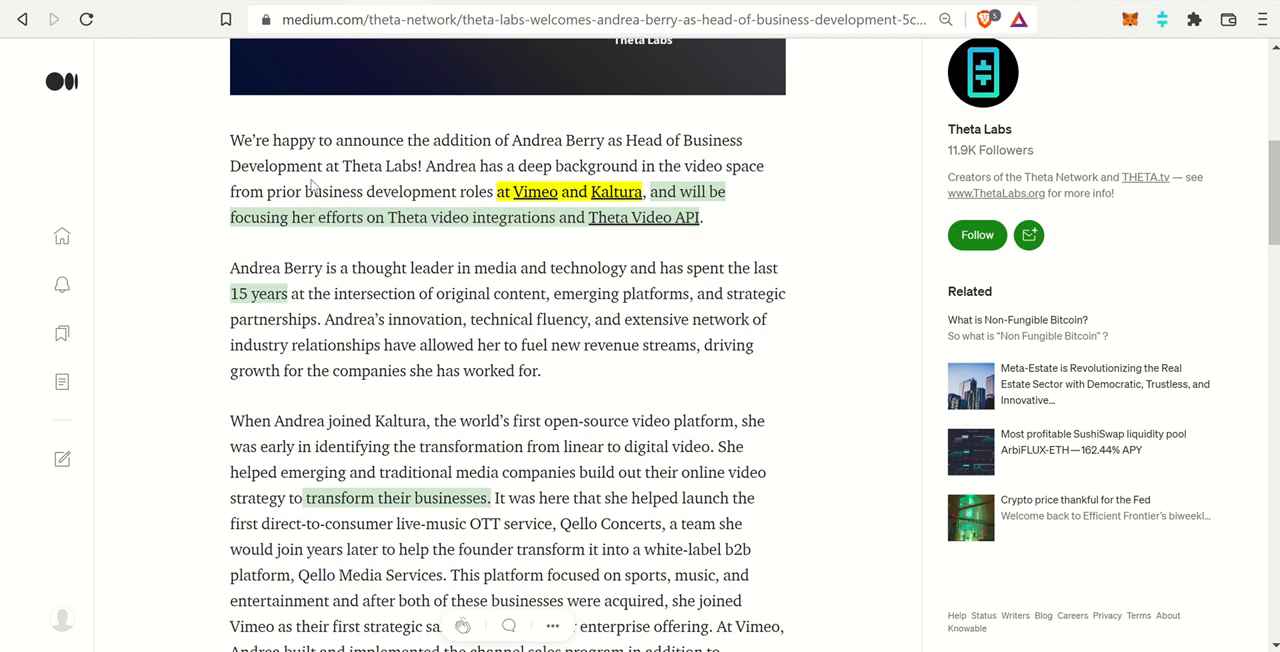
{"action": "mouse_move", "coordinate": [413, 179]}
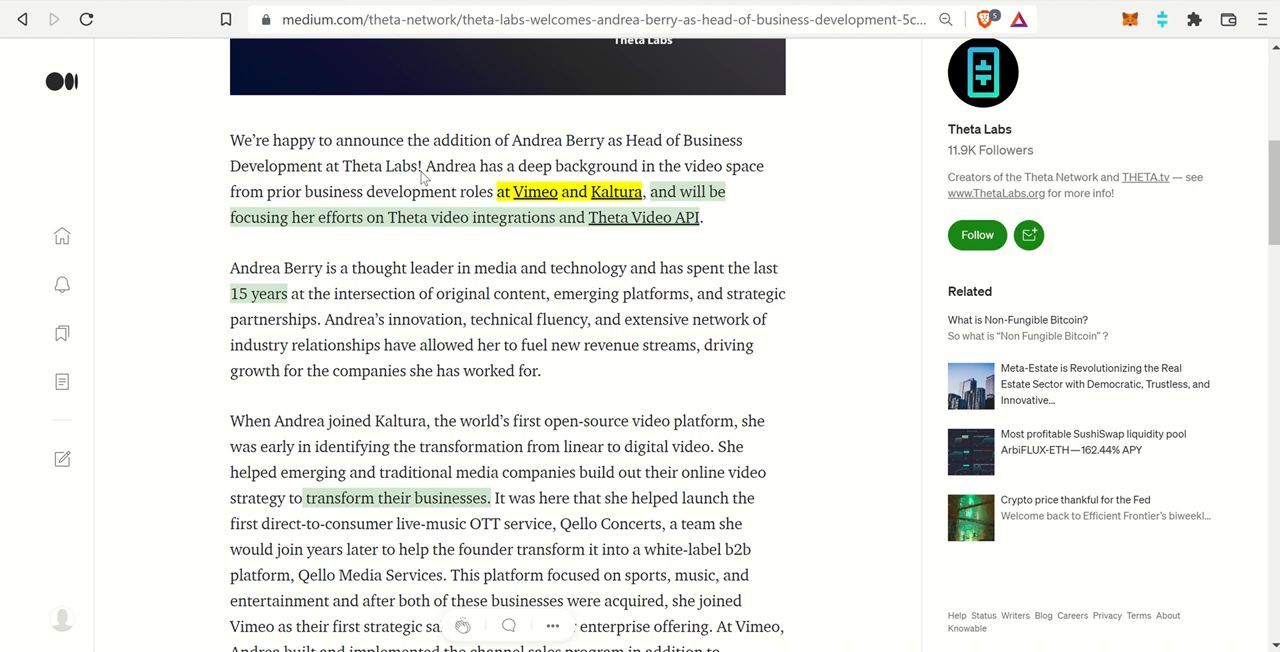
{"action": "scroll", "scroll_direction": "down", "scroll_amount": 3}
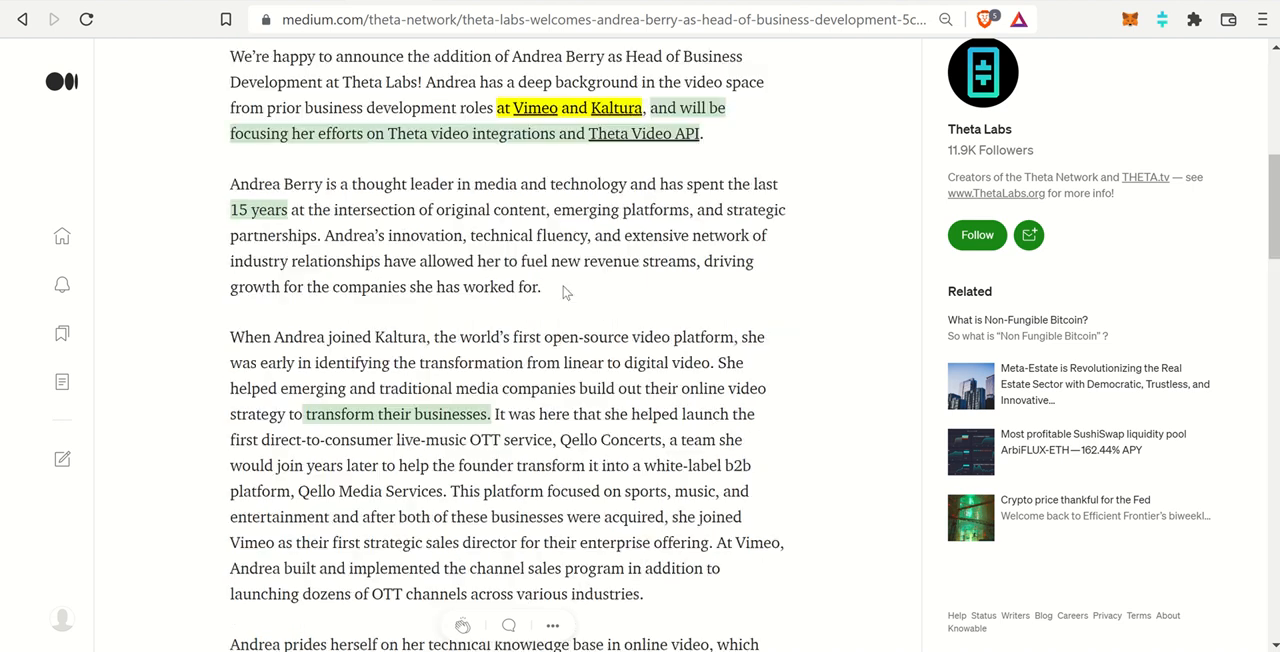
{"action": "scroll", "scroll_direction": "down", "scroll_amount": 3}
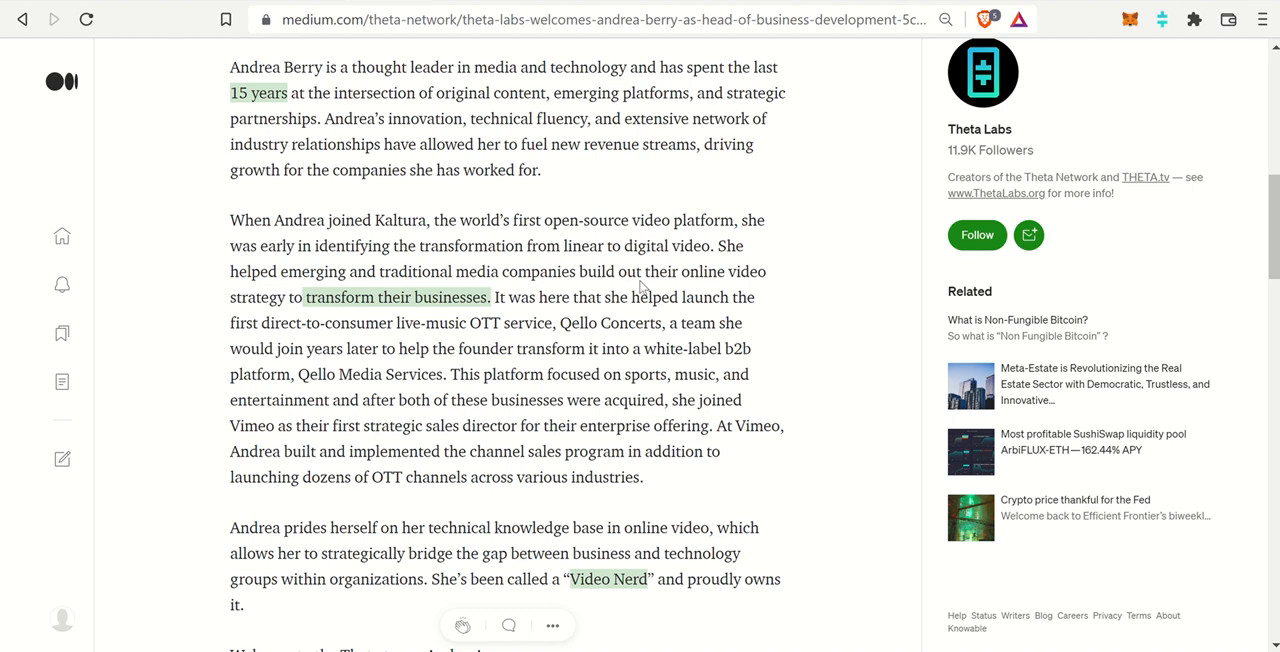
{"action": "mouse_move", "coordinate": [592, 172]}
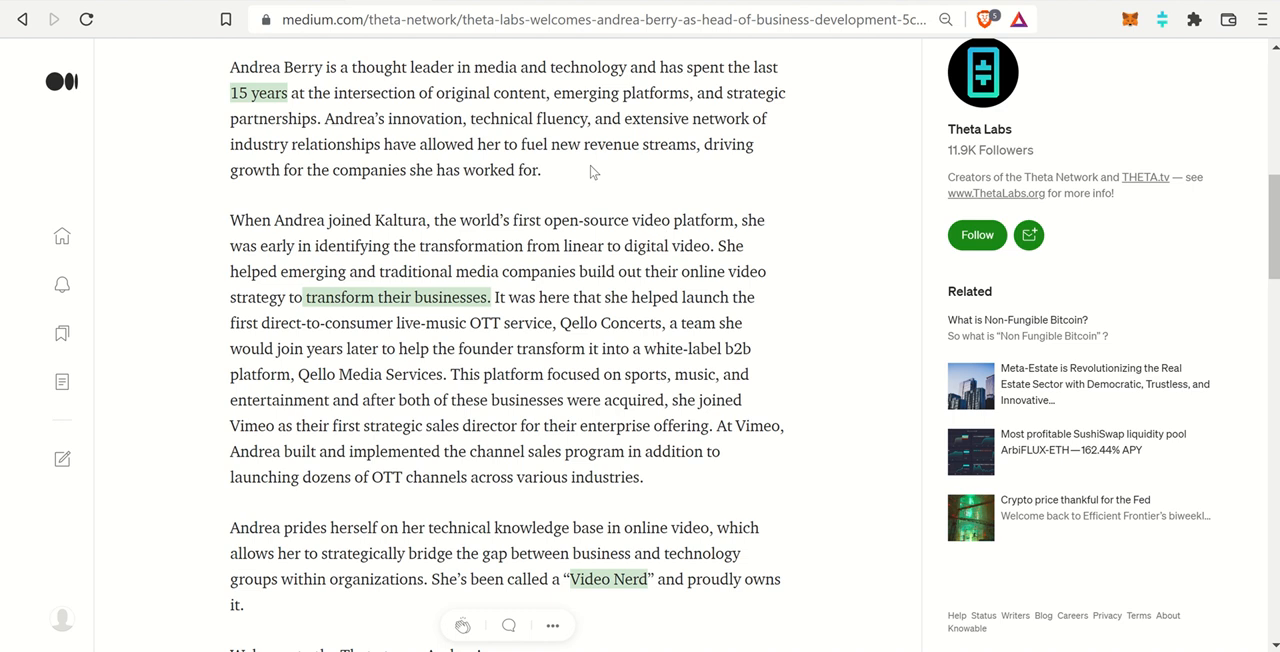
{"action": "mouse_move", "coordinate": [548, 187]}
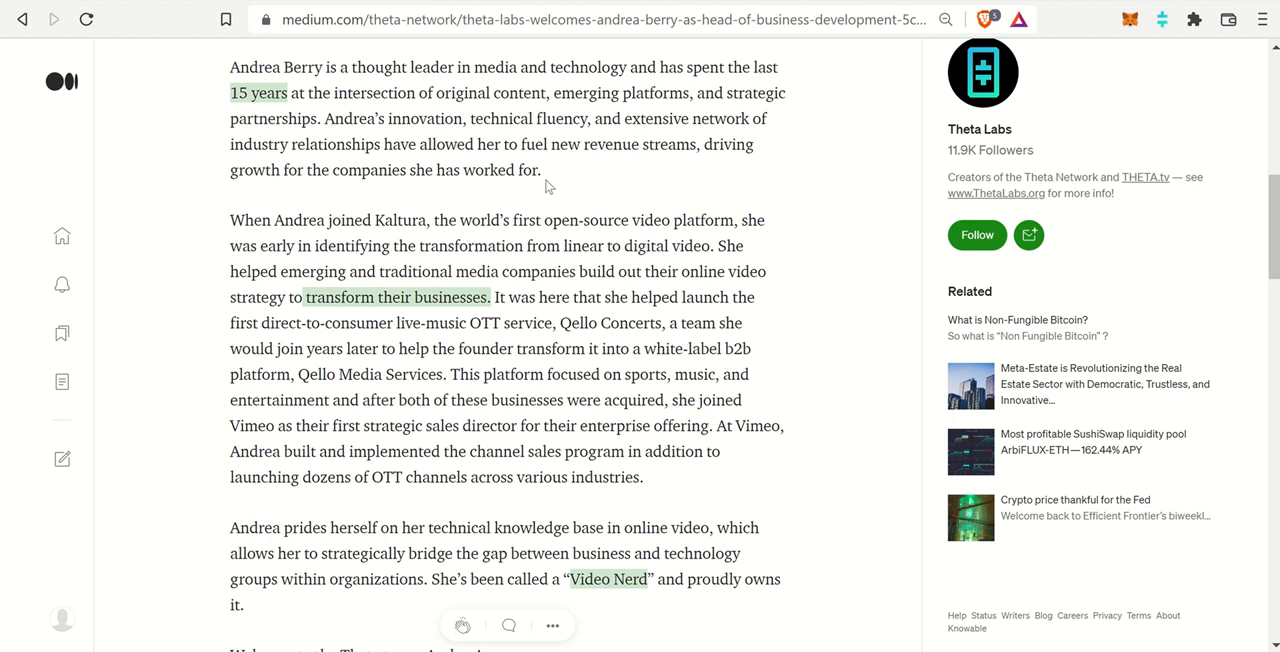
Read the Theta Labs article to its closing welcome, then return to the Andrea Berry banner
{"action": "scroll", "scroll_direction": "down", "scroll_amount": 3}
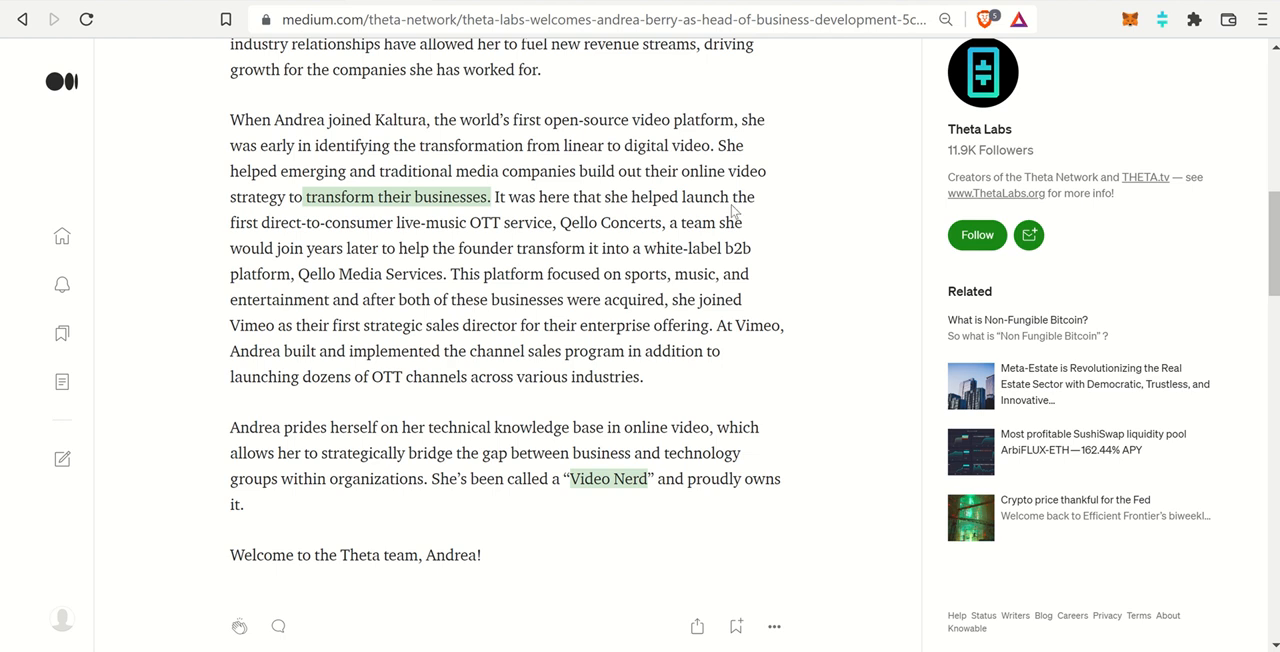
{"action": "mouse_move", "coordinate": [513, 307]}
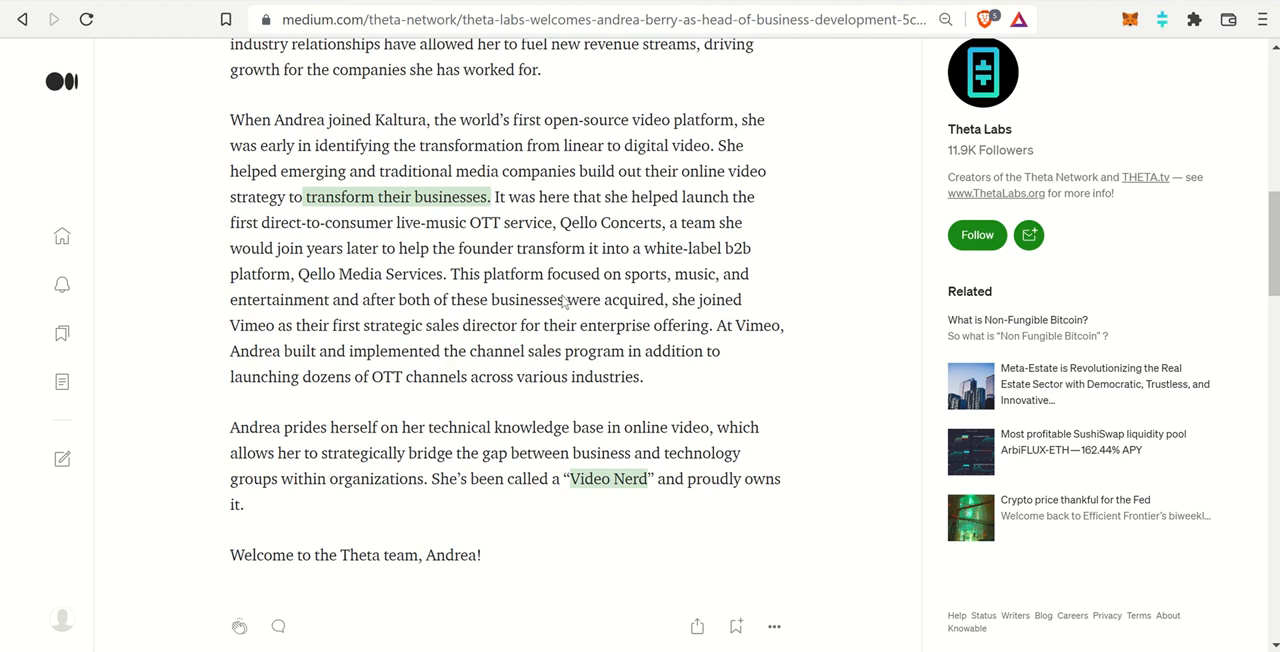
{"action": "mouse_move", "coordinate": [617, 263]}
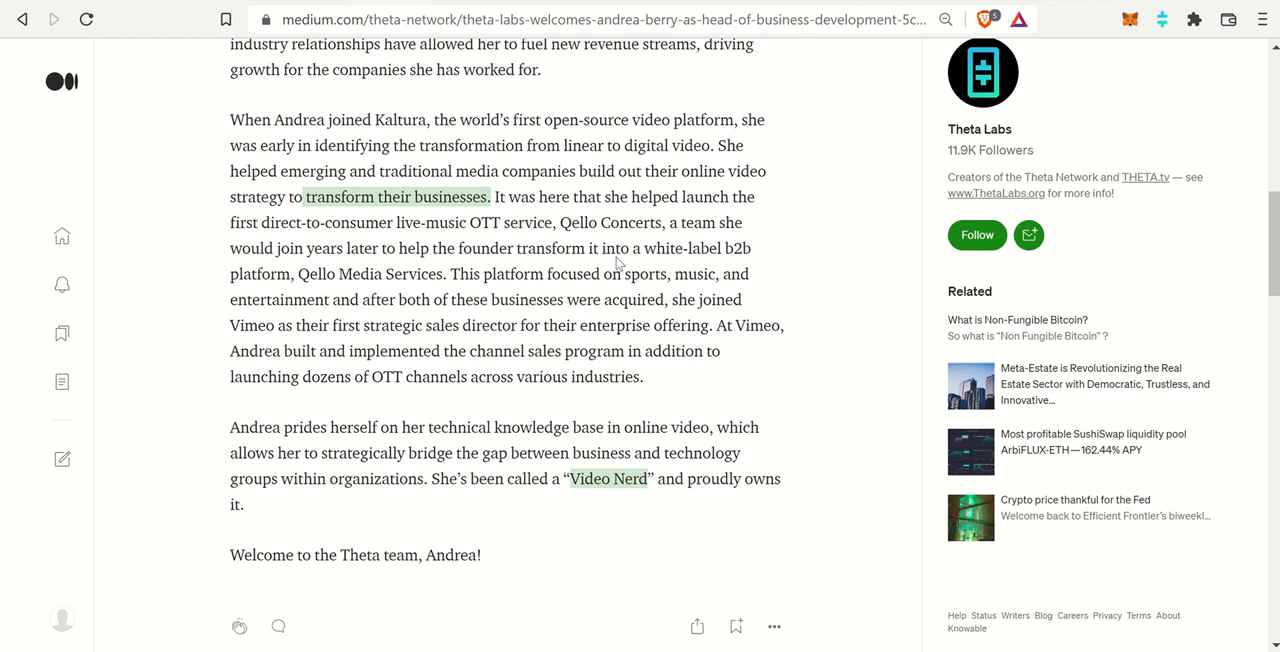
{"action": "scroll", "scroll_direction": "down", "scroll_amount": 3}
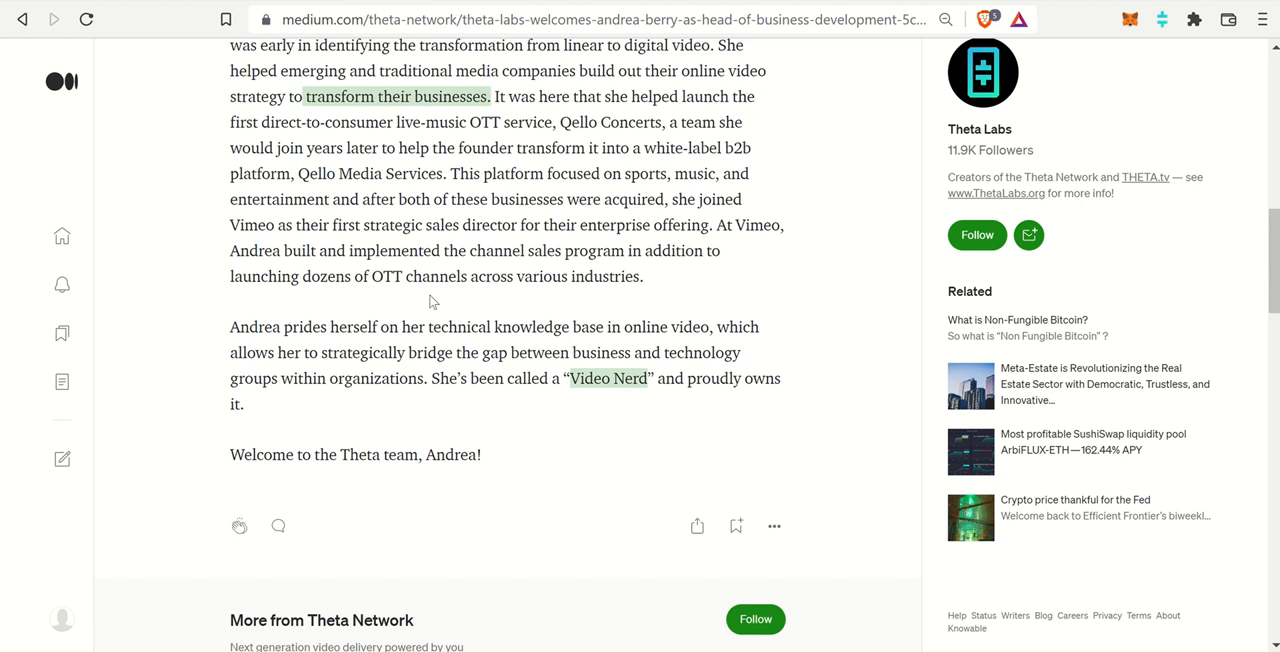
{"action": "scroll", "scroll_direction": "down", "scroll_amount": 3}
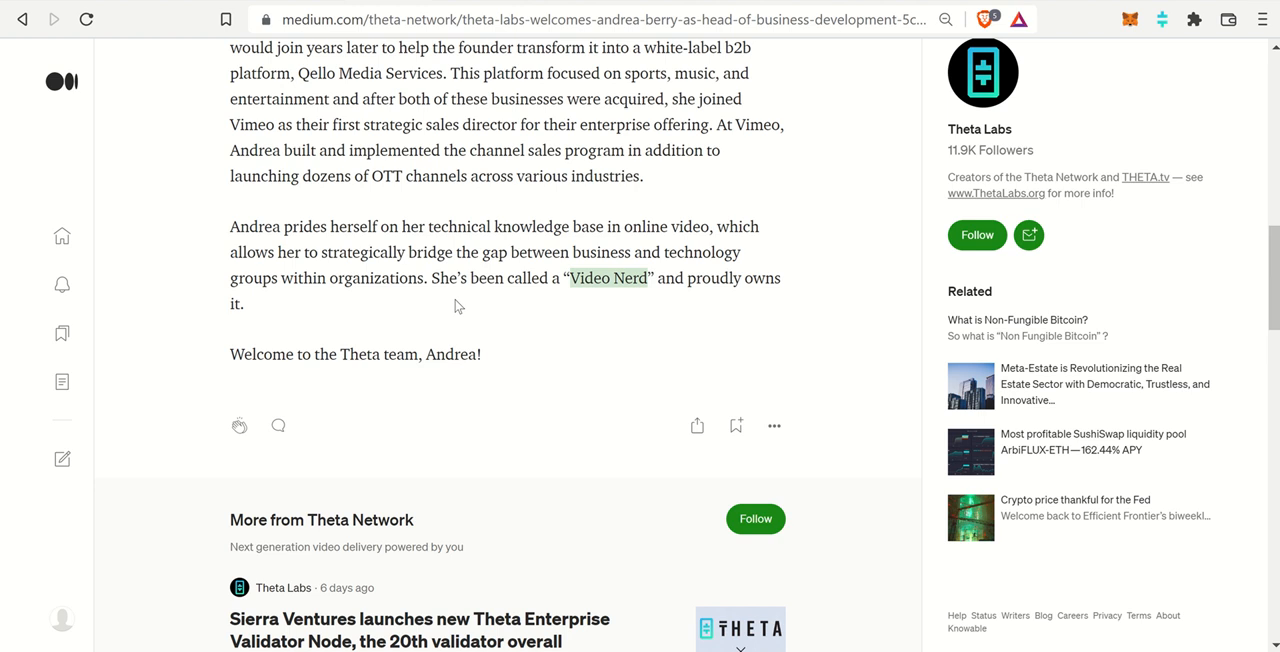
{"action": "scroll", "scroll_direction": "up", "scroll_amount": 3}
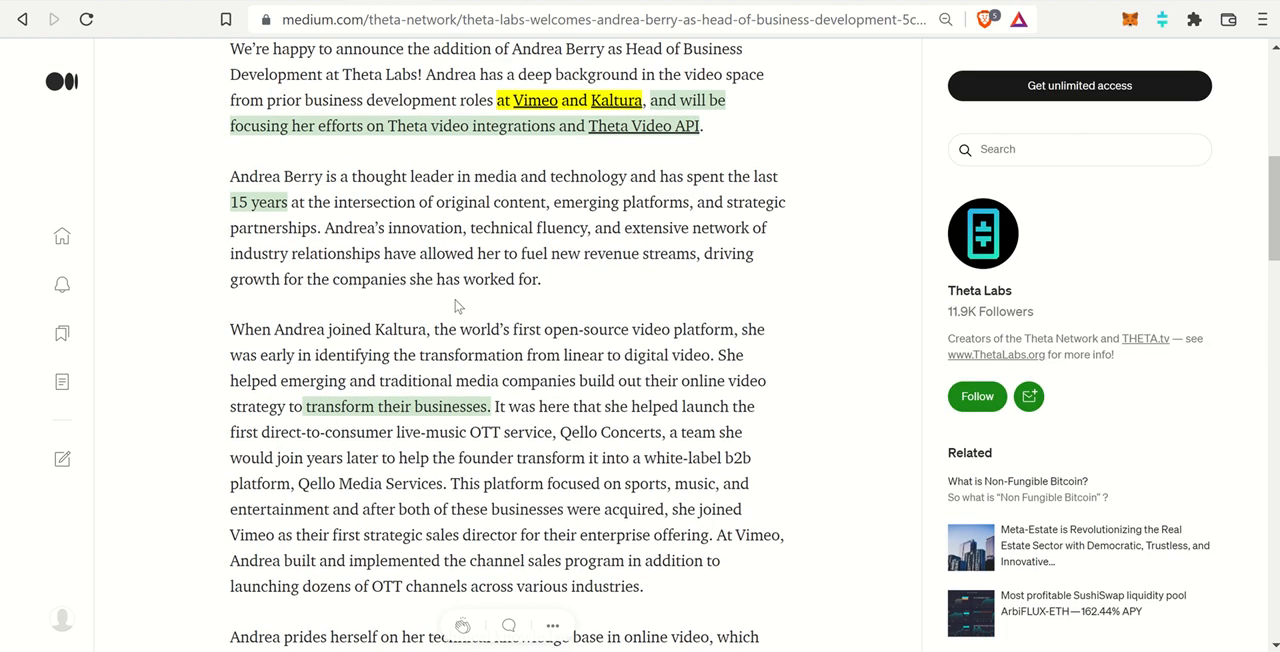
{"action": "scroll", "scroll_direction": "up", "scroll_amount": 3}
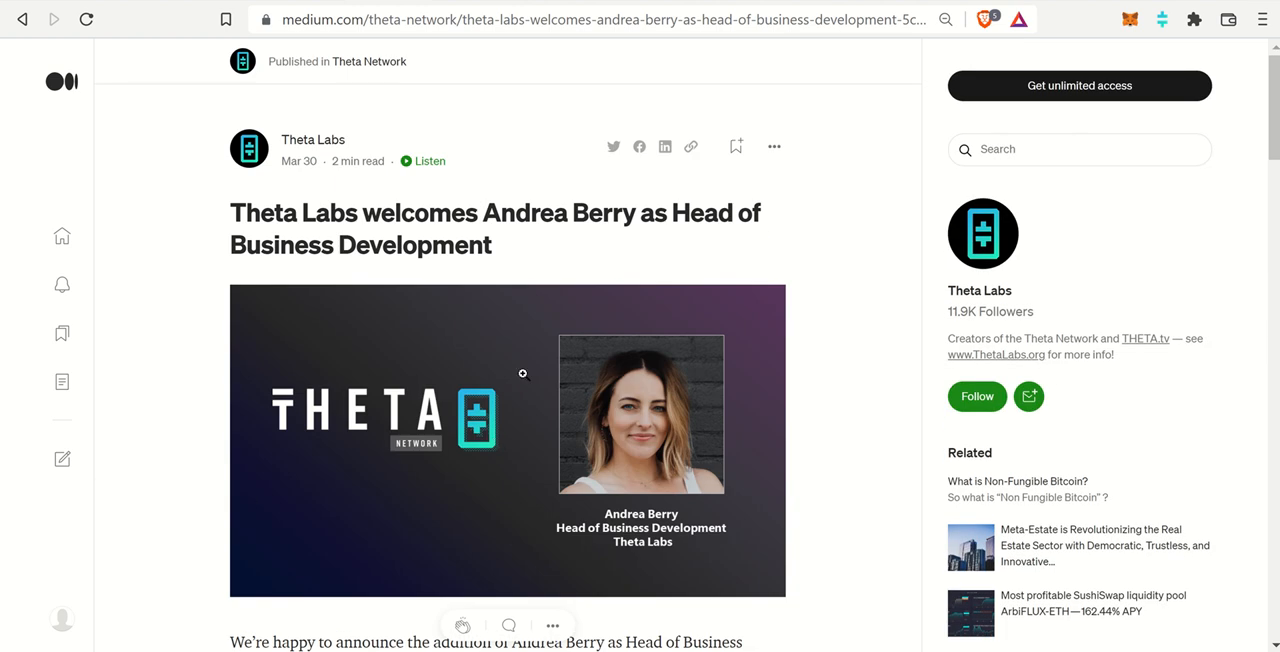
{"action": "mouse_move", "coordinate": [529, 331]}
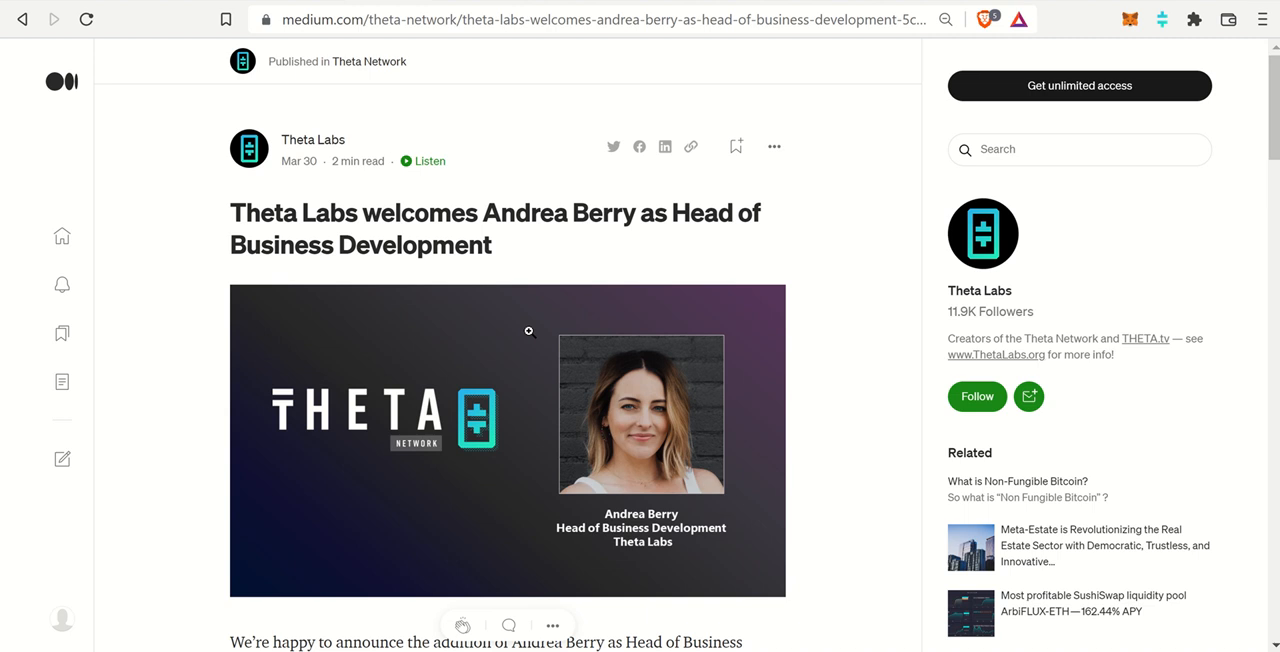
{"action": "mouse_move", "coordinate": [480, 218]}
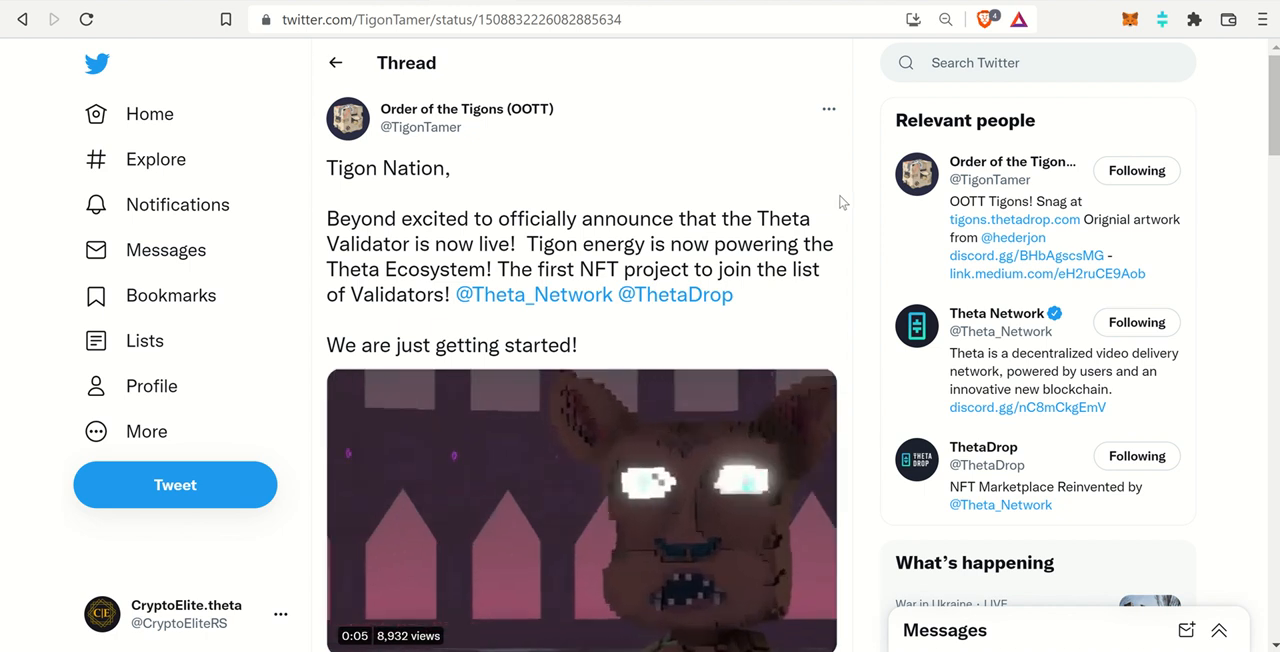
{"action": "scroll", "scroll_direction": "down", "scroll_amount": 3}
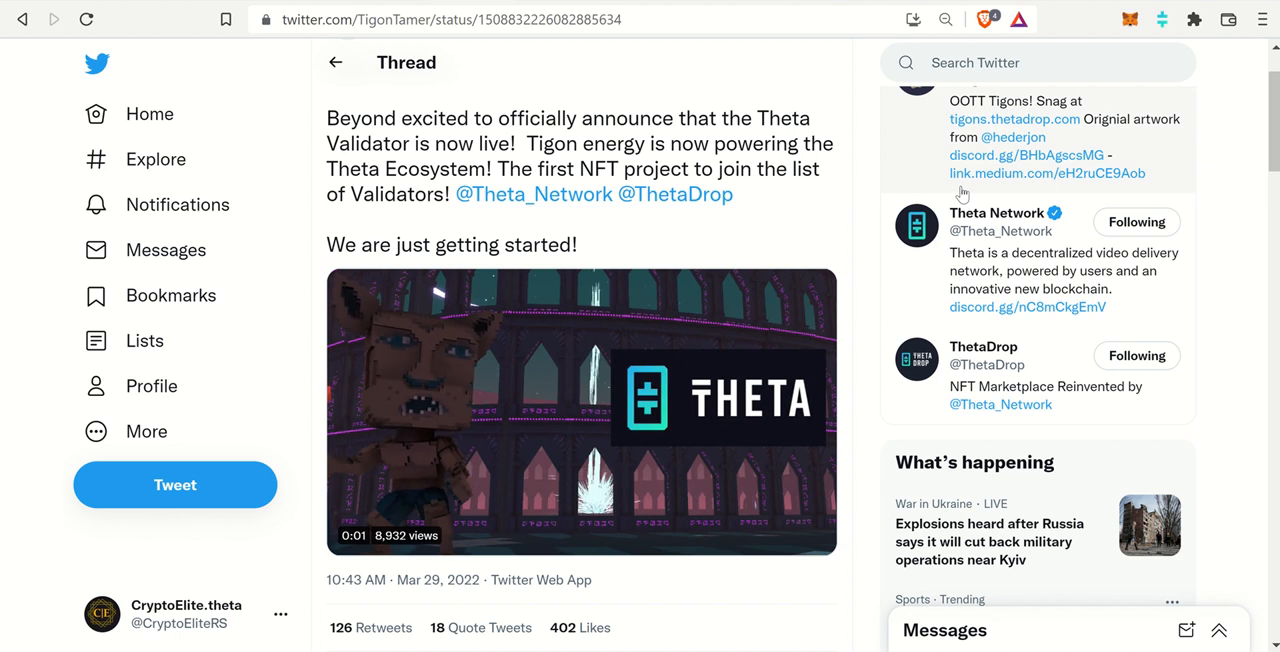
{"action": "left_click", "coordinate": [582, 410]}
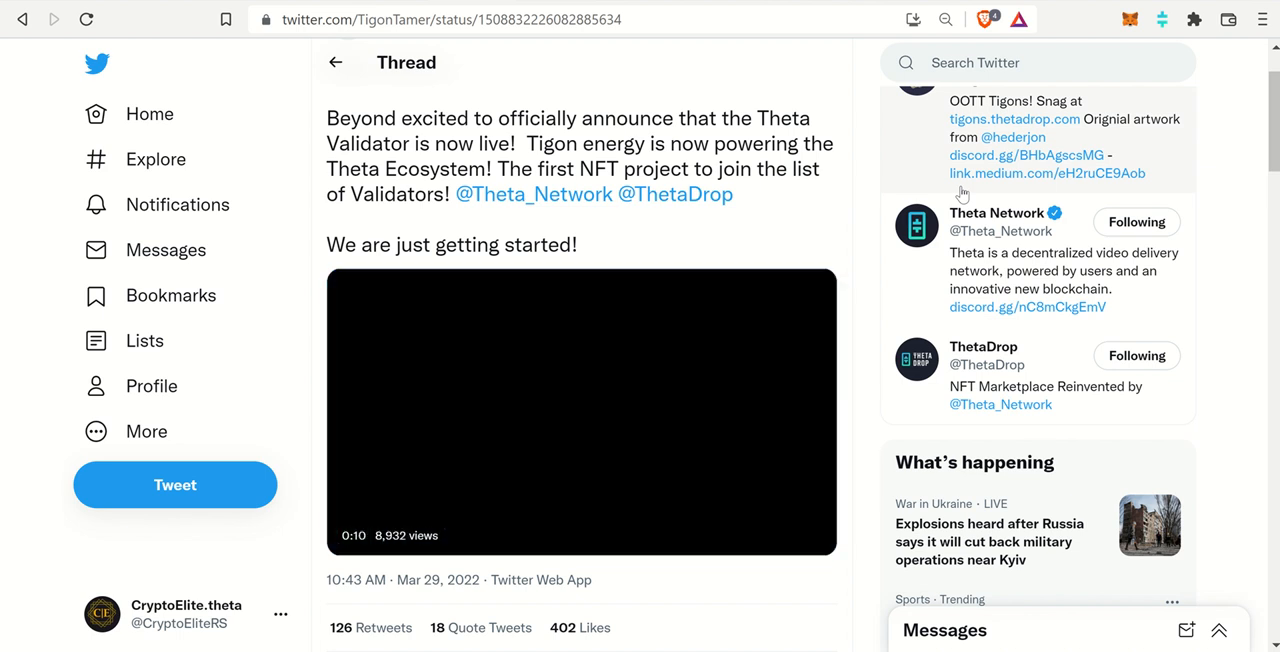
{"action": "left_click", "coordinate": [581, 411]}
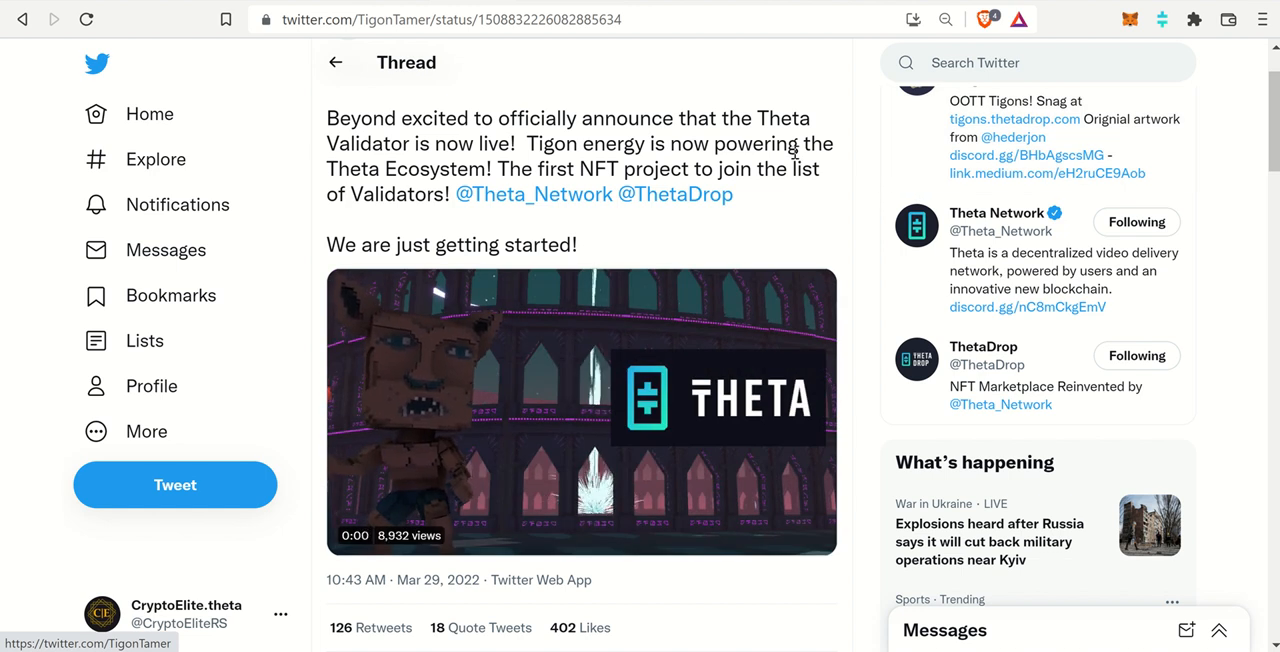
{"action": "left_click", "coordinate": [581, 410]}
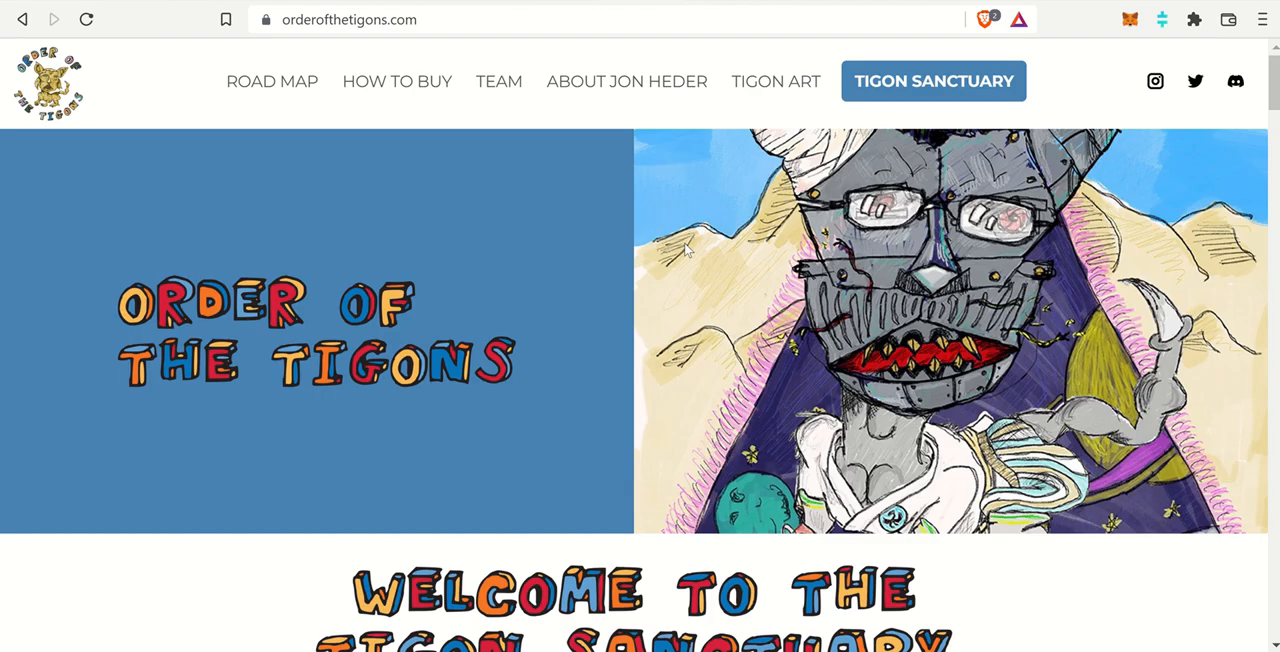
Scroll to the Tigon Sanctuary welcome, then view ThetaDrop's Tigon ($176) and Cat Box ($348) listings
{"action": "scroll", "scroll_direction": "down", "scroll_amount": 3}
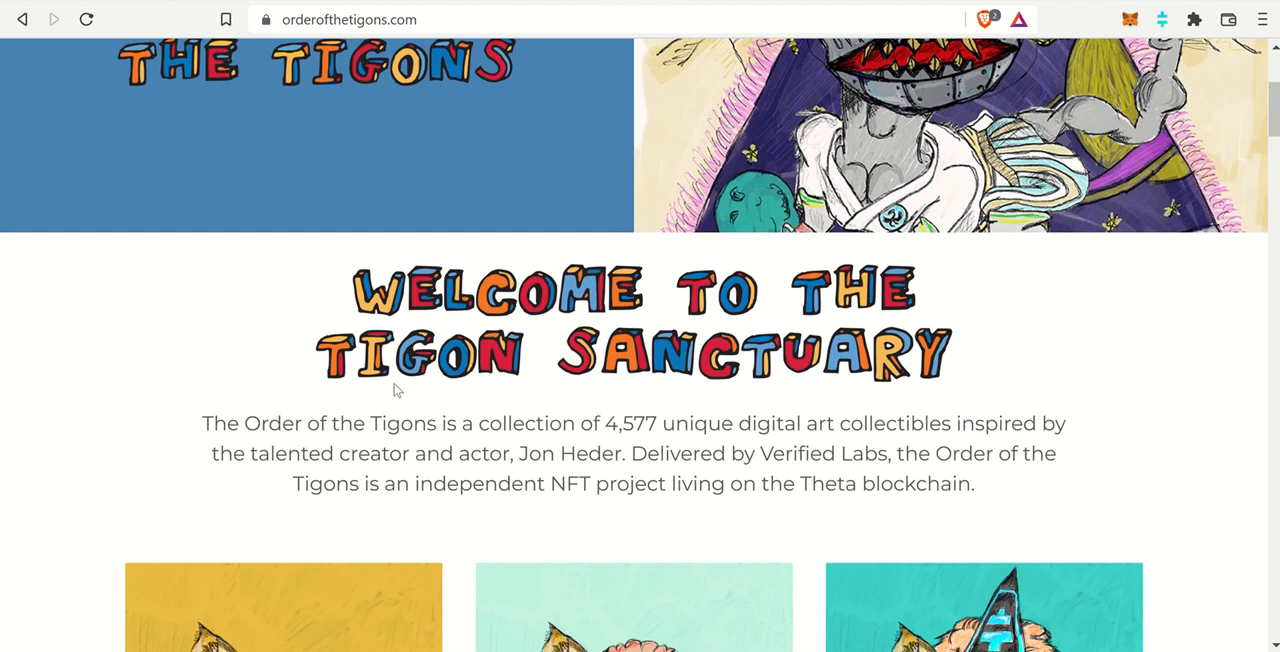
{"action": "mouse_move", "coordinate": [532, 419]}
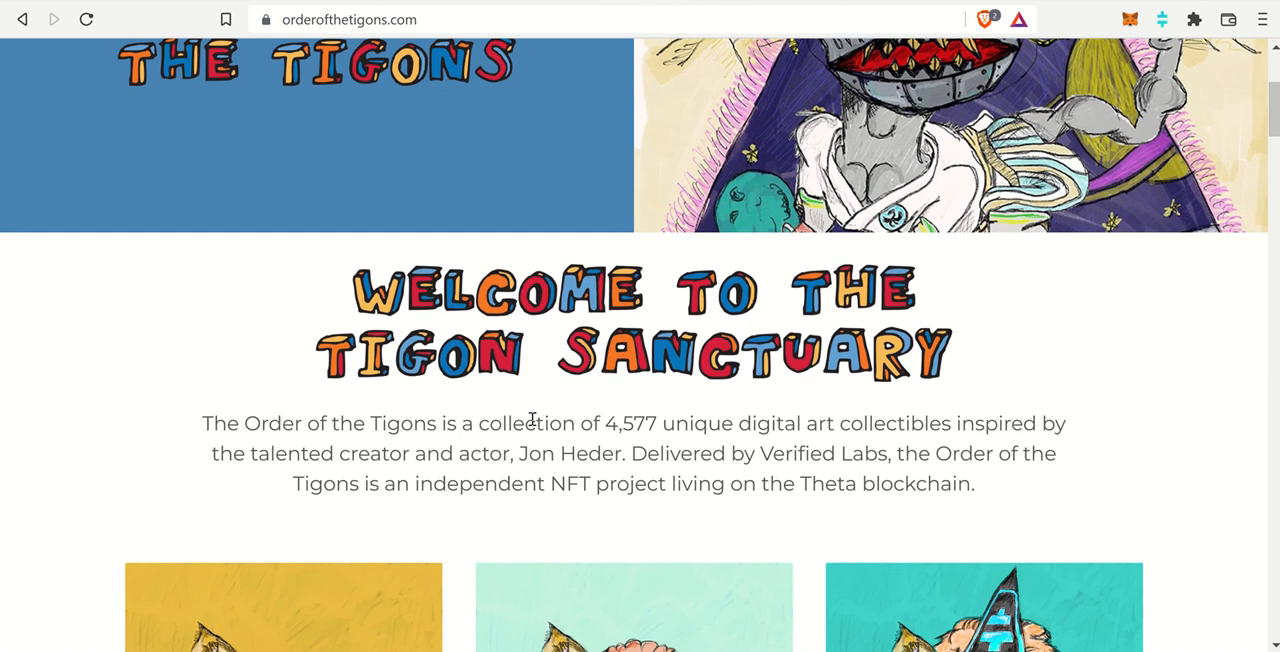
{"action": "mouse_move", "coordinate": [701, 424]}
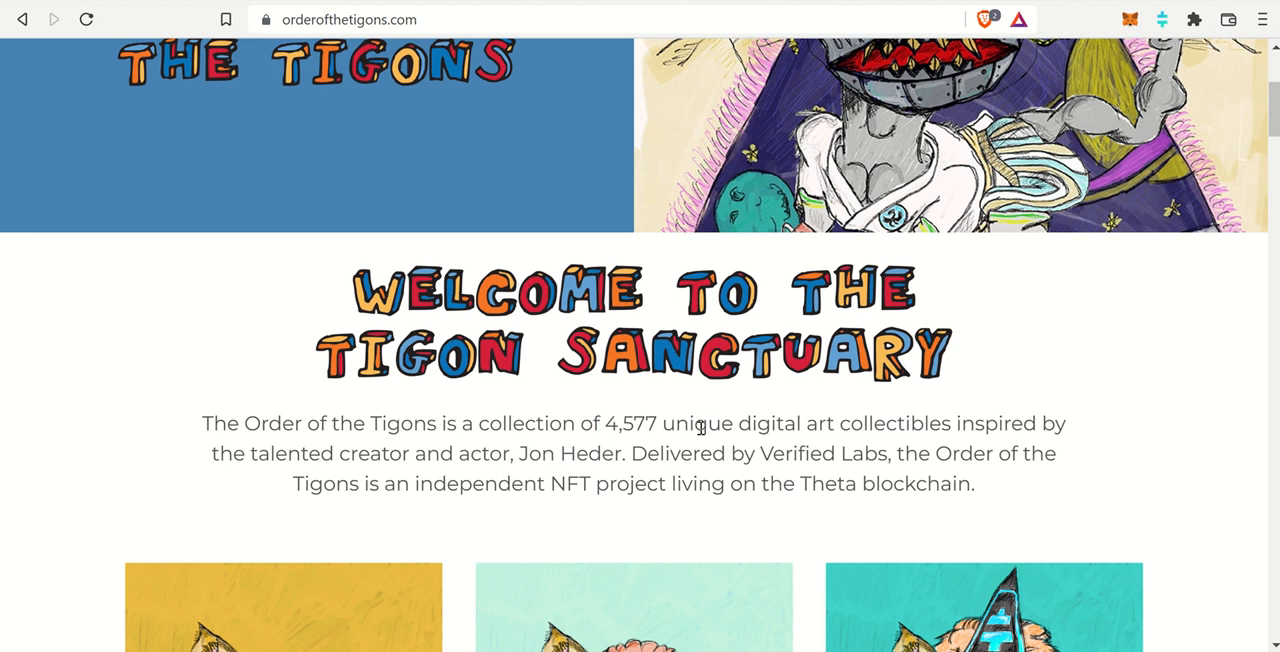
{"action": "mouse_move", "coordinate": [644, 409]}
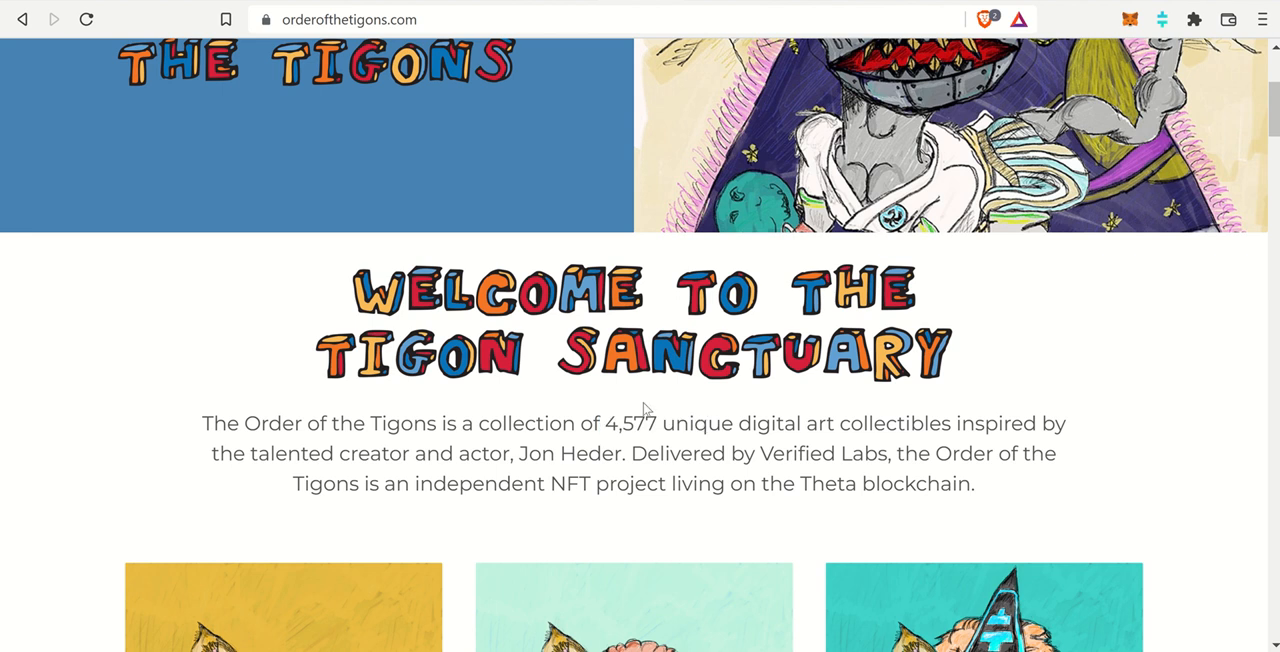
{"action": "scroll", "scroll_direction": "down", "scroll_amount": 3}
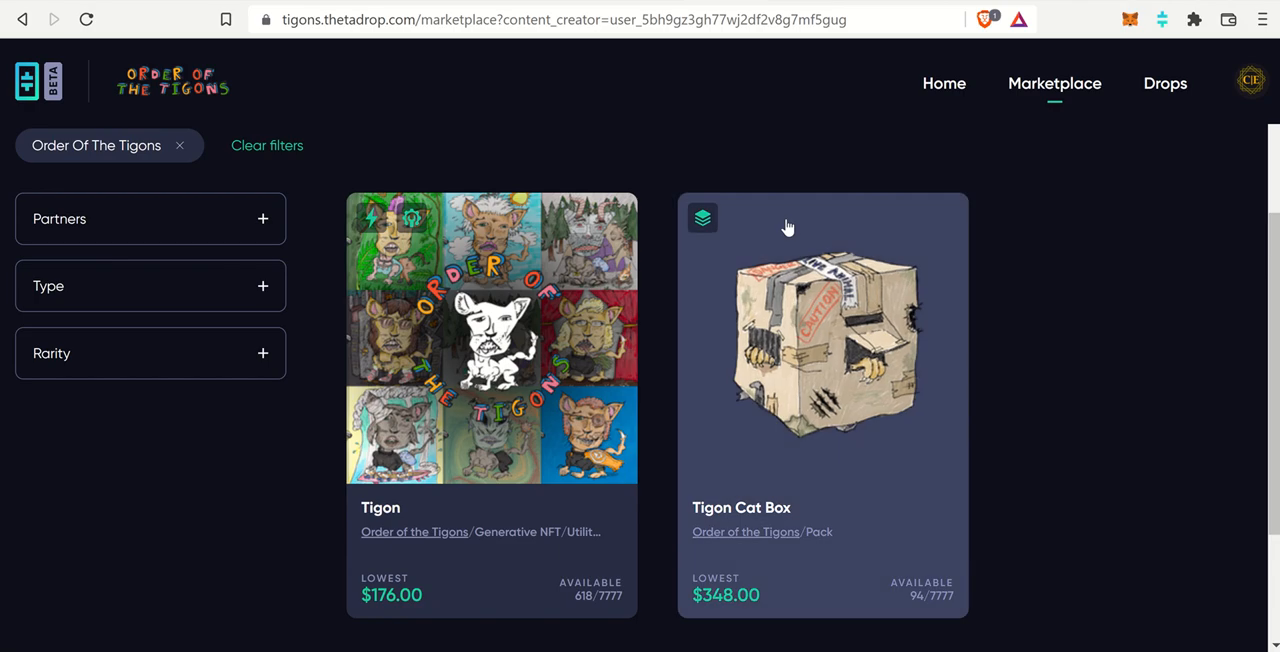
Check availability: 618 of 7,777 Tigons and 94 of 7,777 Tigon Cat Boxes
{"action": "scroll", "scroll_direction": "down", "scroll_amount": 3}
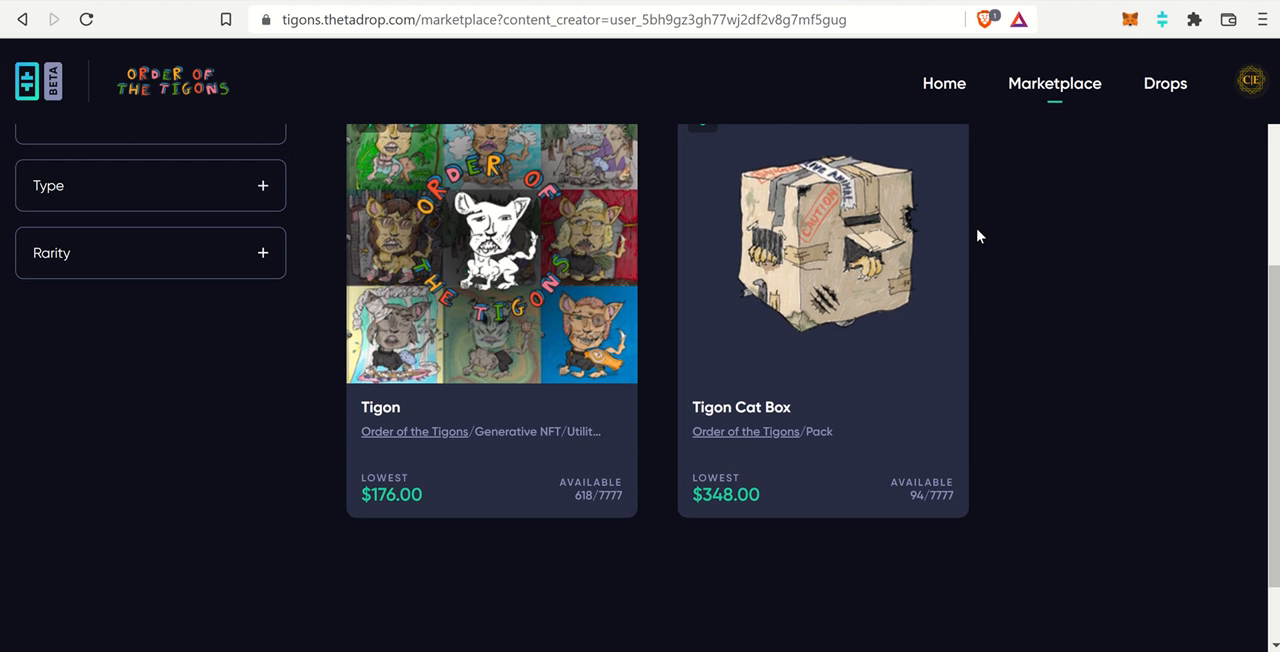
{"action": "mouse_move", "coordinate": [830, 315]}
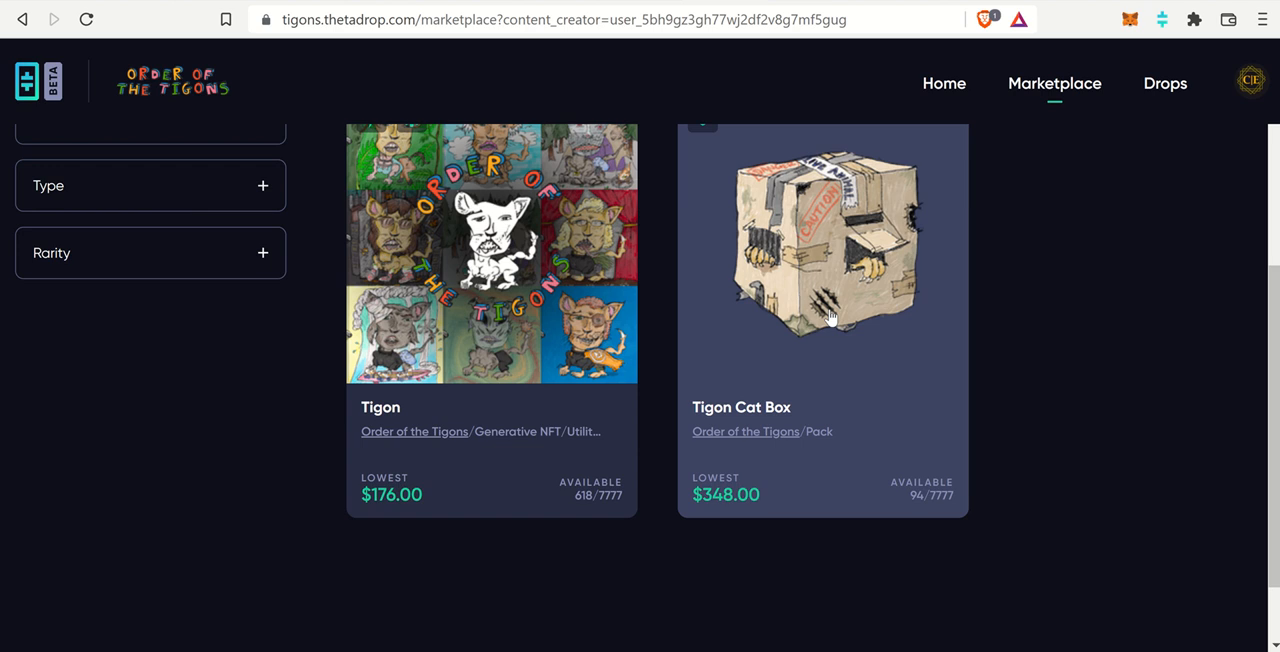
{"action": "mouse_move", "coordinate": [659, 302]}
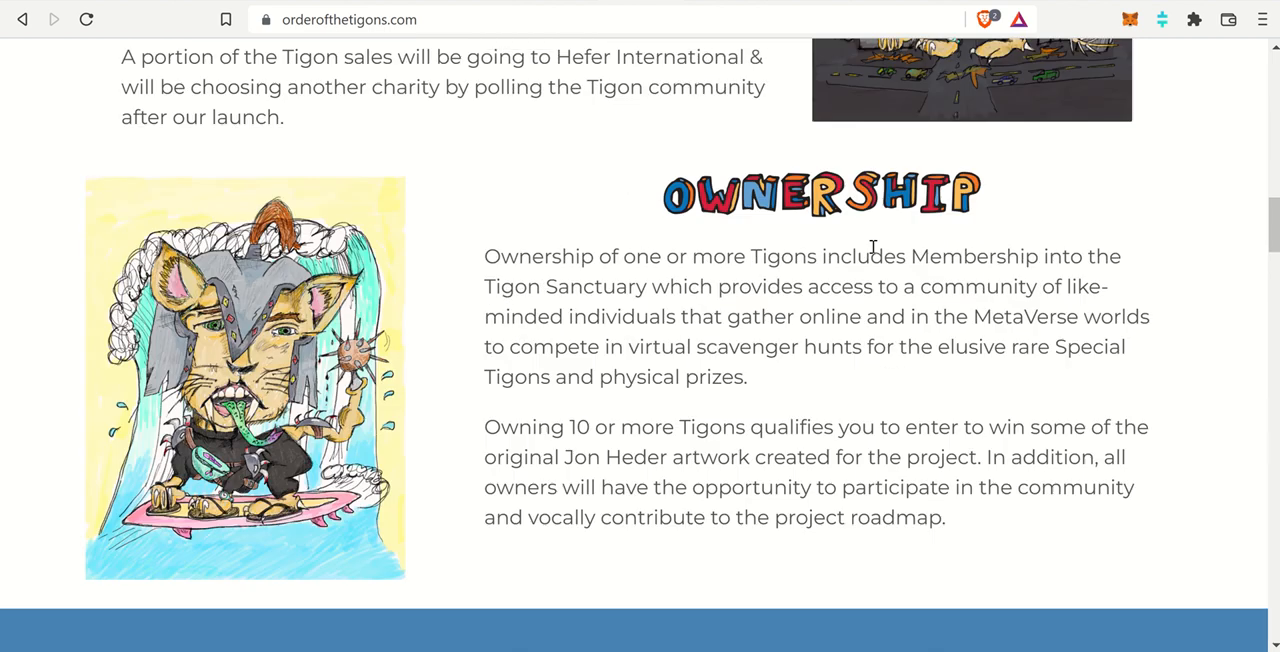
Scroll the Road Map through Phase 4's Q3 2022 token and staking goal
{"action": "scroll", "scroll_direction": "down", "scroll_amount": 3}
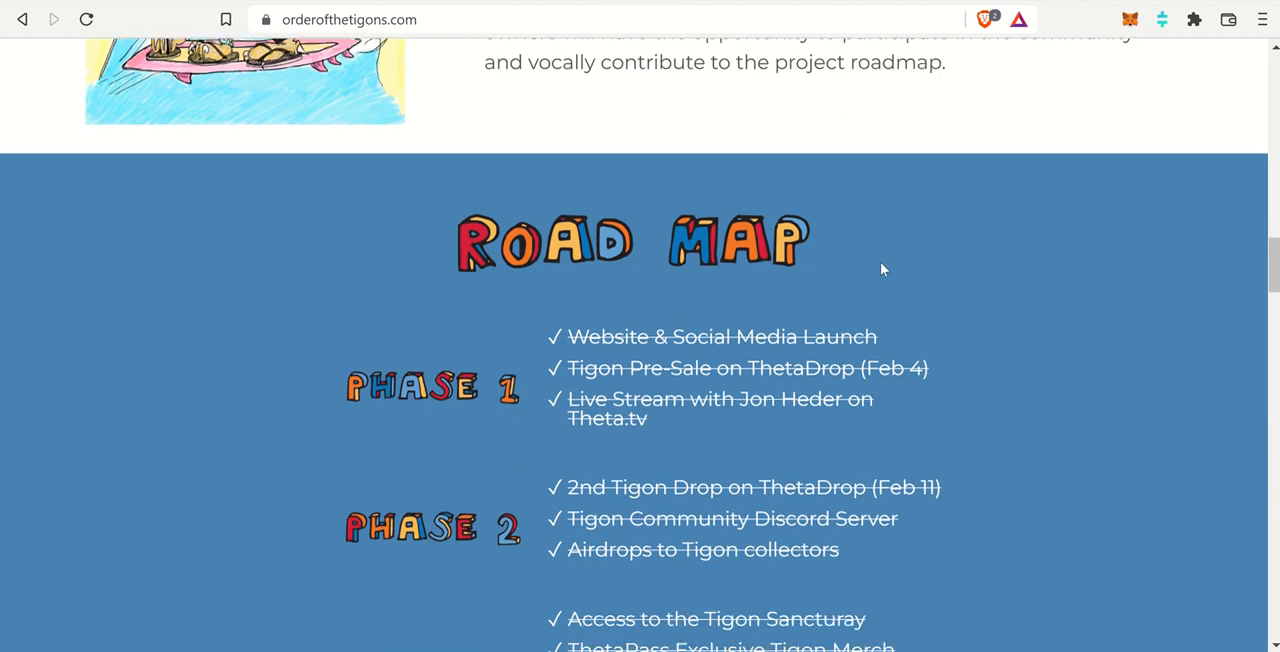
{"action": "scroll", "scroll_direction": "down", "scroll_amount": 3}
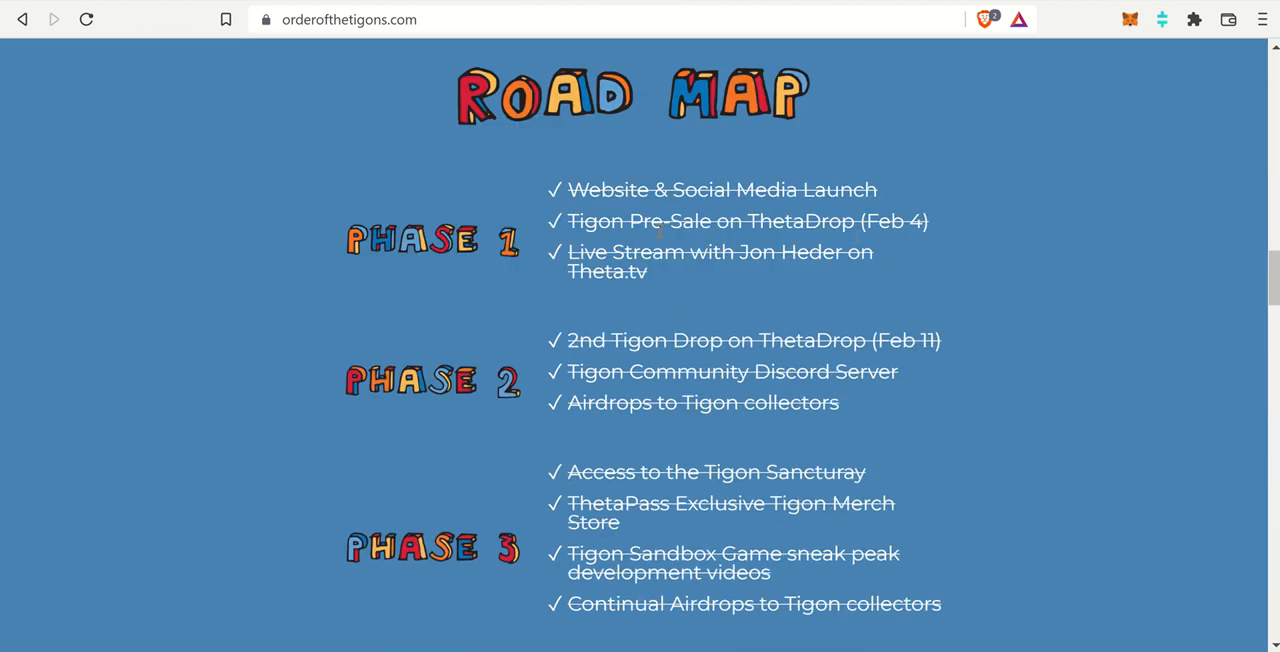
{"action": "scroll", "scroll_direction": "down", "scroll_amount": 3}
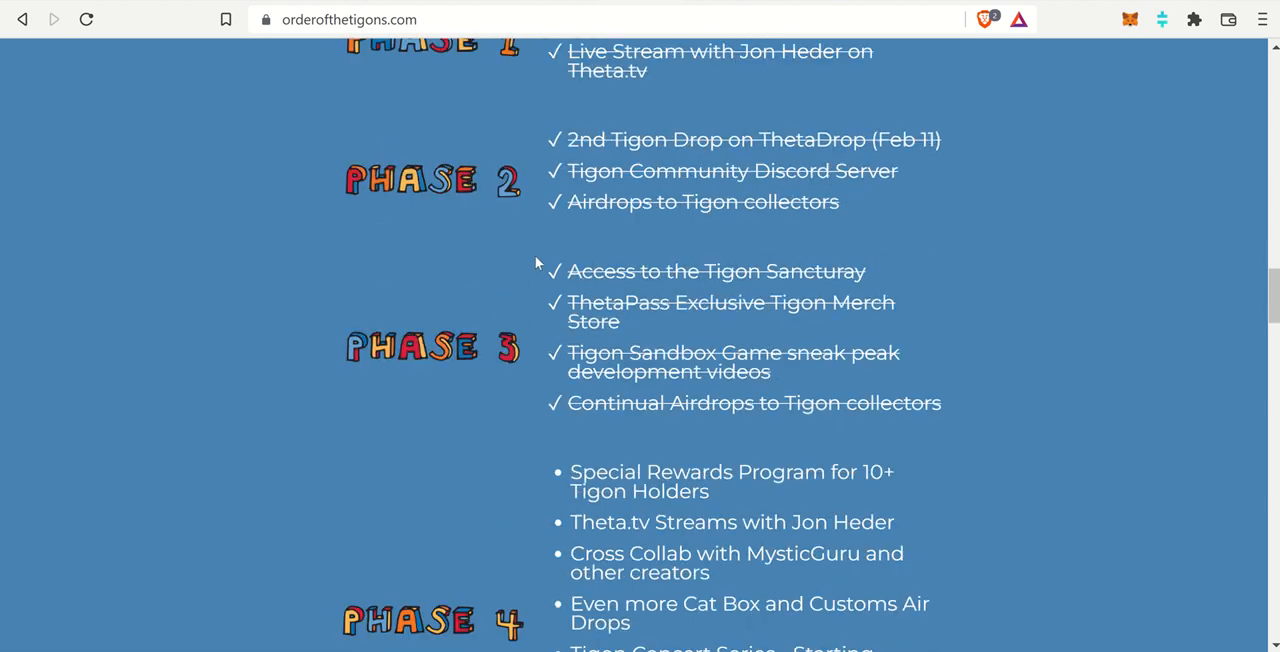
{"action": "scroll", "scroll_direction": "down", "scroll_amount": 3}
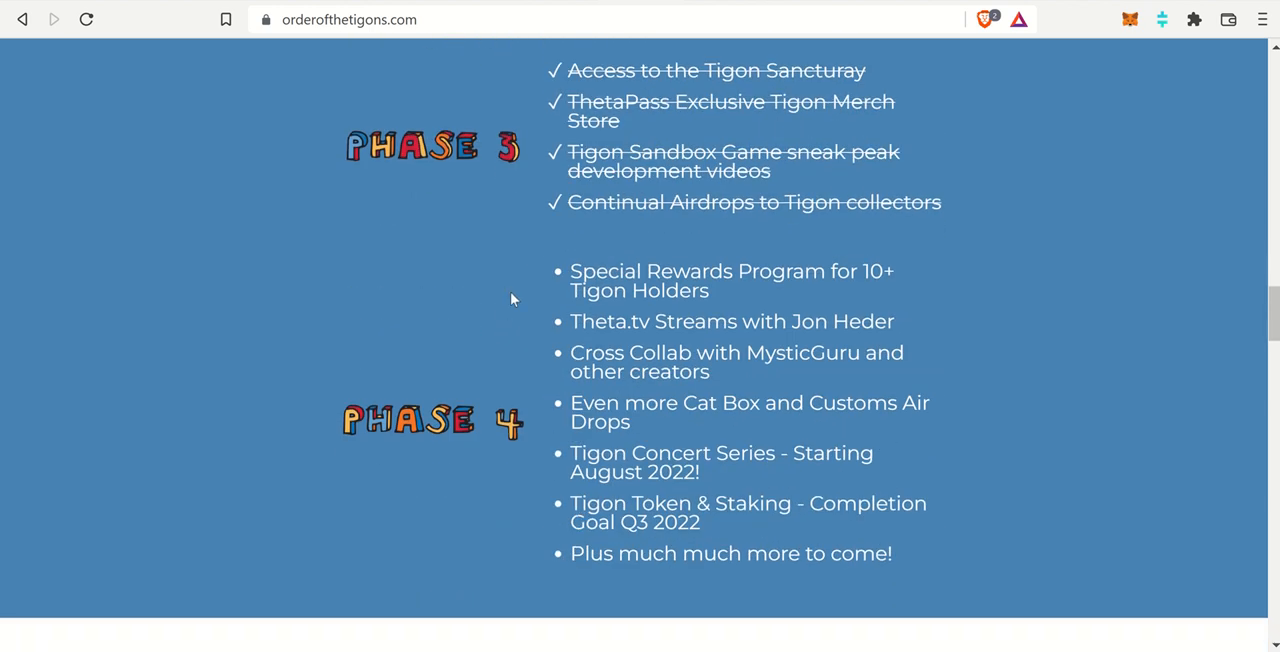
{"action": "scroll", "scroll_direction": "down", "scroll_amount": 3}
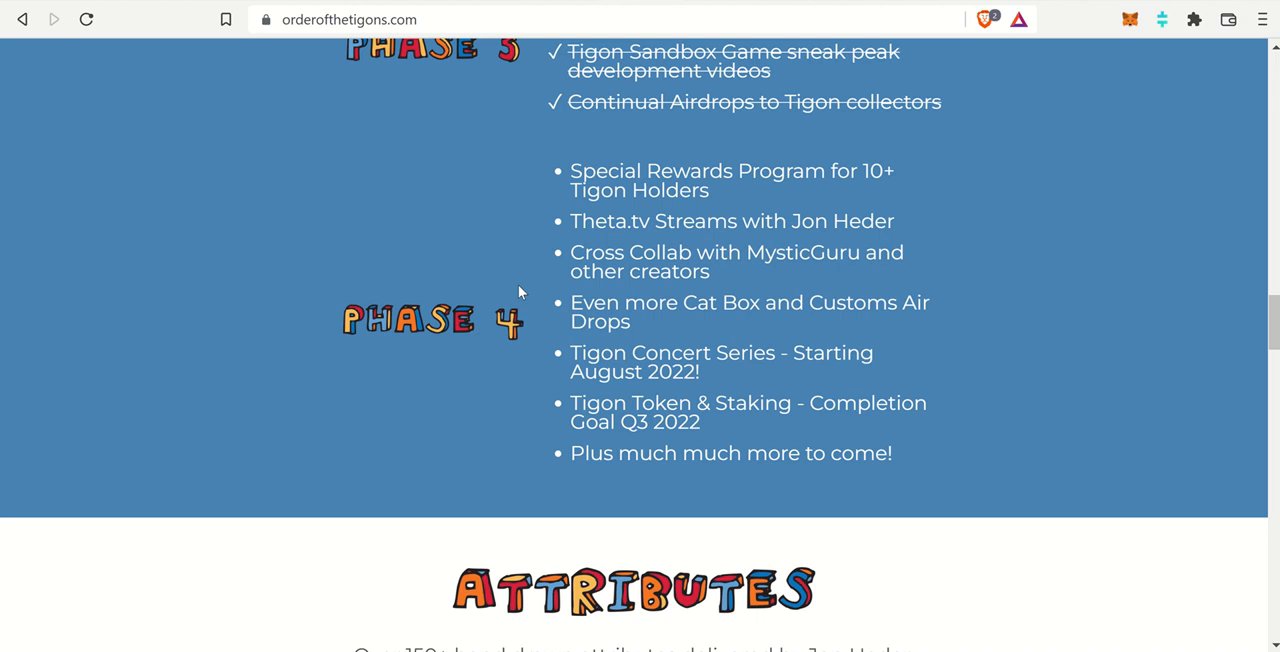
{"action": "mouse_move", "coordinate": [732, 342]}
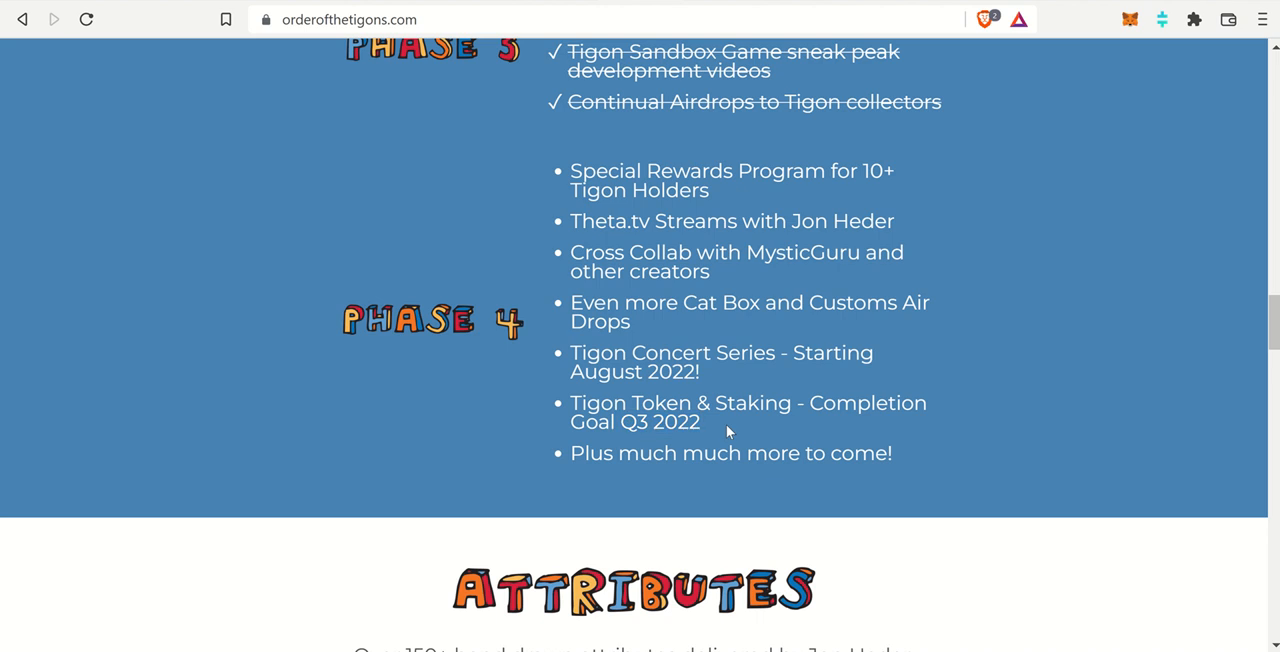
{"action": "mouse_move", "coordinate": [908, 419]}
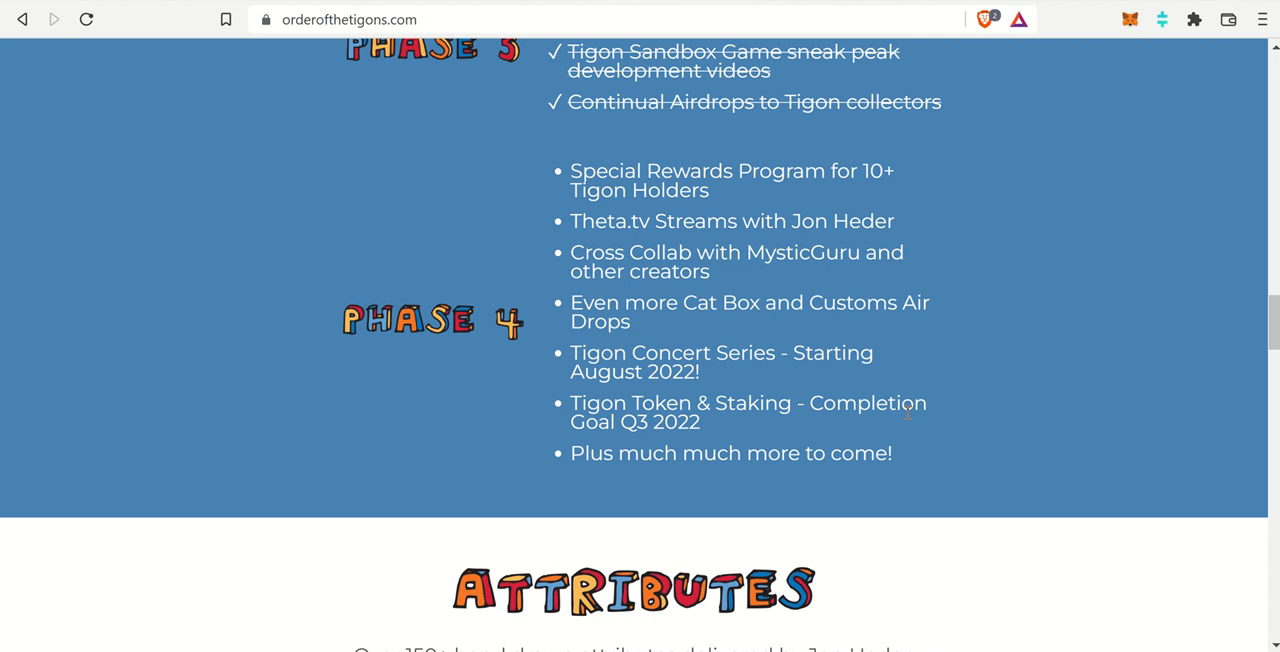
{"action": "mouse_move", "coordinate": [728, 155]}
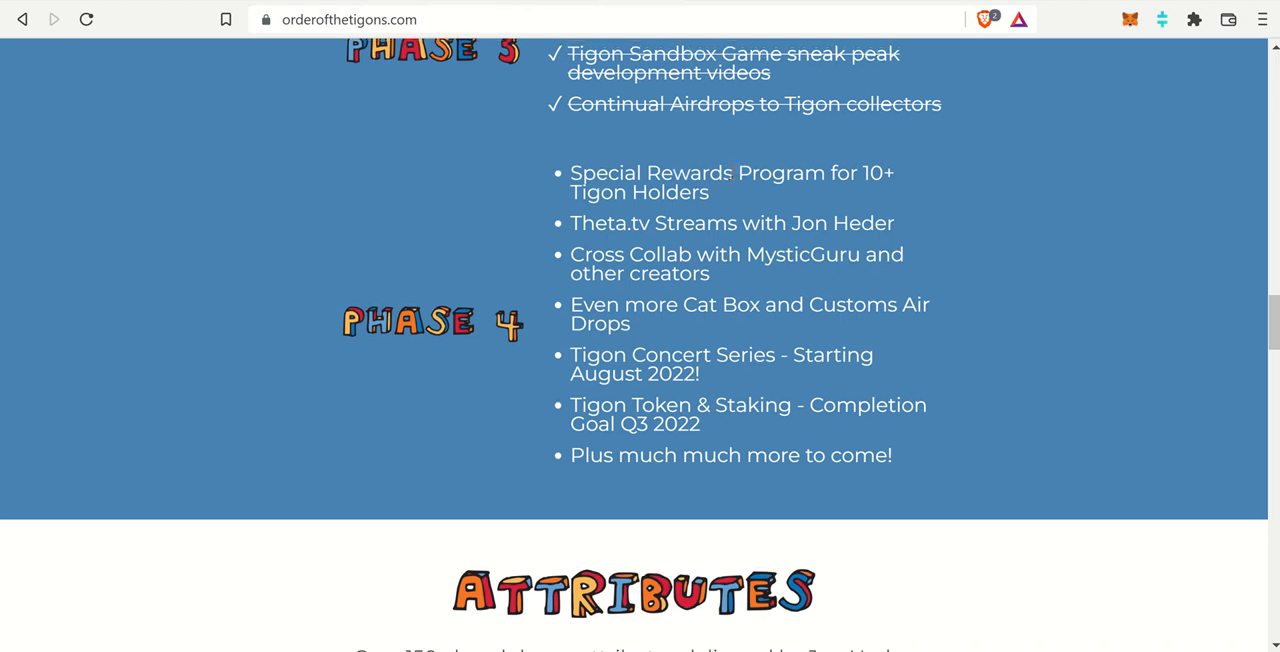
{"action": "scroll", "scroll_direction": "up", "scroll_amount": 3}
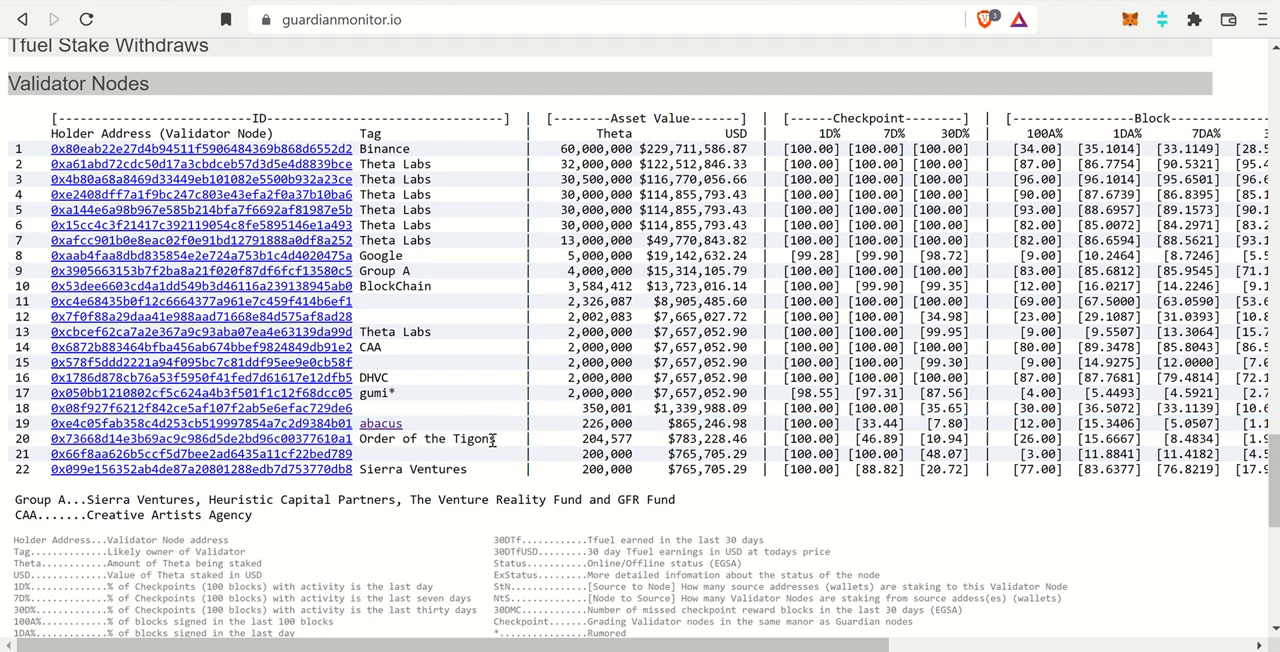
{"action": "left_click", "coordinate": [435, 438]}
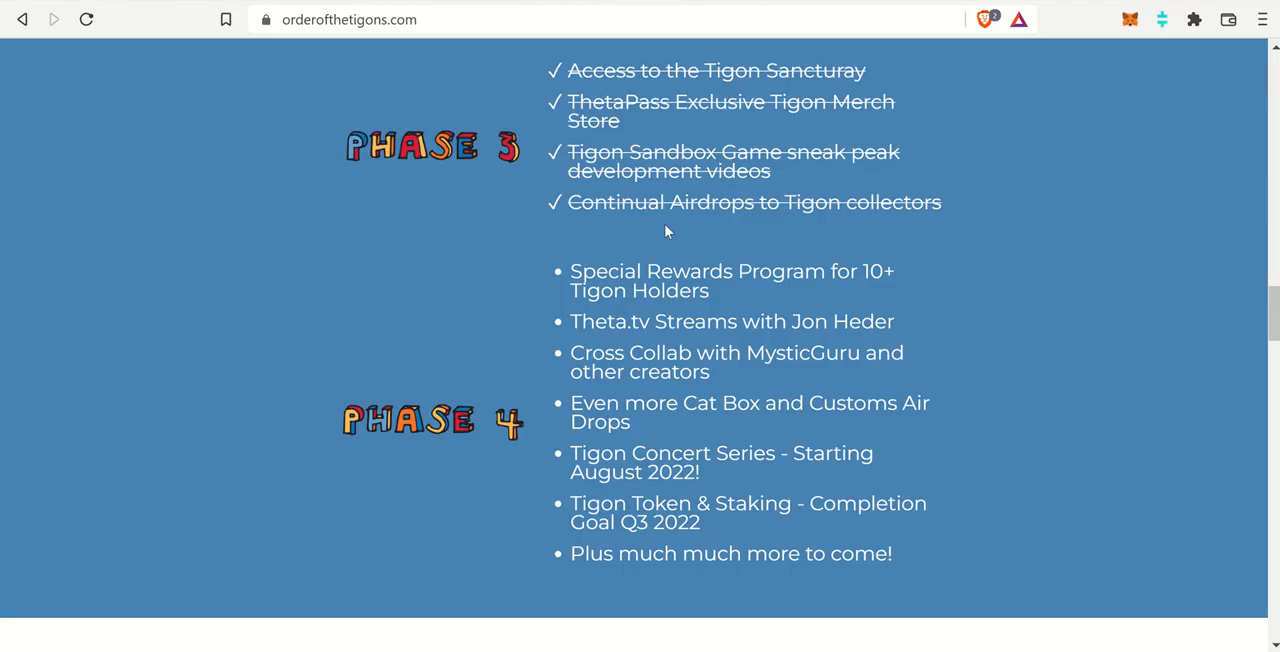
{"action": "scroll", "scroll_direction": "down", "scroll_amount": 3}
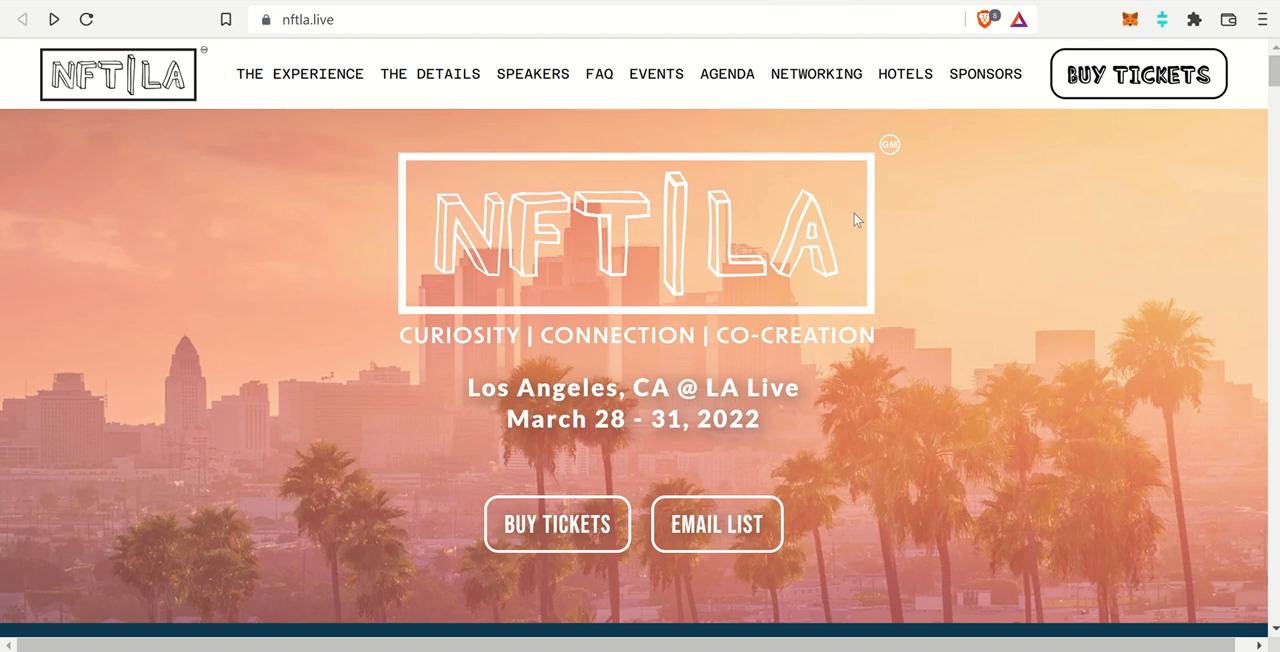
{"action": "mouse_move", "coordinate": [910, 224]}
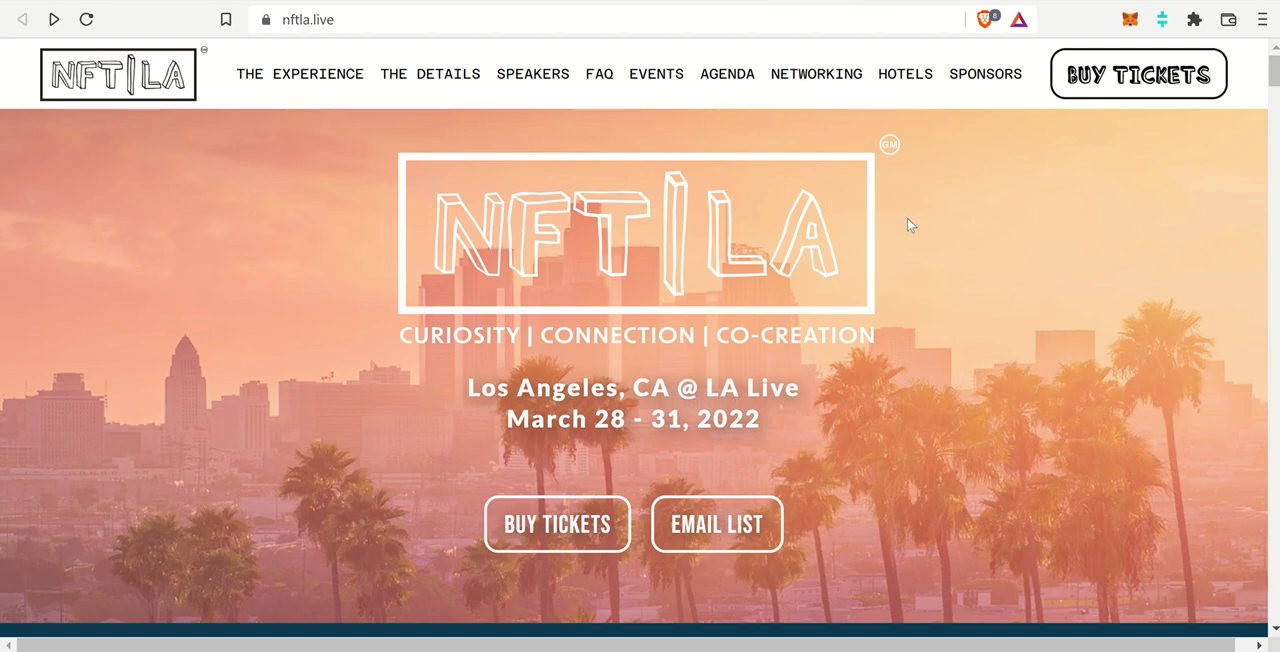
{"action": "mouse_move", "coordinate": [520, 333]}
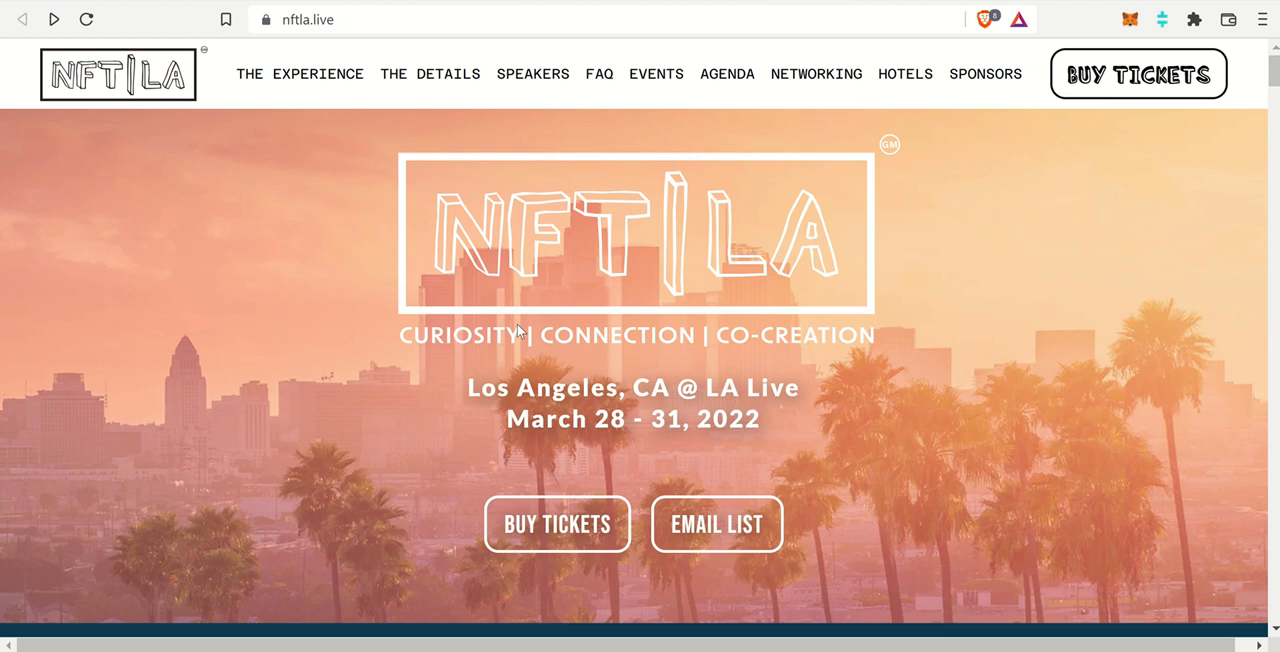
Scroll past the conference overview to speakers Mark Cuban, Nicole Buffett, Neil Strauss and Steve Aoki
{"action": "scroll", "scroll_direction": "down", "scroll_amount": 3}
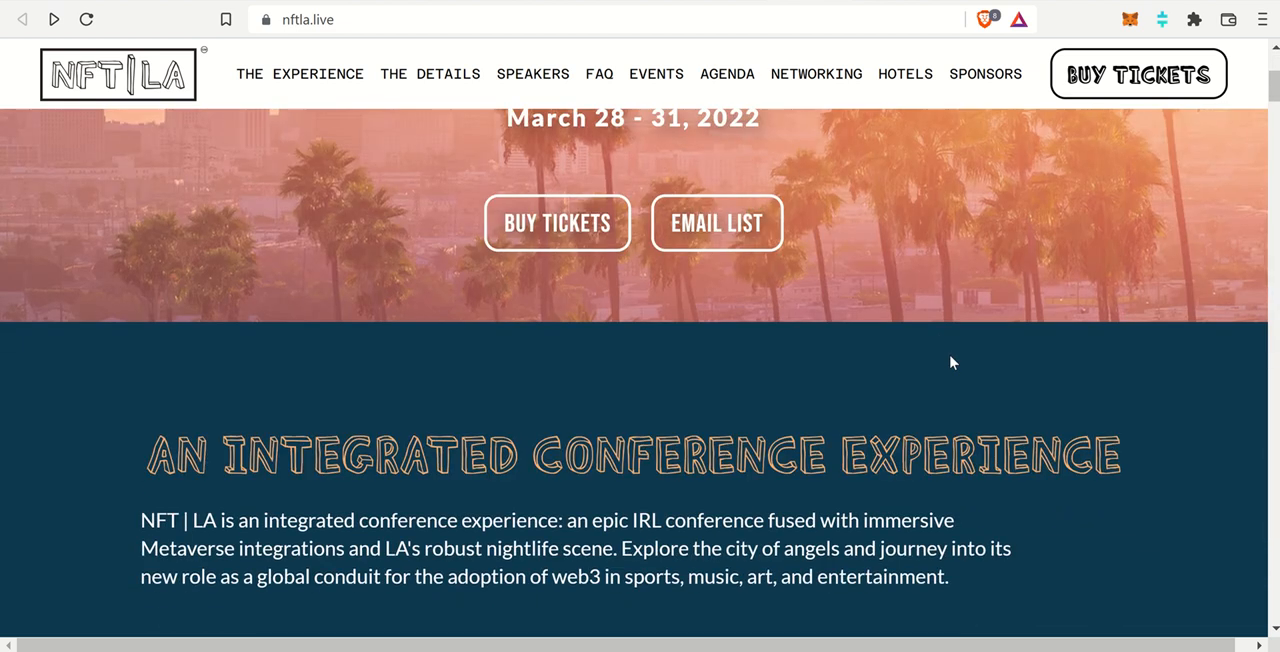
{"action": "scroll", "scroll_direction": "up", "scroll_amount": 3}
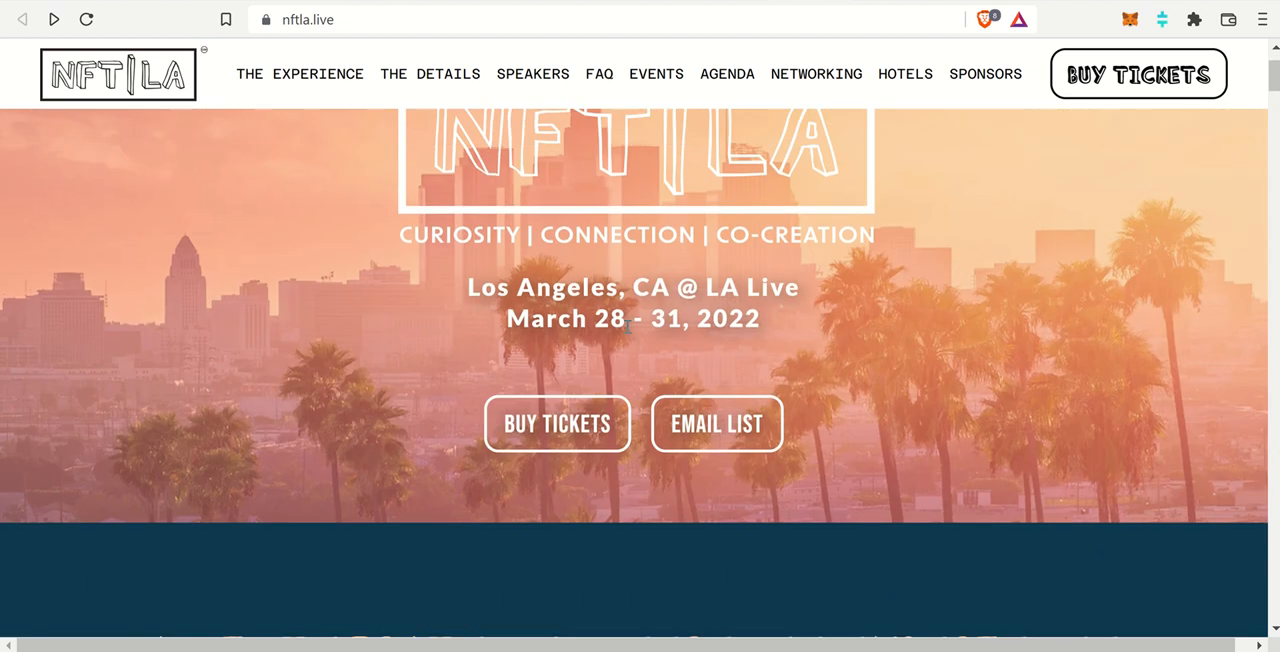
{"action": "scroll", "scroll_direction": "down", "scroll_amount": 3}
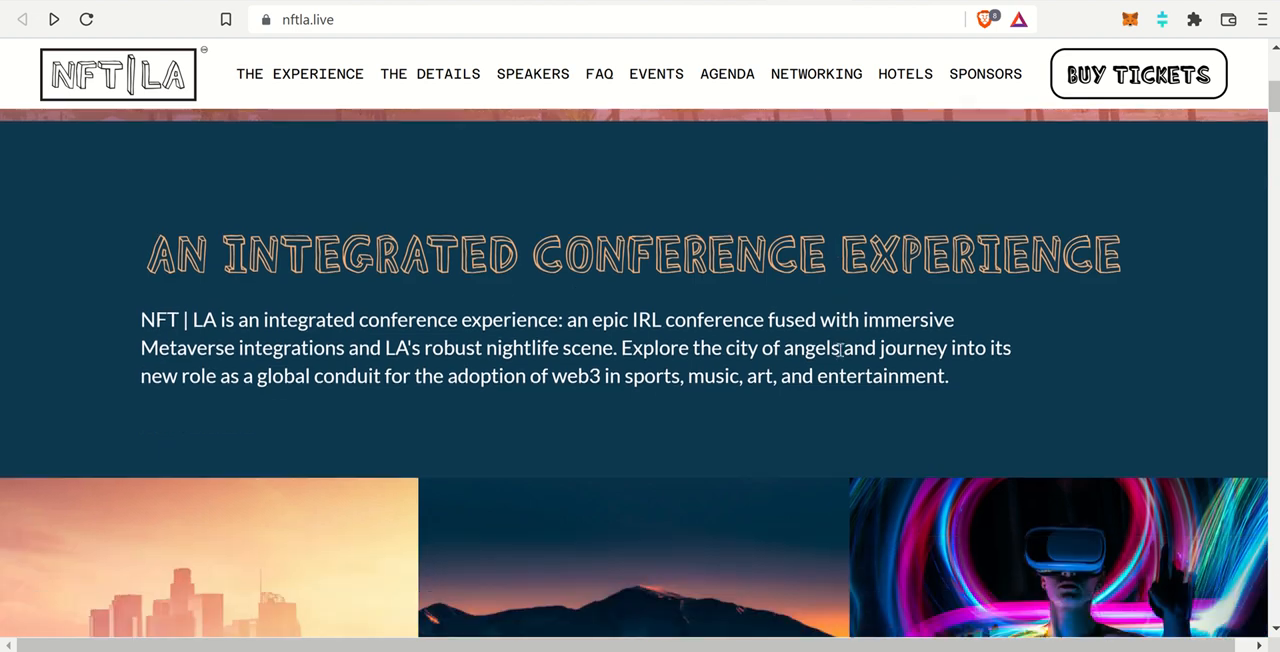
{"action": "mouse_move", "coordinate": [560, 305]}
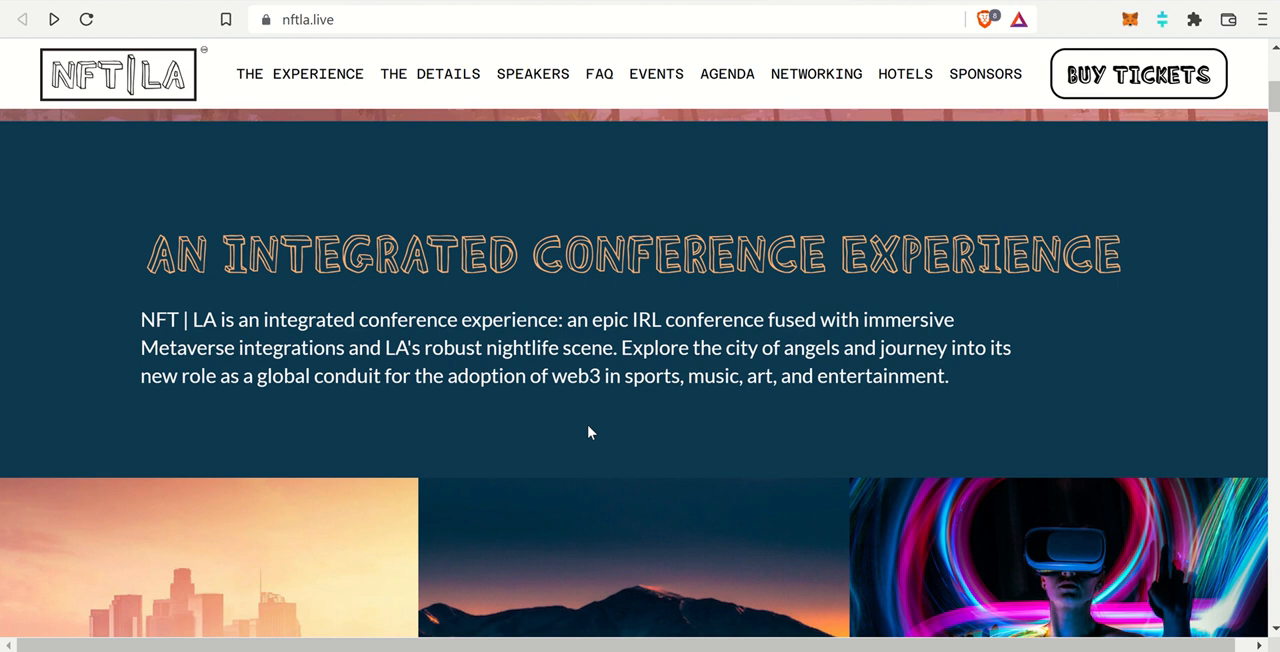
{"action": "mouse_move", "coordinate": [975, 440]}
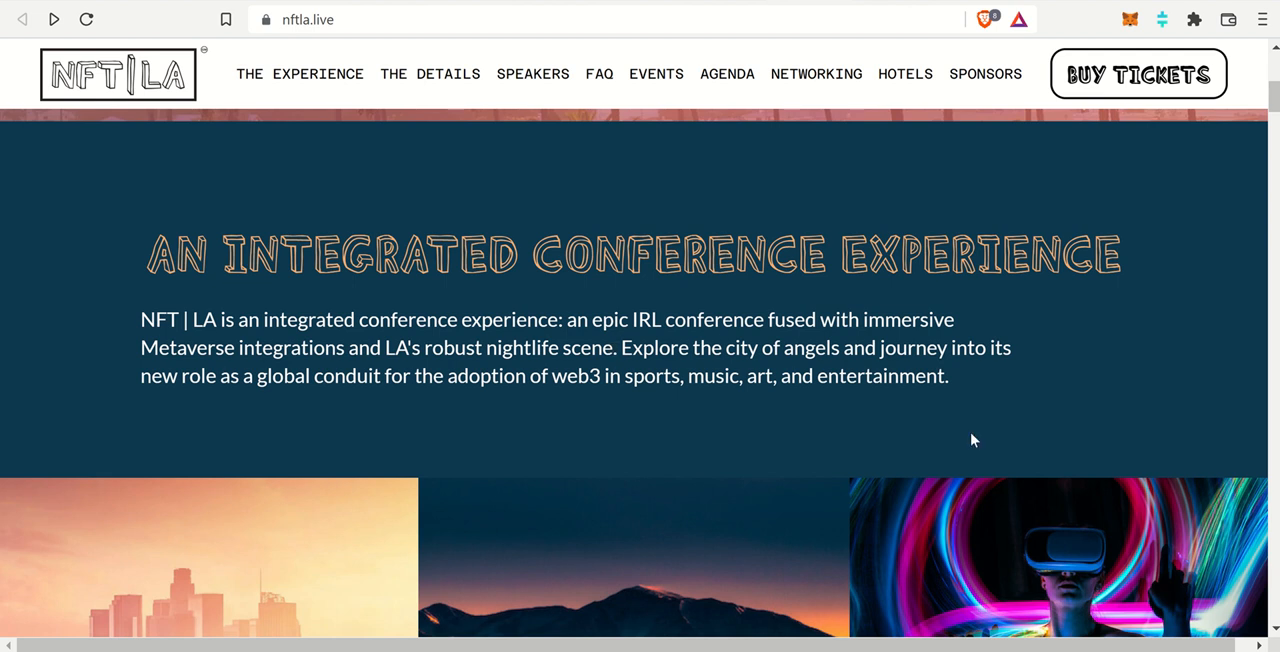
{"action": "mouse_move", "coordinate": [722, 330]}
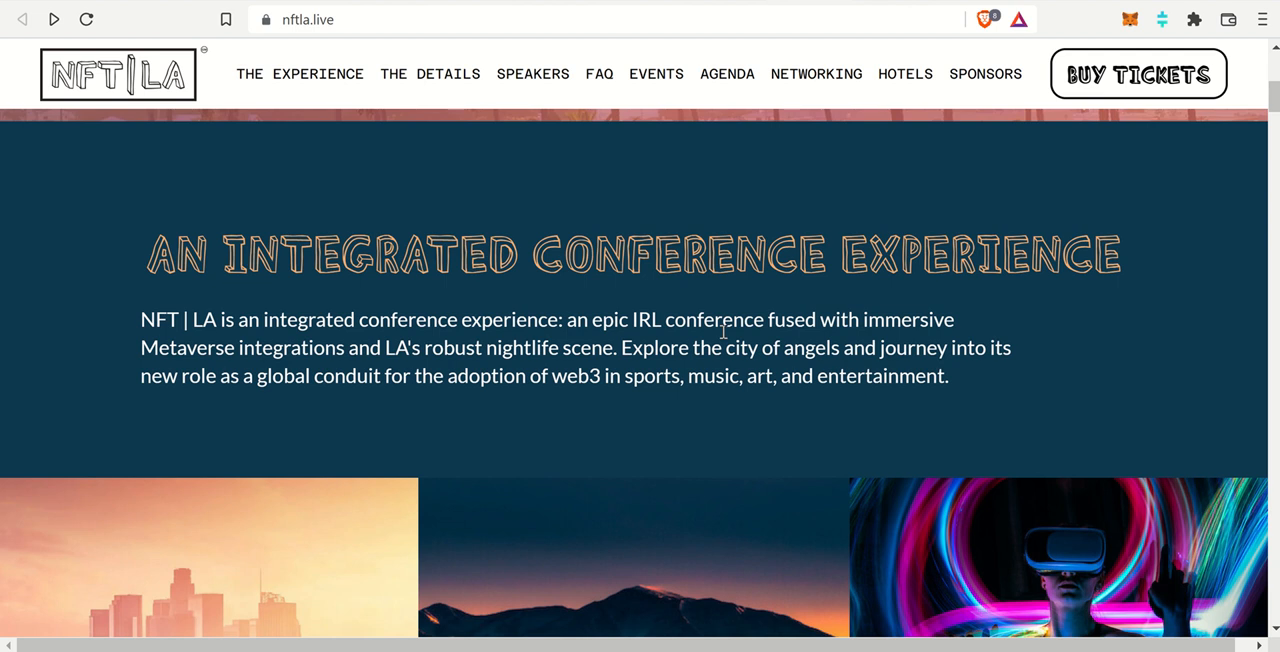
{"action": "scroll", "scroll_direction": "down", "scroll_amount": 3}
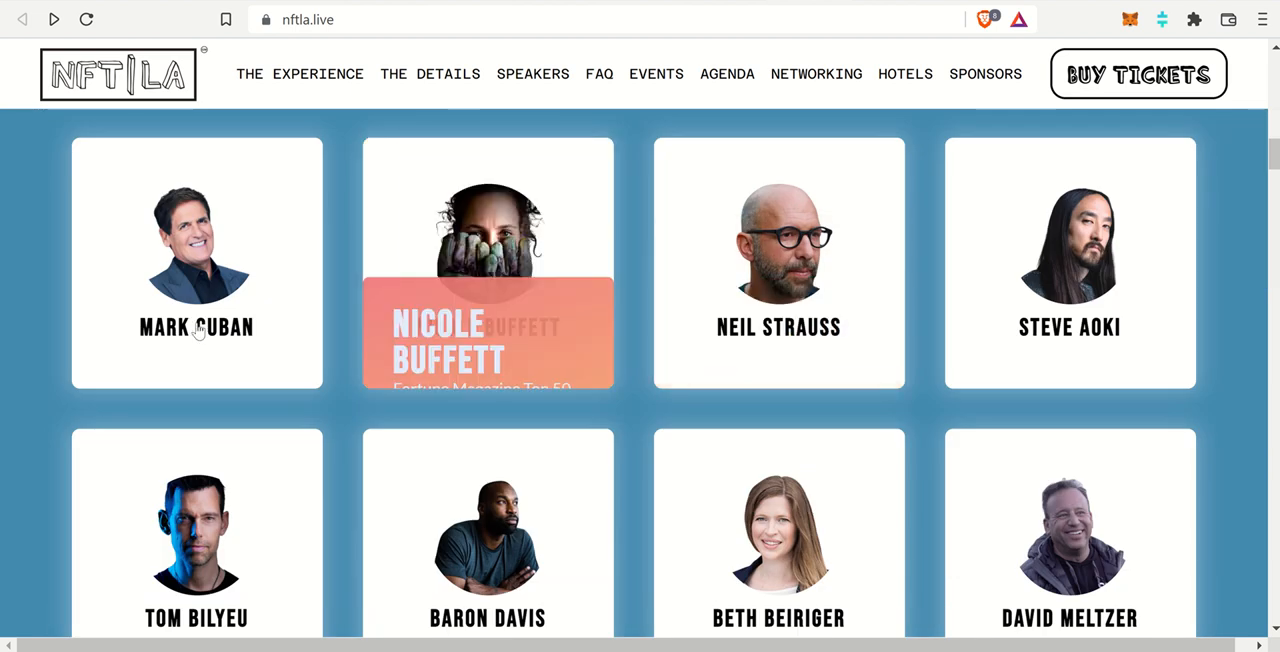
{"action": "mouse_move", "coordinate": [60, 368]}
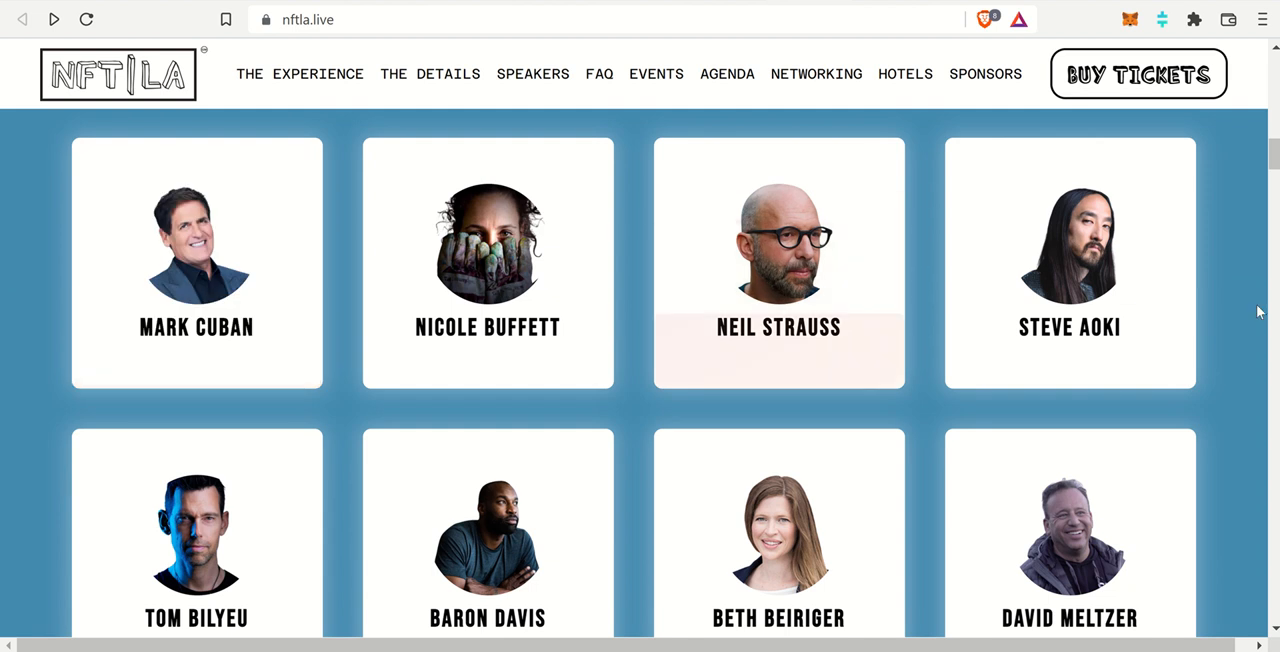
Scroll further to speakers Tom Bilyeu, Baron Davis, Medha Parlikar and Michael Terpin
{"action": "scroll", "scroll_direction": "down", "scroll_amount": 3}
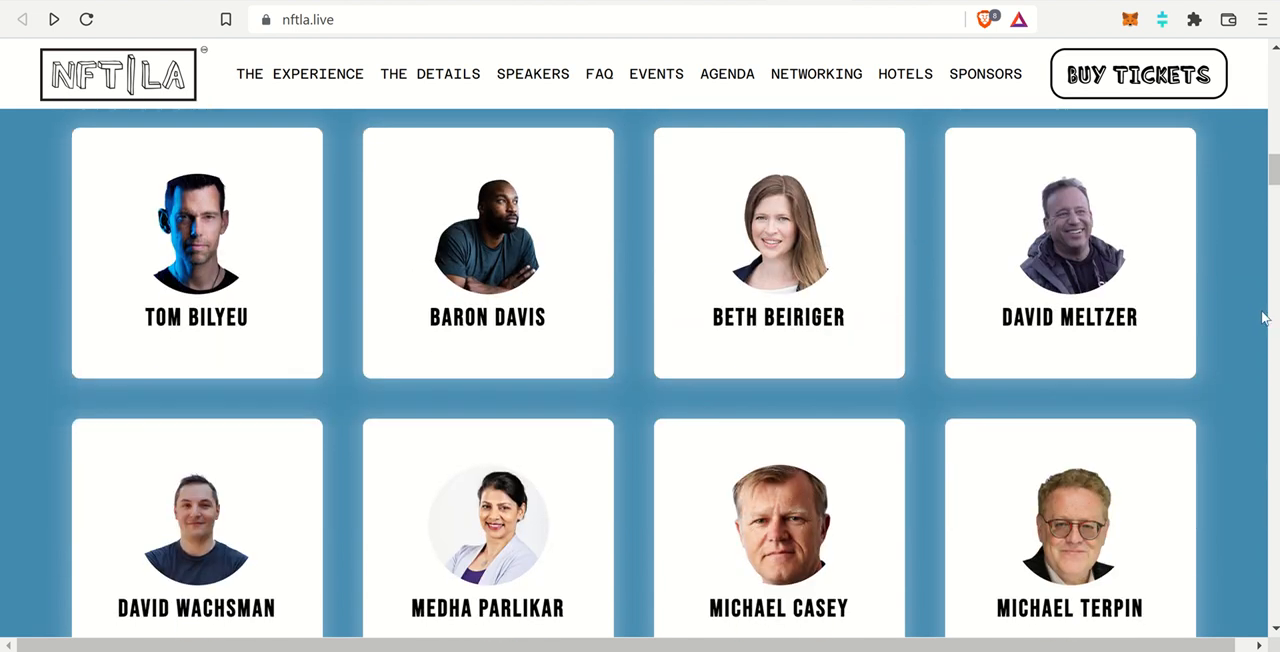
Search the NFT LA agenda for 'theta' to show the March 31 video and streaming session
{"action": "left_click", "coordinate": [727, 73]}
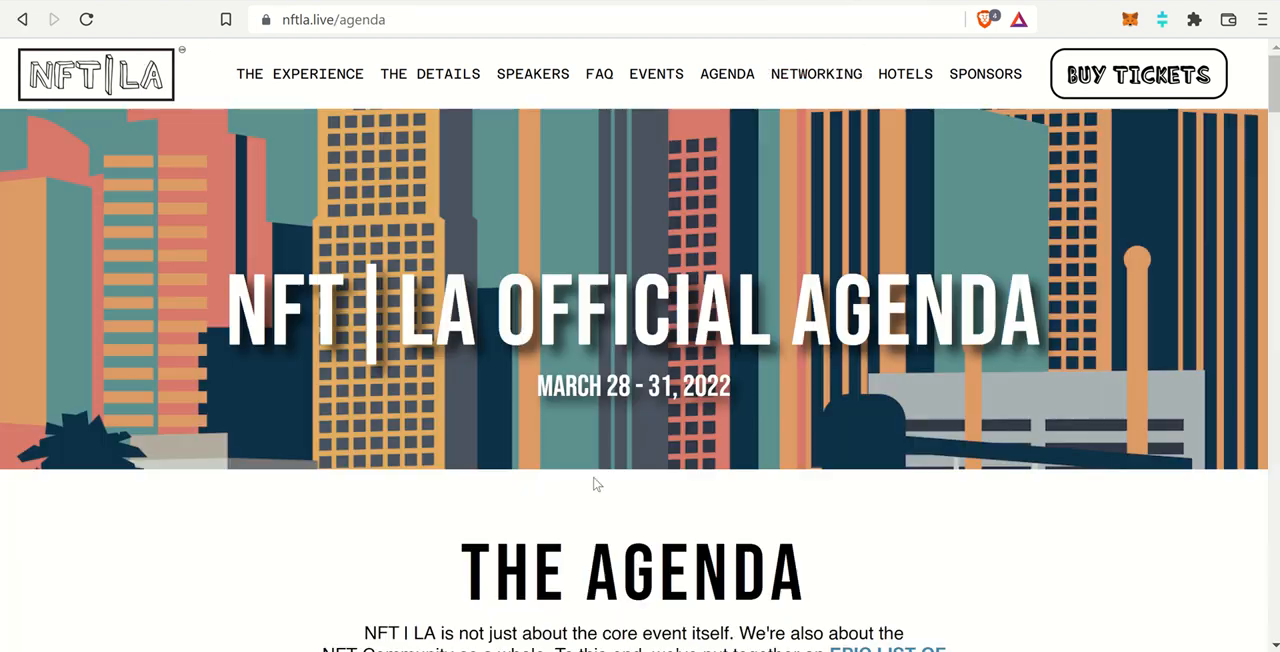
{"action": "scroll", "scroll_direction": "down", "scroll_amount": 3}
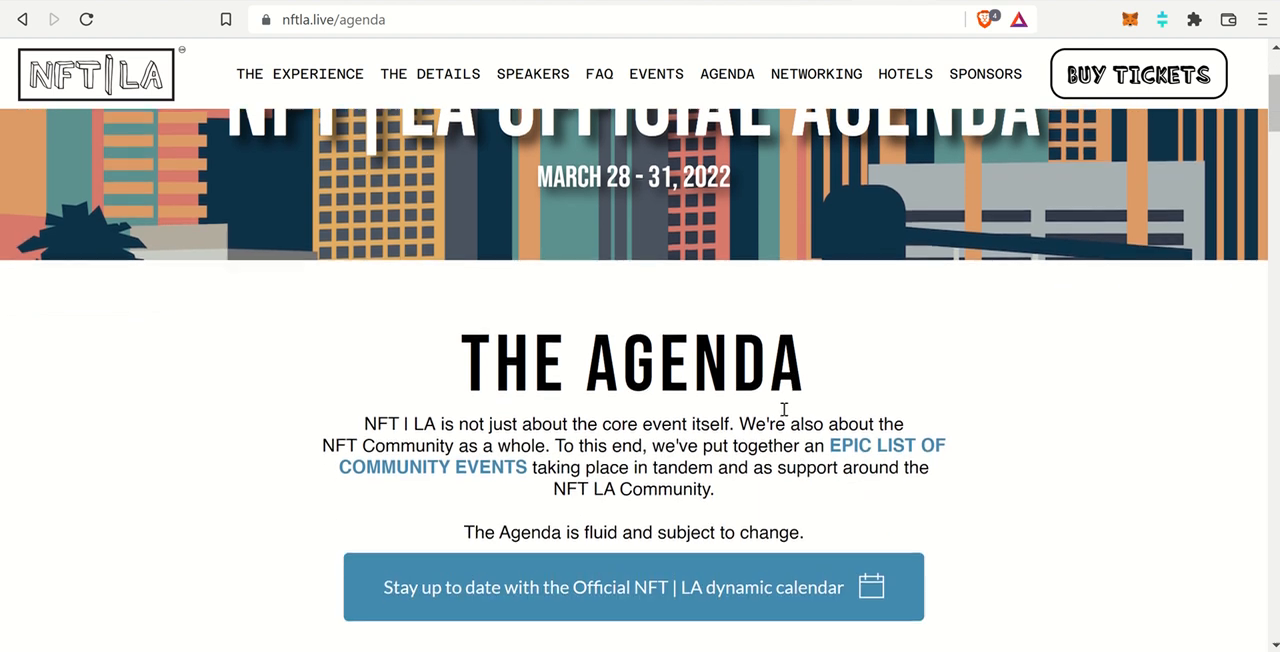
{"action": "scroll", "scroll_direction": "down", "scroll_amount": 3}
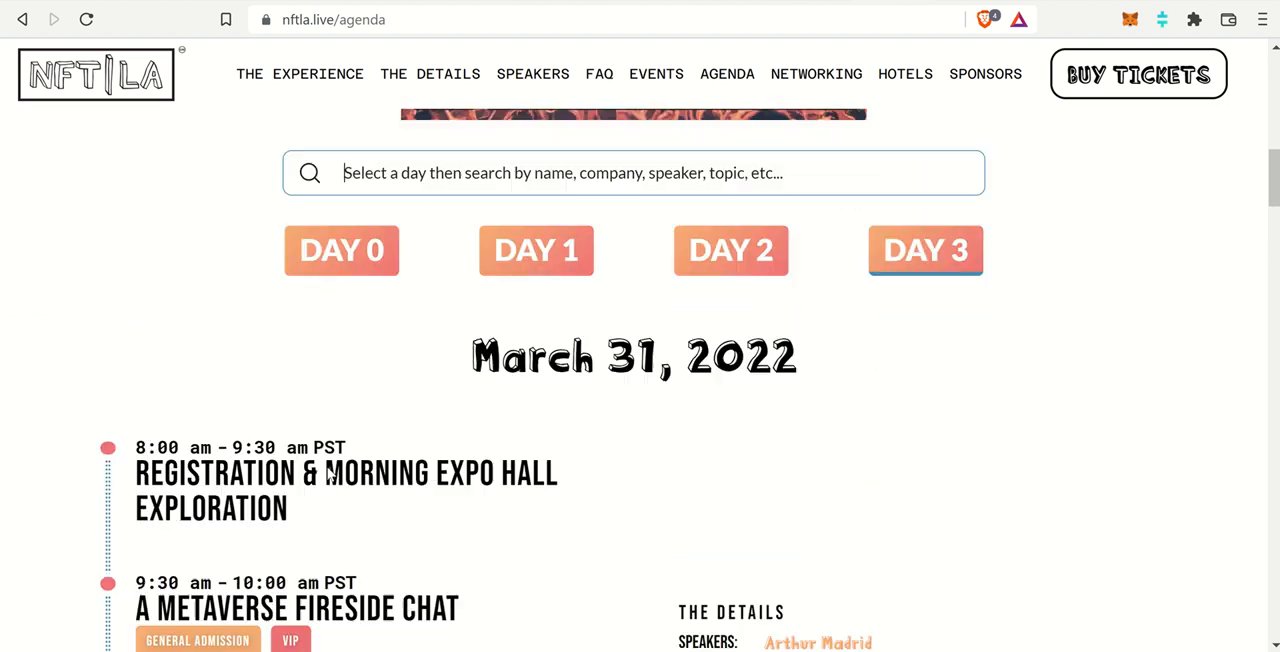
{"action": "scroll", "scroll_direction": "down", "scroll_amount": 3}
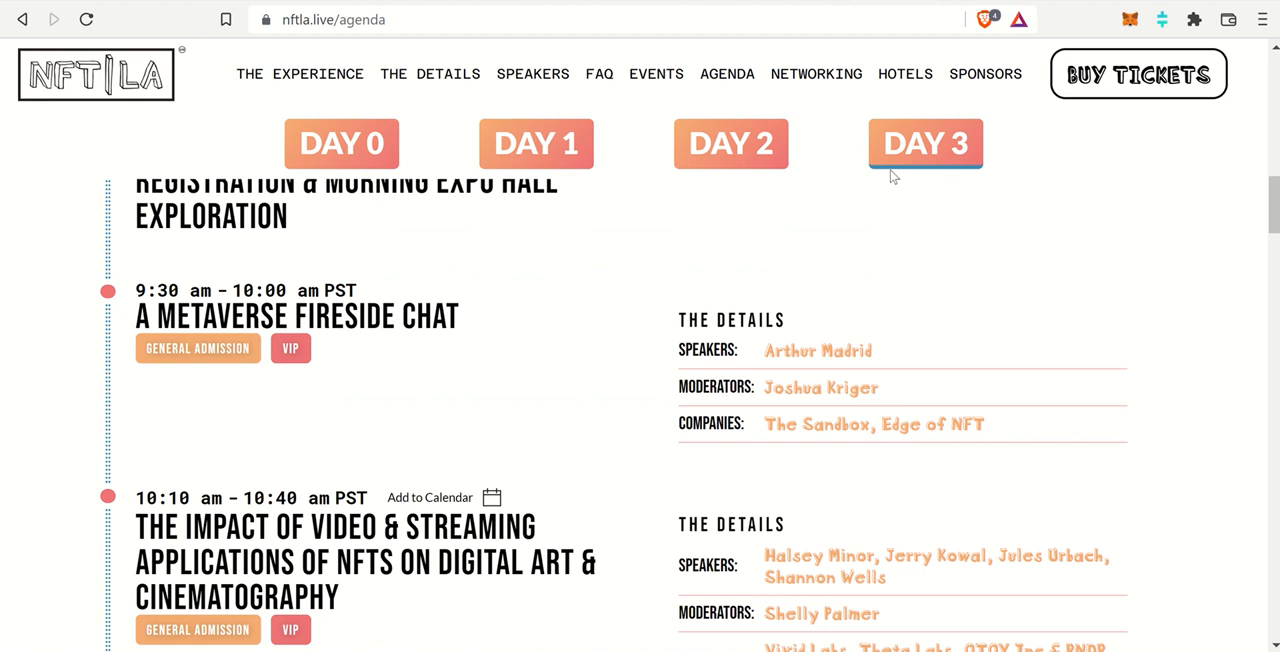
{"action": "scroll", "scroll_direction": "up", "scroll_amount": 3}
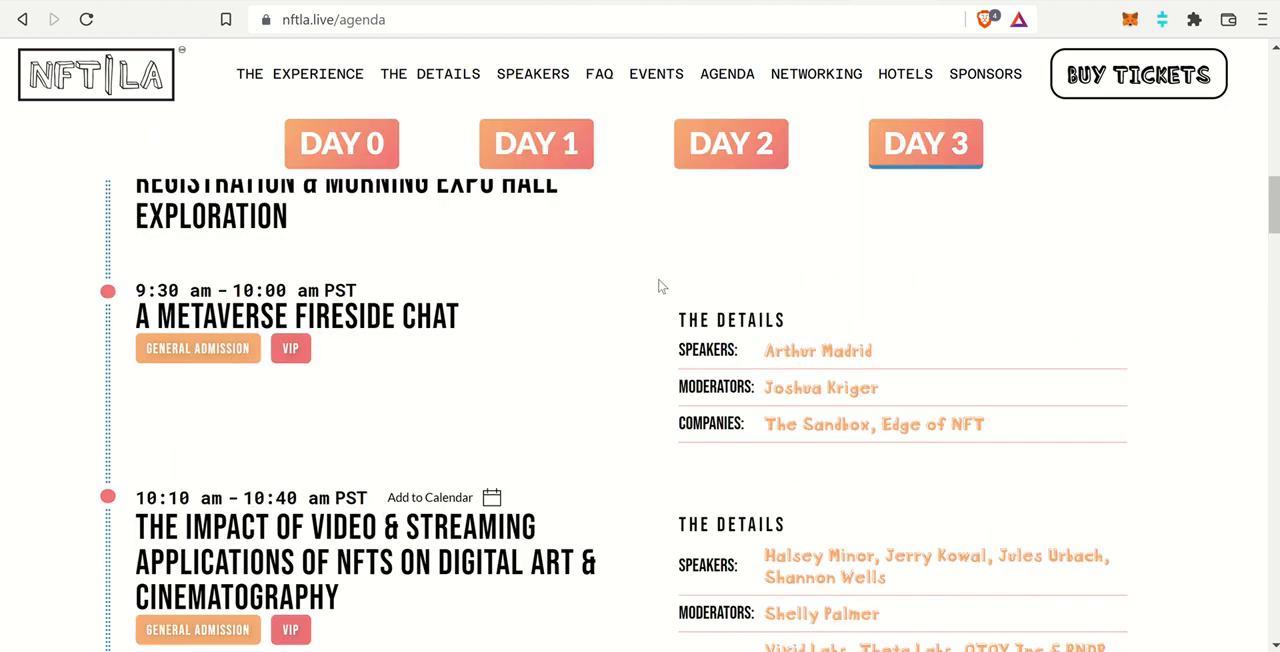
{"action": "scroll", "scroll_direction": "up", "scroll_amount": 3}
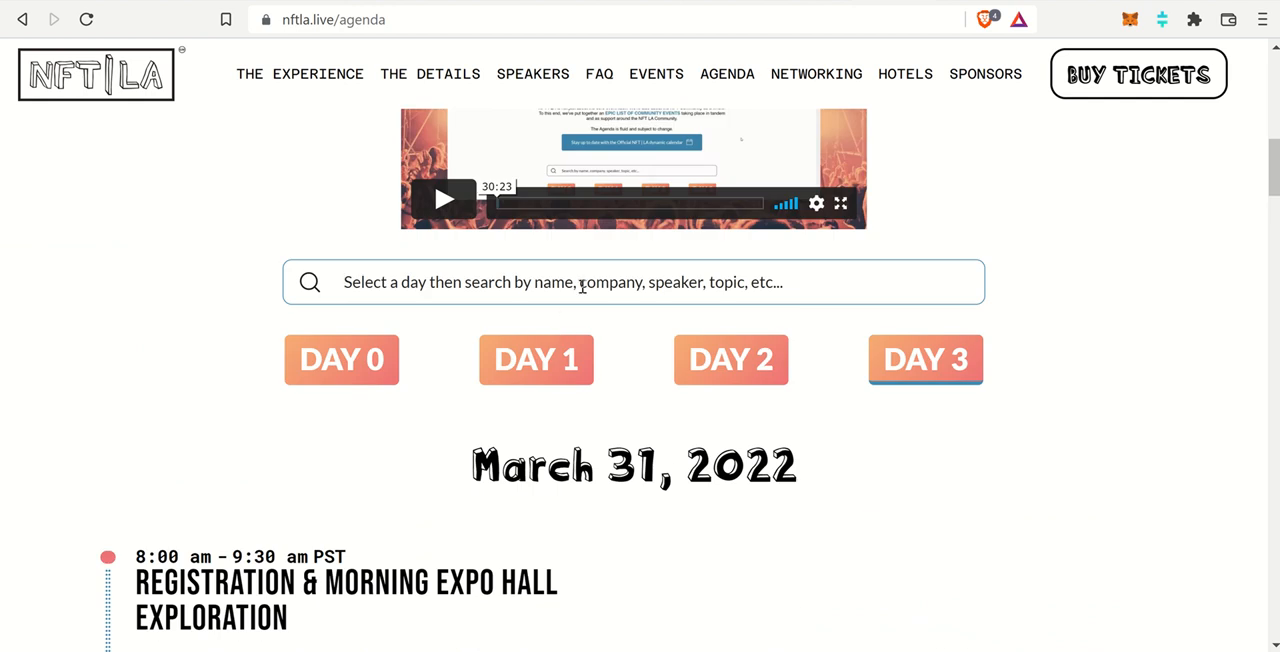
{"action": "type", "text": "theta"}
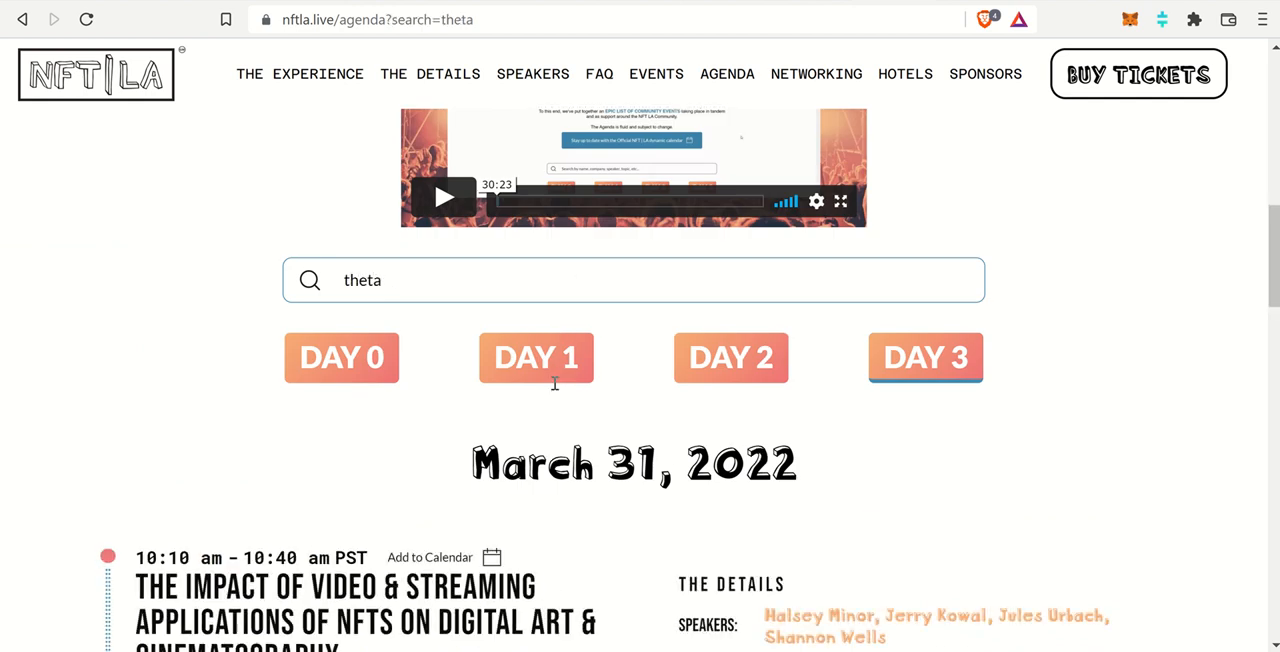
{"action": "scroll", "scroll_direction": "down", "scroll_amount": 3}
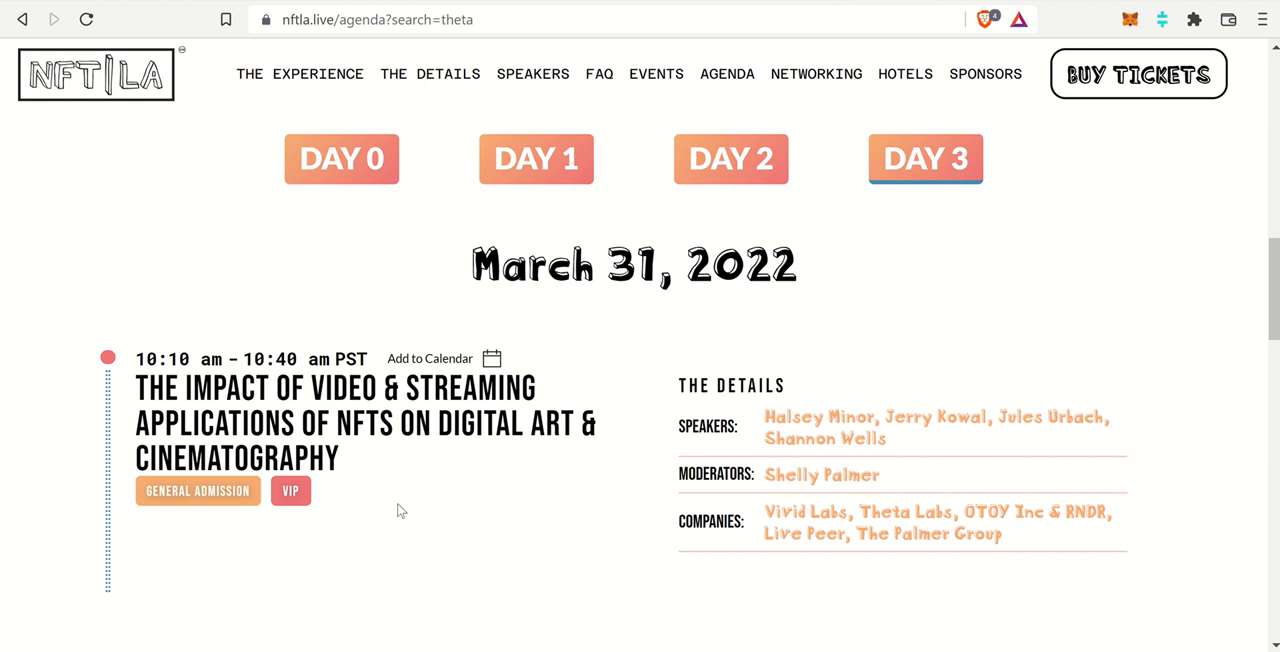
{"action": "mouse_move", "coordinate": [994, 52]}
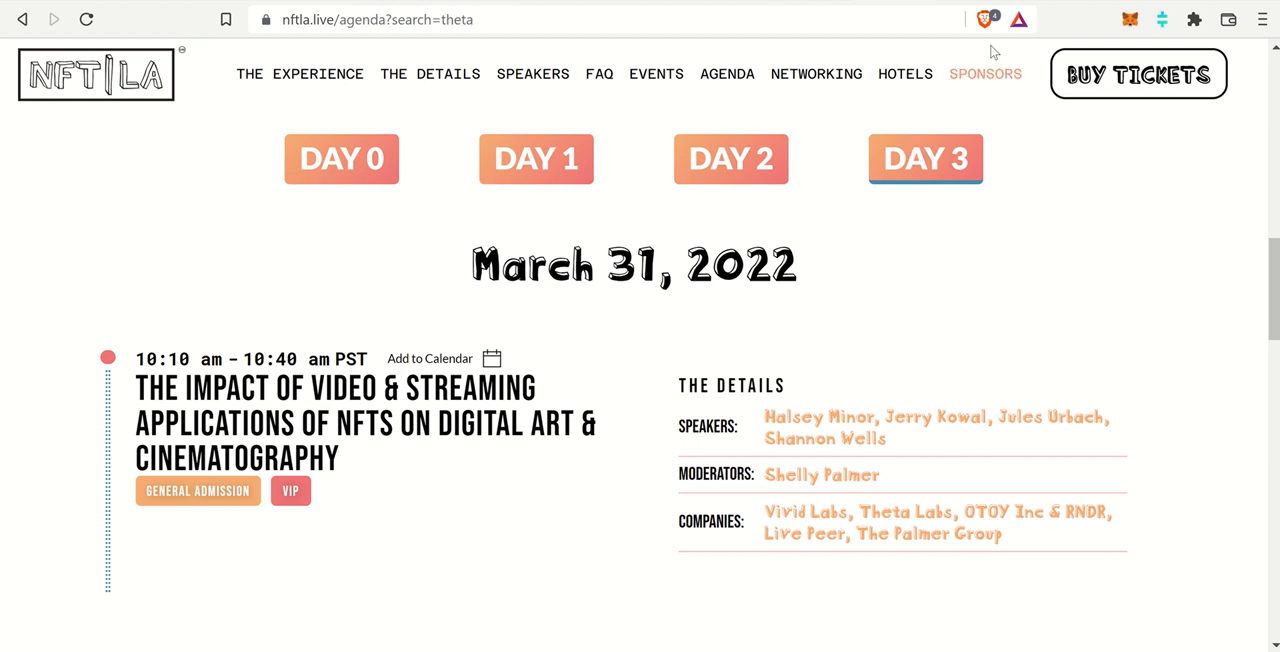
{"action": "left_click", "coordinate": [533, 73]}
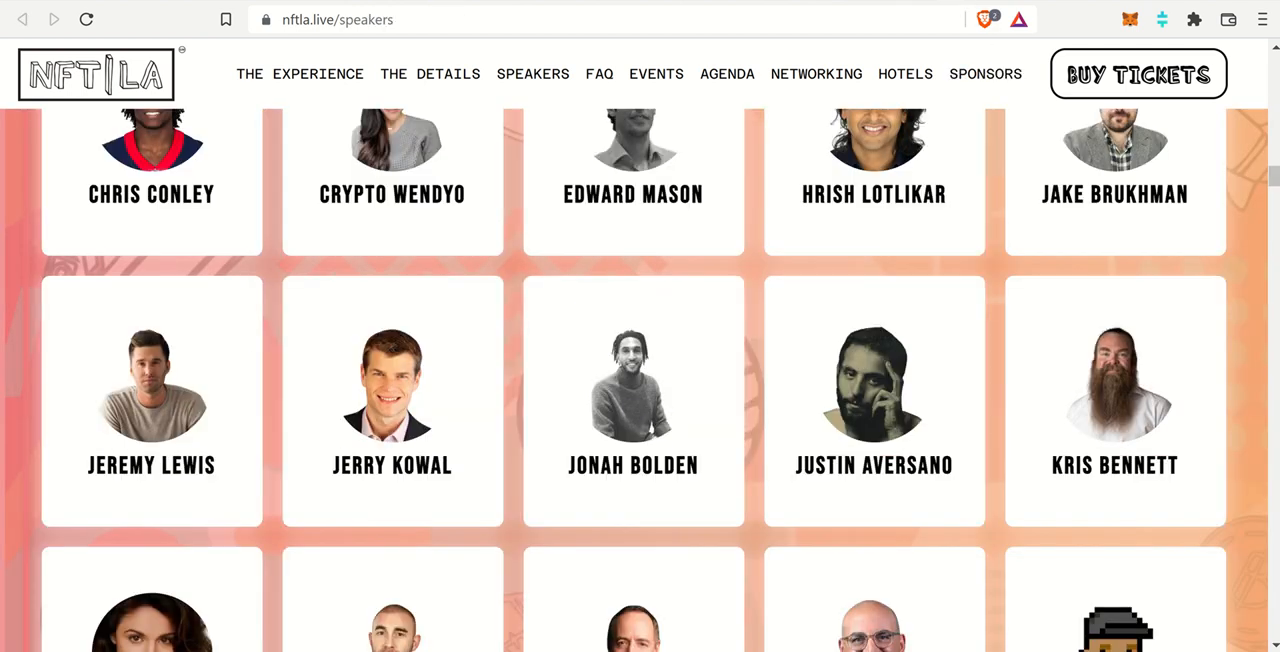
{"action": "scroll", "scroll_direction": "up", "scroll_amount": 3}
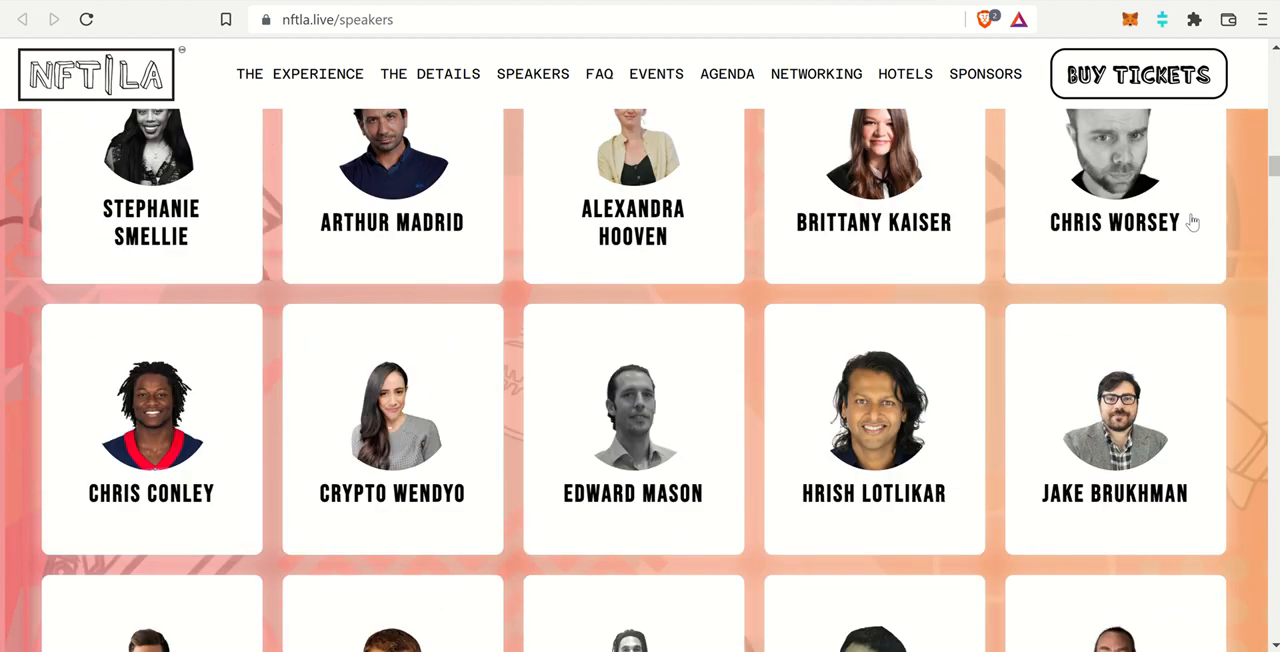
{"action": "scroll", "scroll_direction": "down", "scroll_amount": 3}
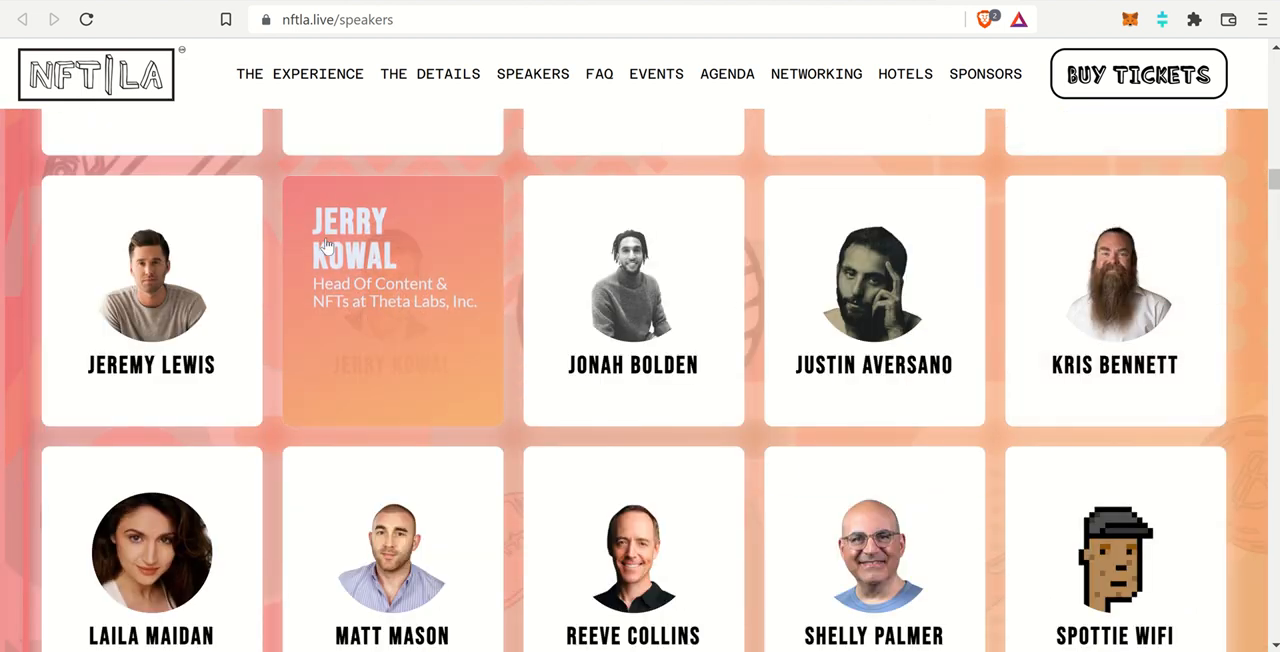
{"action": "mouse_move", "coordinate": [446, 355]}
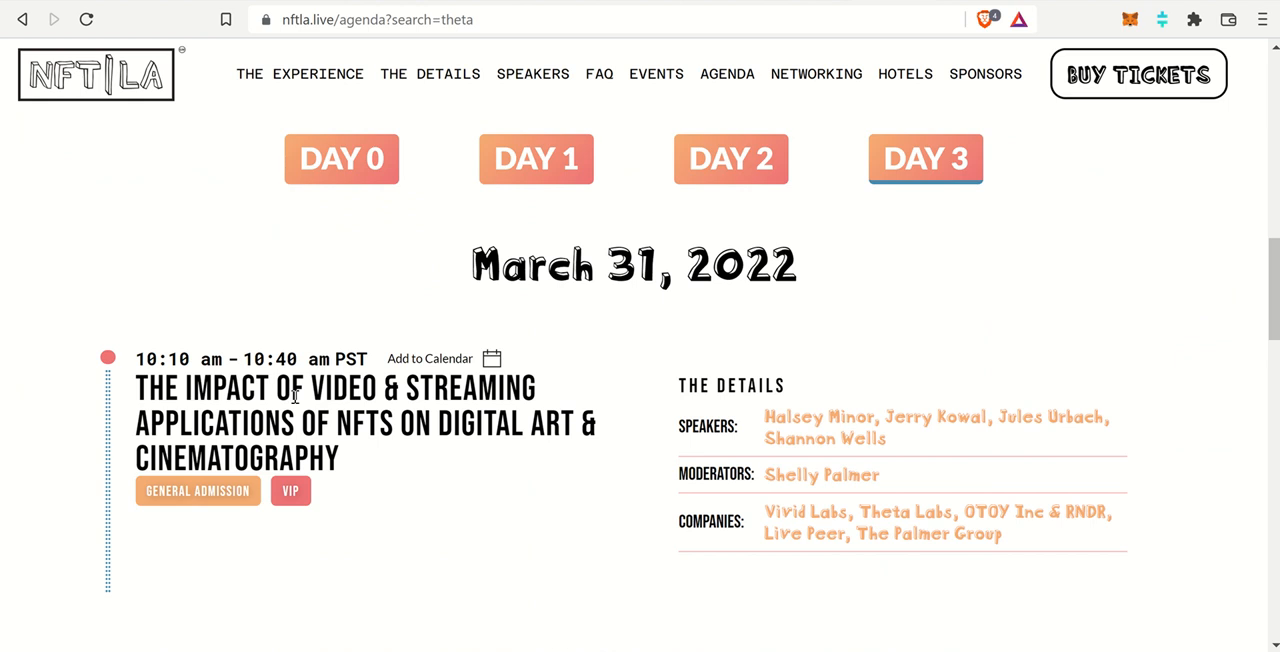
Leave the Theta-filtered agenda via the NFT|LA logo to reach the March 28–31 home page
{"action": "scroll", "scroll_direction": "down", "scroll_amount": 3}
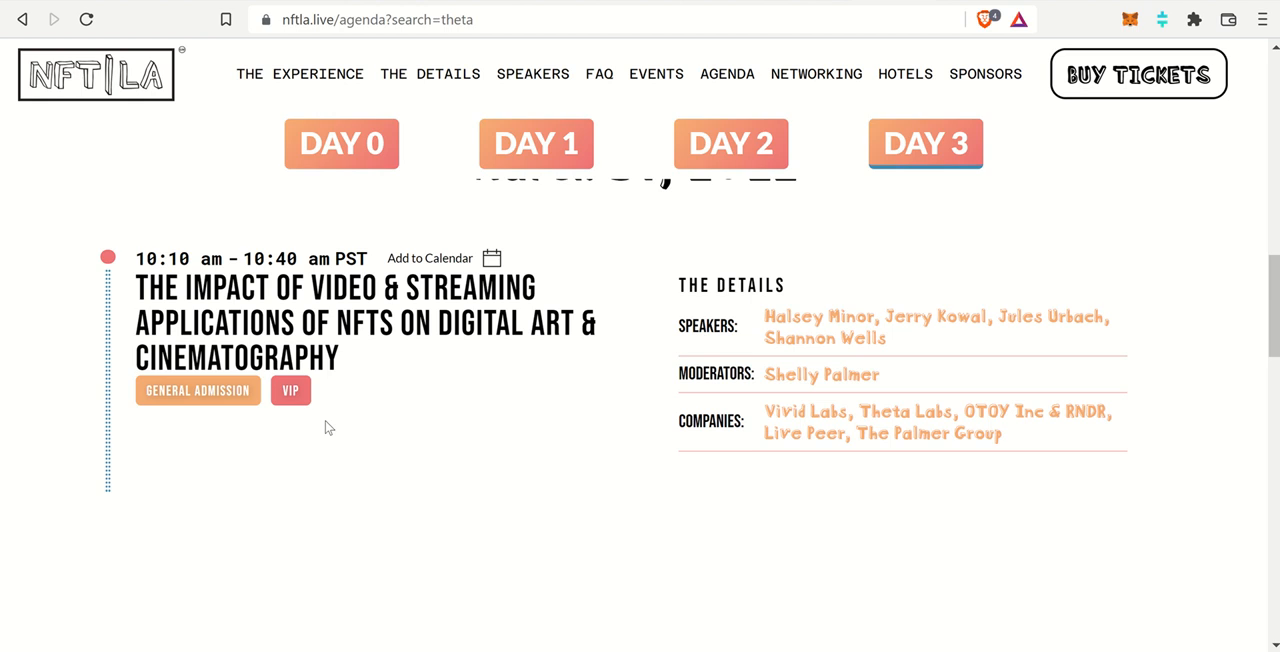
{"action": "scroll", "scroll_direction": "down", "scroll_amount": 3}
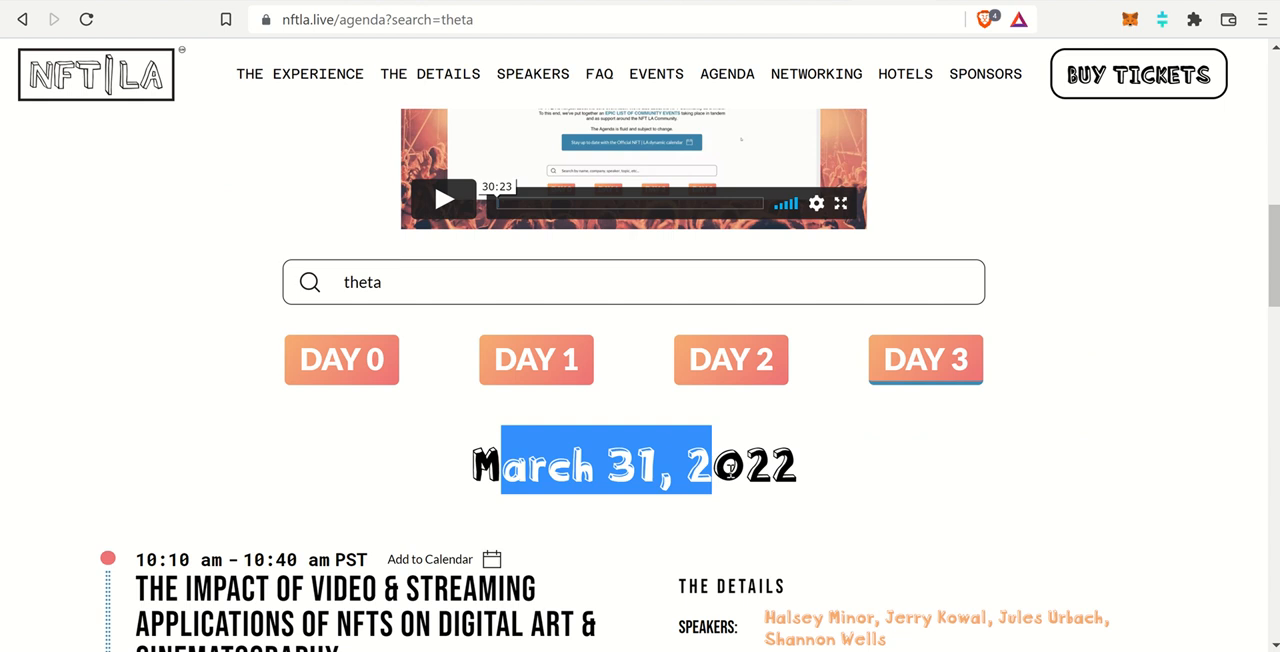
{"action": "scroll", "scroll_direction": "up", "scroll_amount": 3}
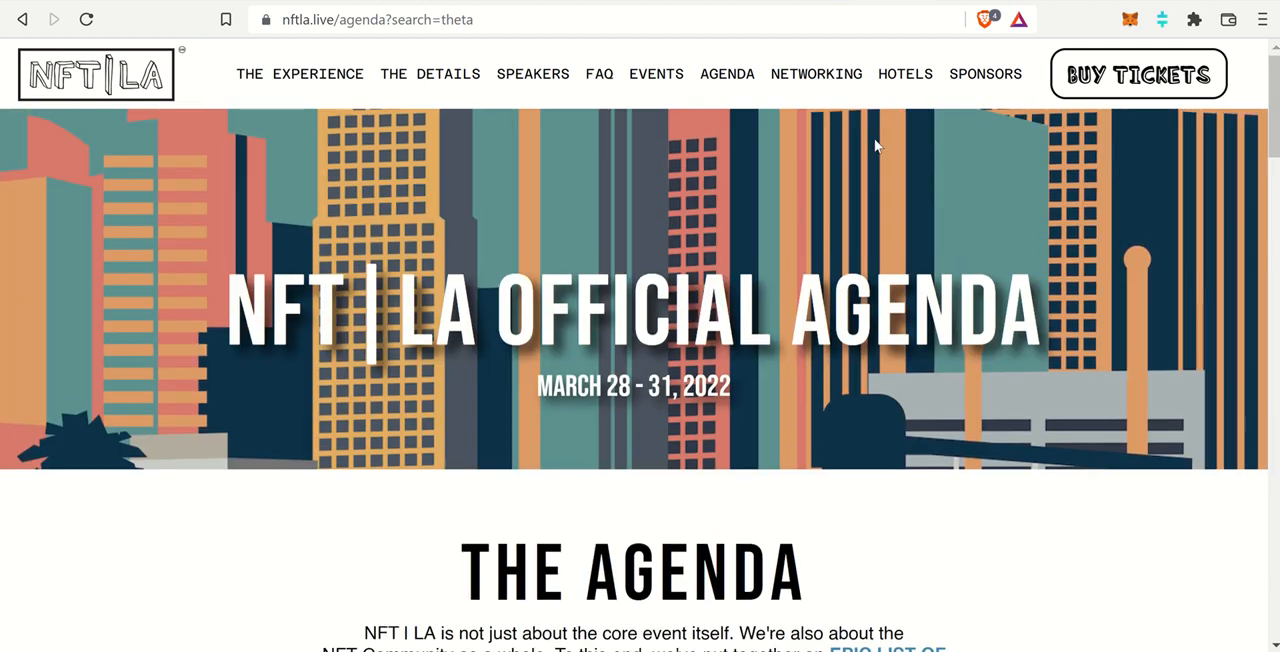
{"action": "mouse_move", "coordinate": [828, 4]}
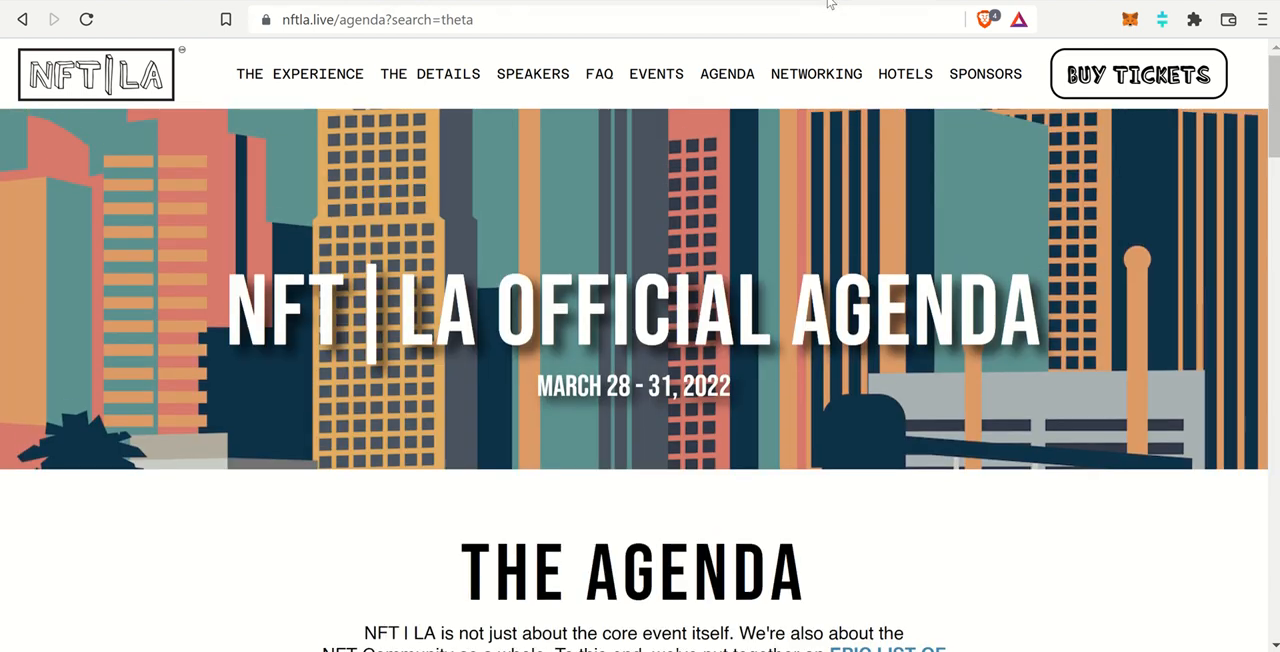
{"action": "left_click", "coordinate": [117, 73]}
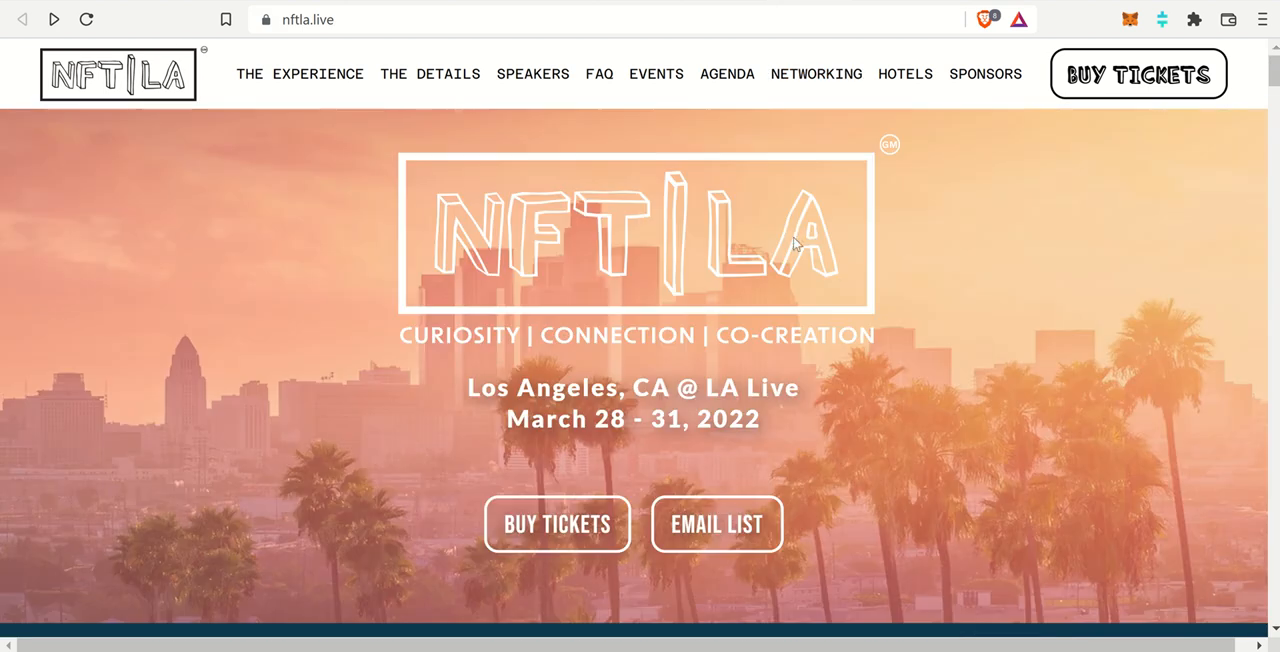
{"action": "mouse_move", "coordinate": [558, 8]}
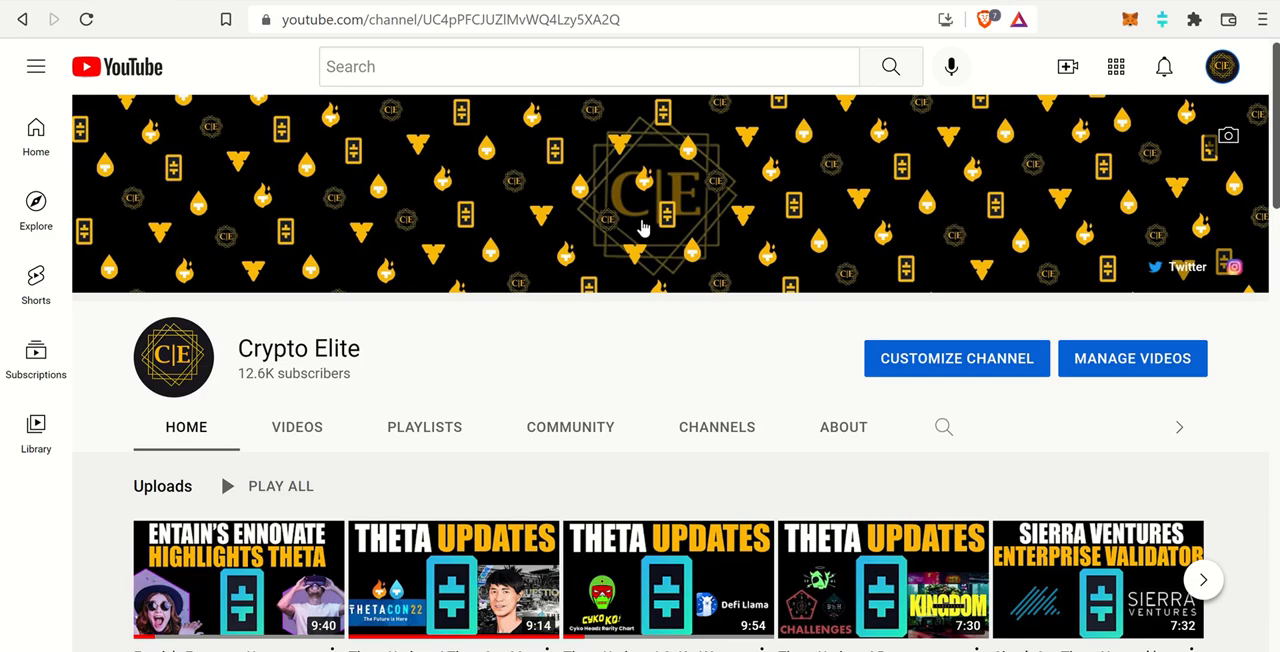
{"action": "mouse_move", "coordinate": [555, 87]}
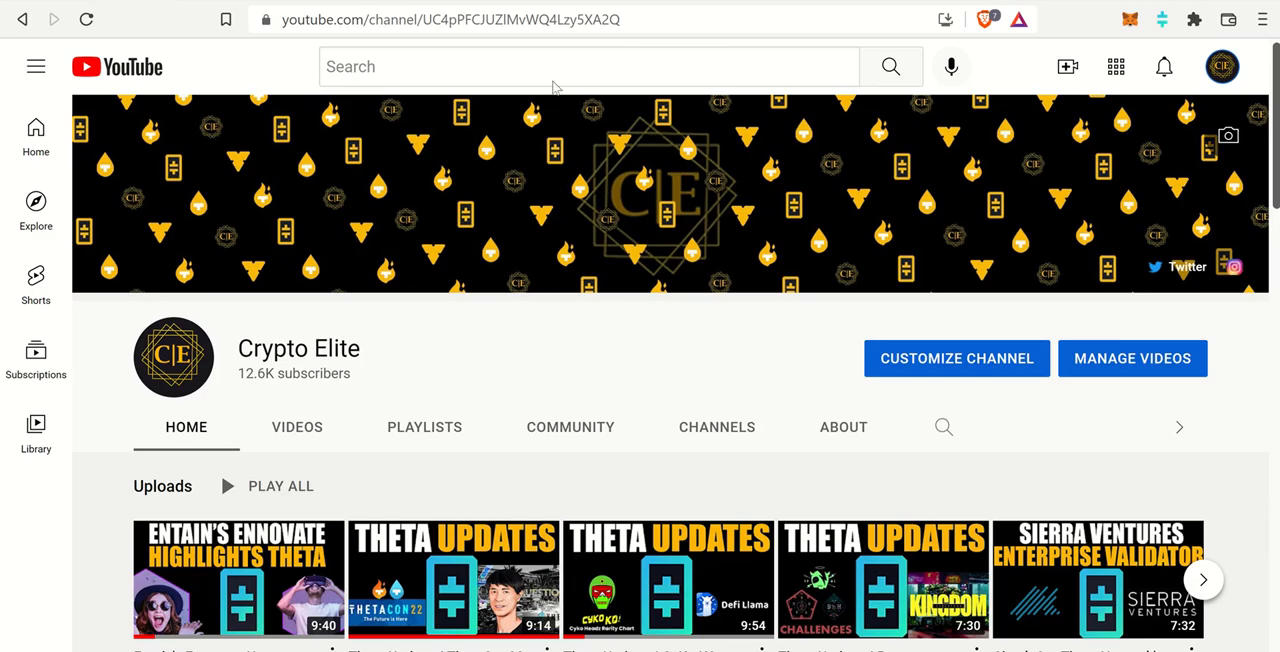